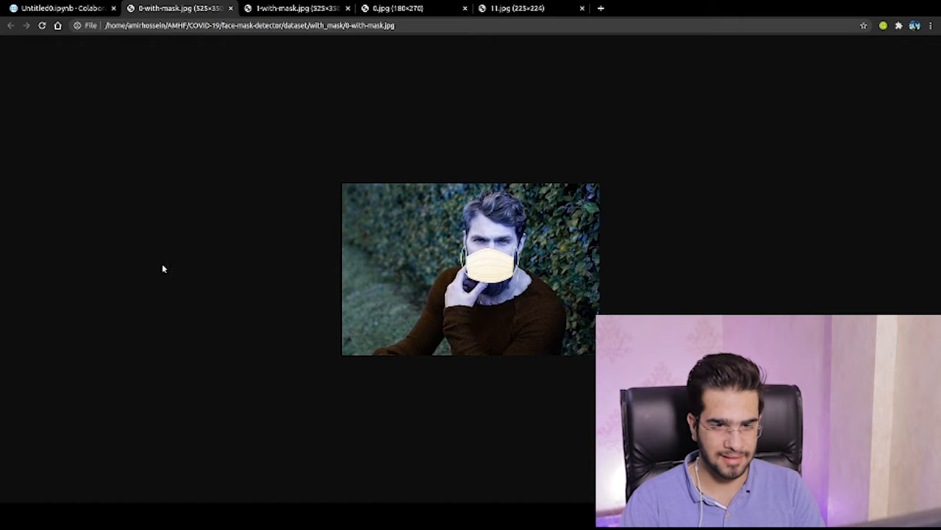
mouse_move(408, 72)
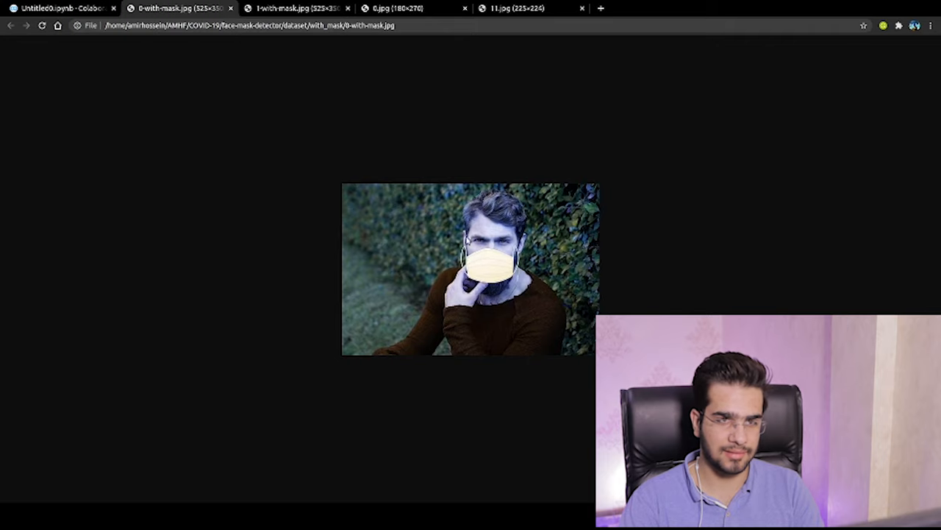
Step: Browse the sample photos 1-with-mask.jpg, 0.jpg and 11.jpg, returning to 0.jpg
left_click(302, 8)
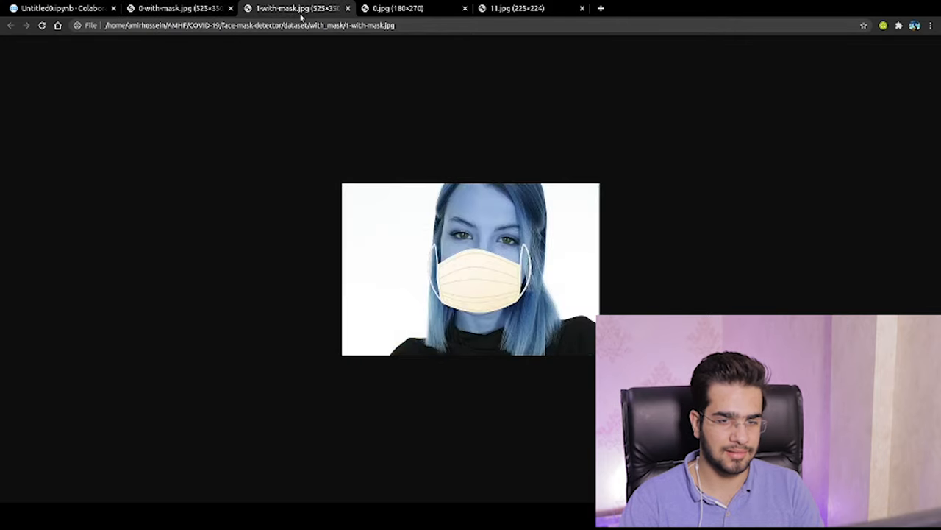
left_click(397, 8)
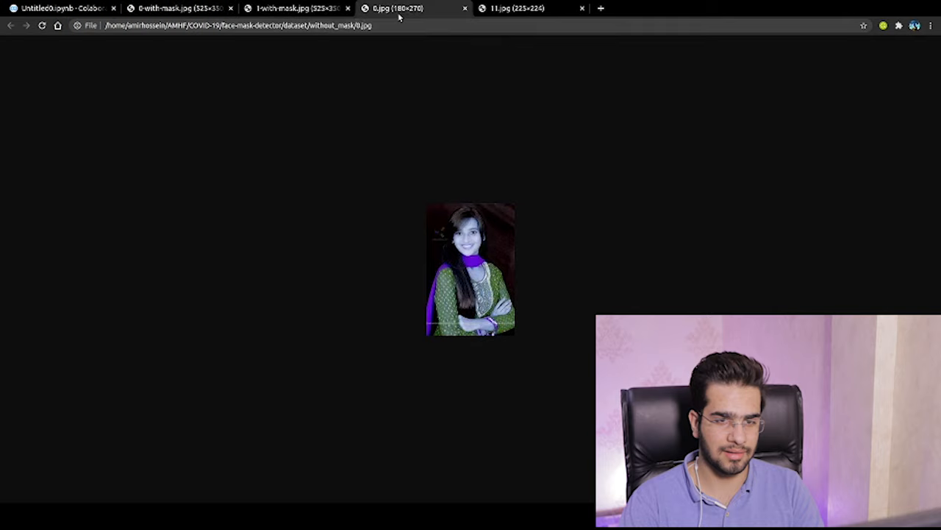
mouse_move(522, 8)
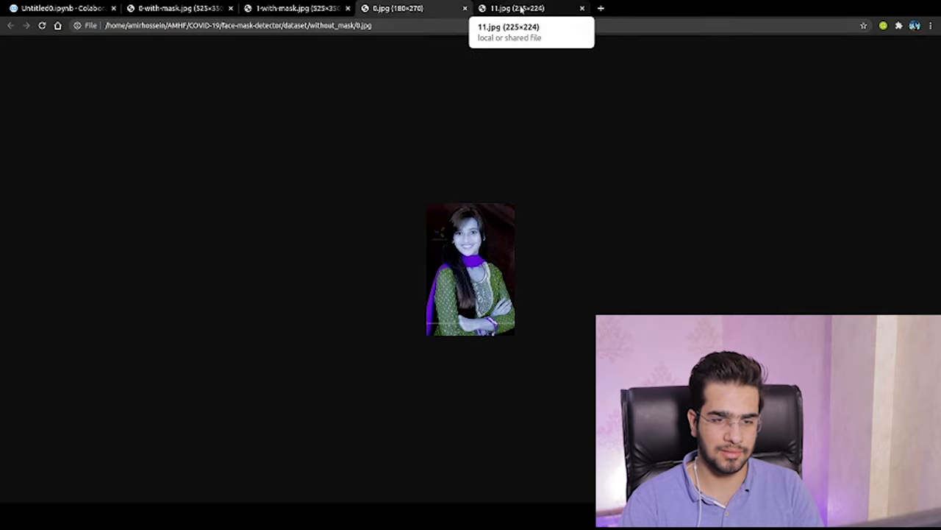
left_click(523, 9)
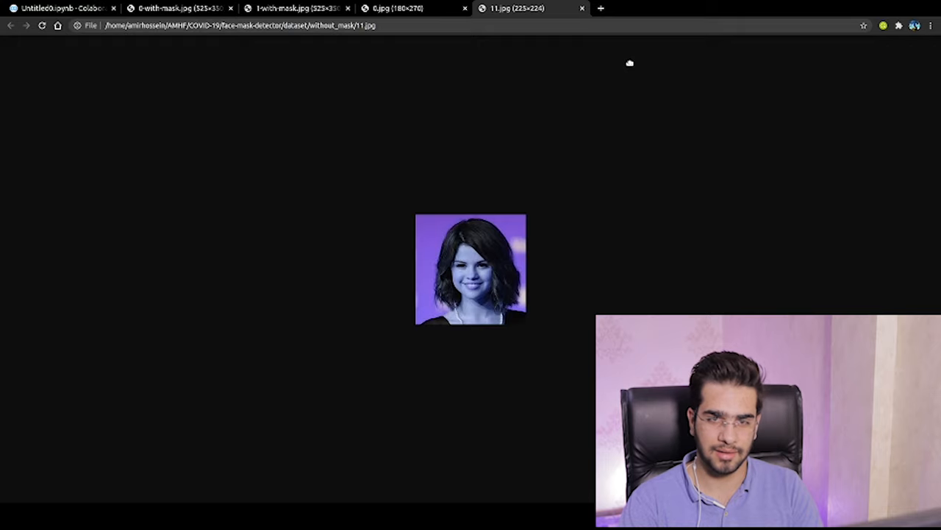
mouse_move(685, 60)
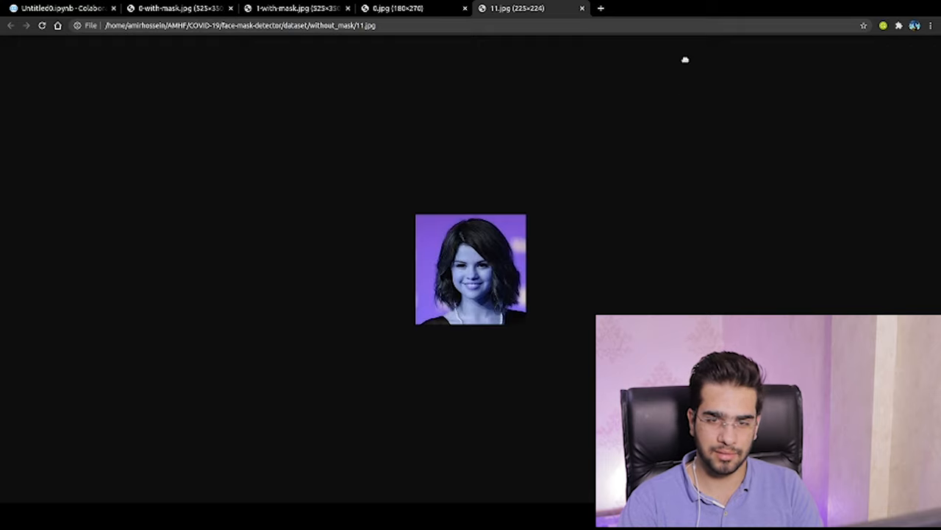
left_click(397, 8)
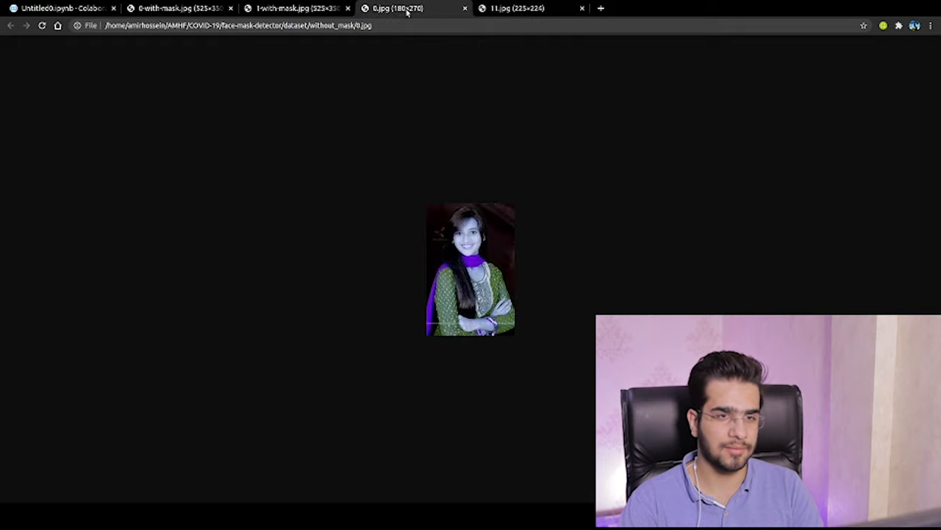
left_click(302, 8)
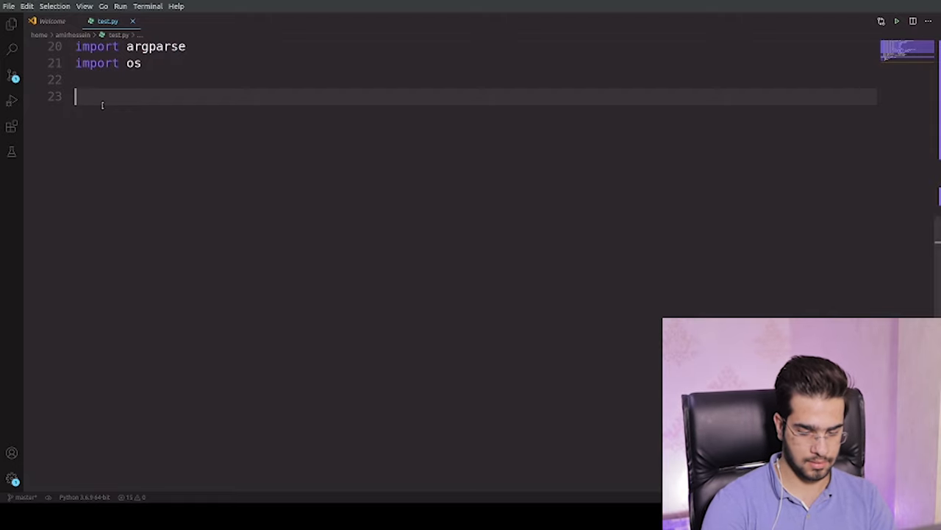
Step: Define the training constants INIT_LR = 1e-4, EPOCHS = 20 and BS = 20
type("INIT_")
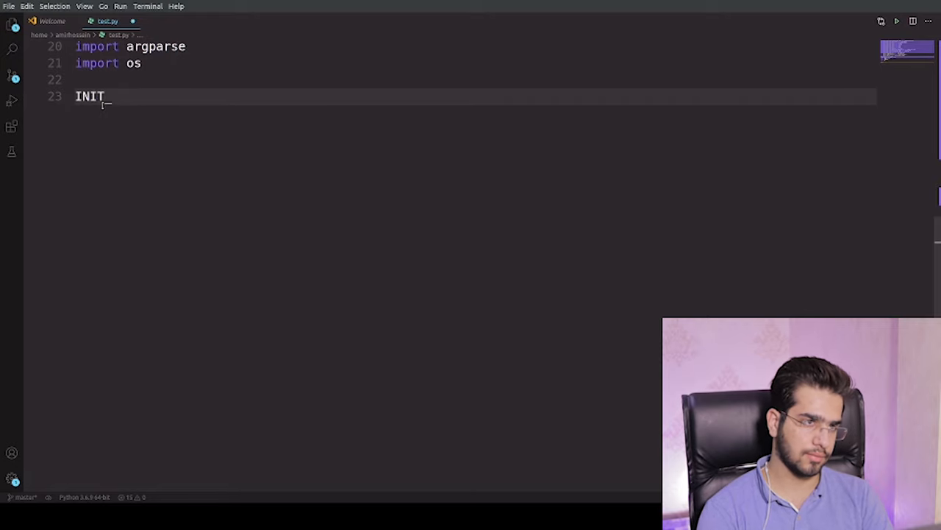
type("LR =")
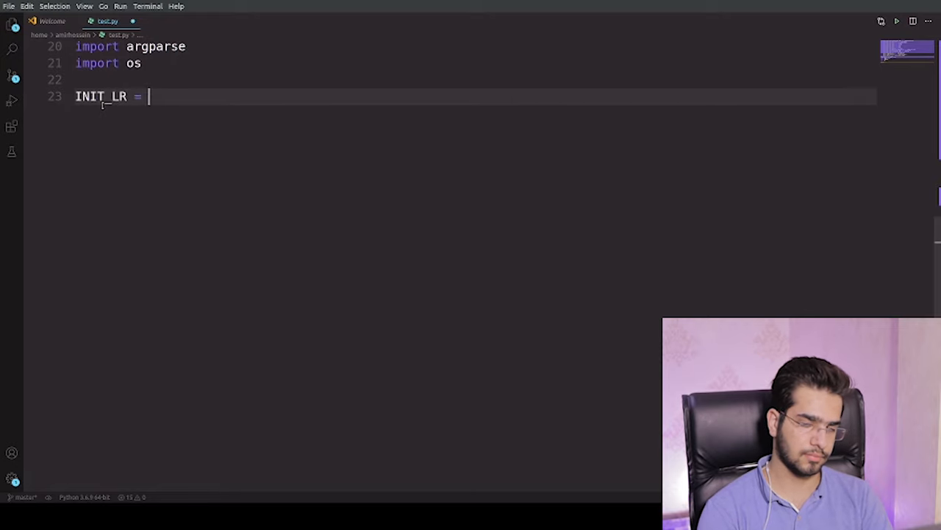
type("1")
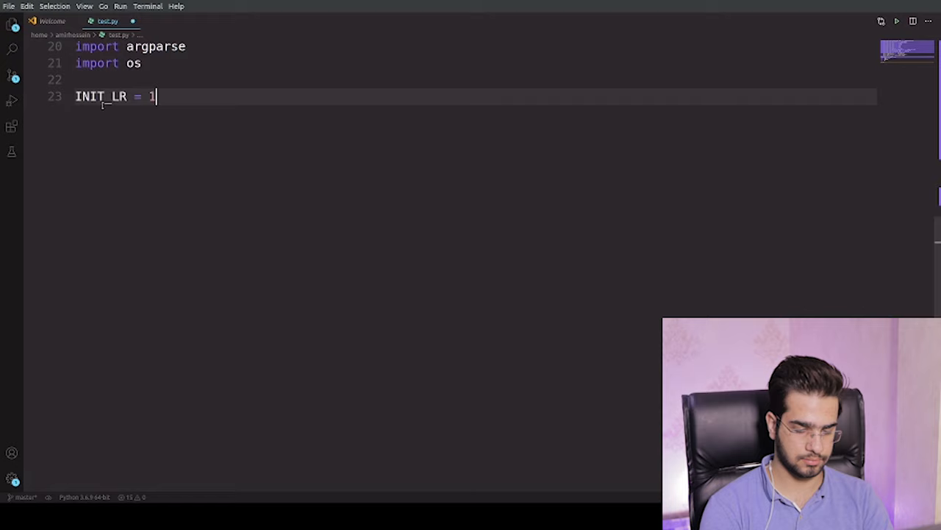
type("e")
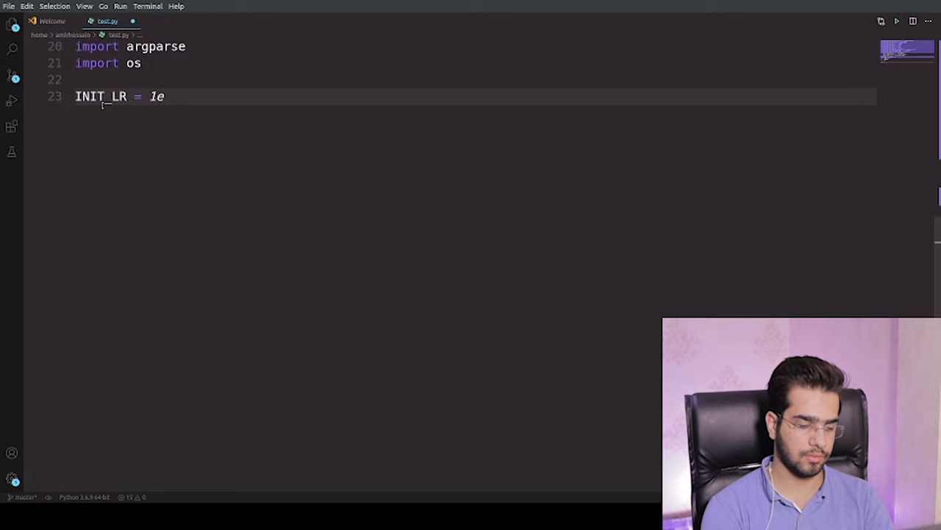
type("-4")
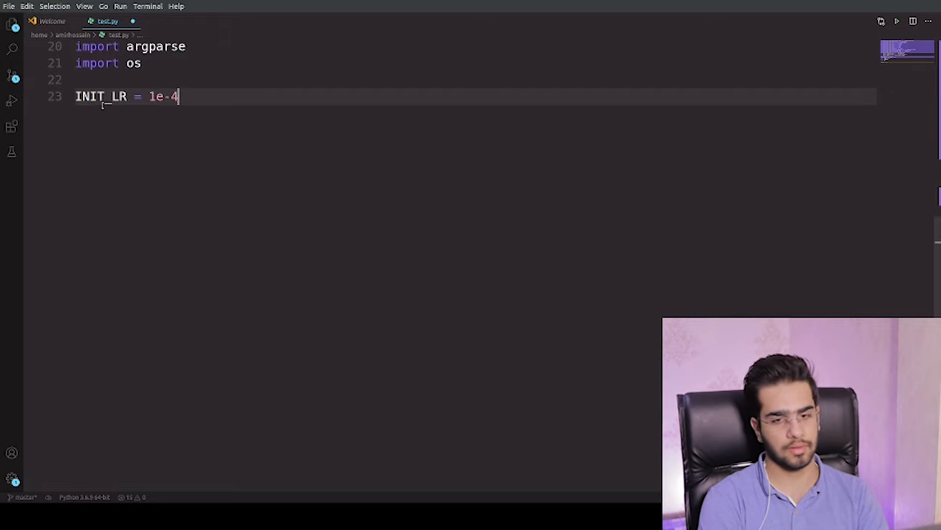
key("Enter")
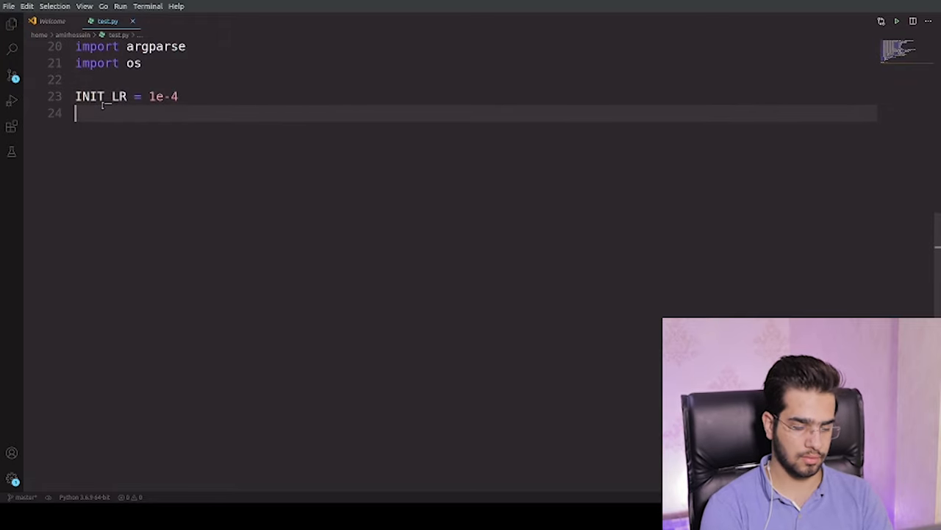
type("EPOC")
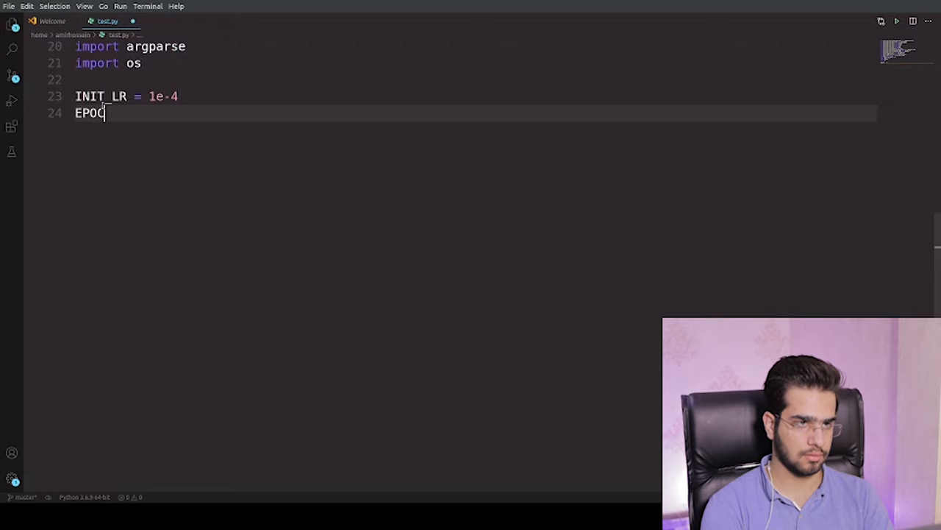
type("HS =")
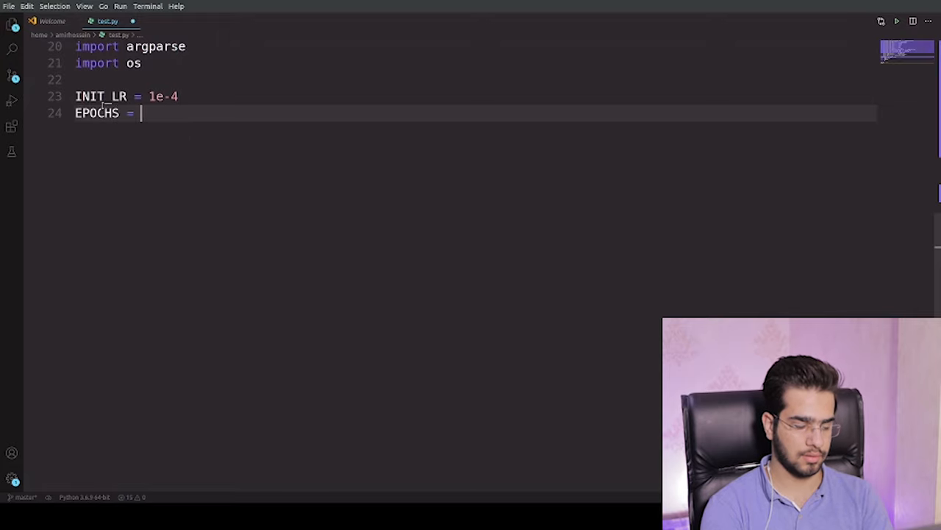
type("20")
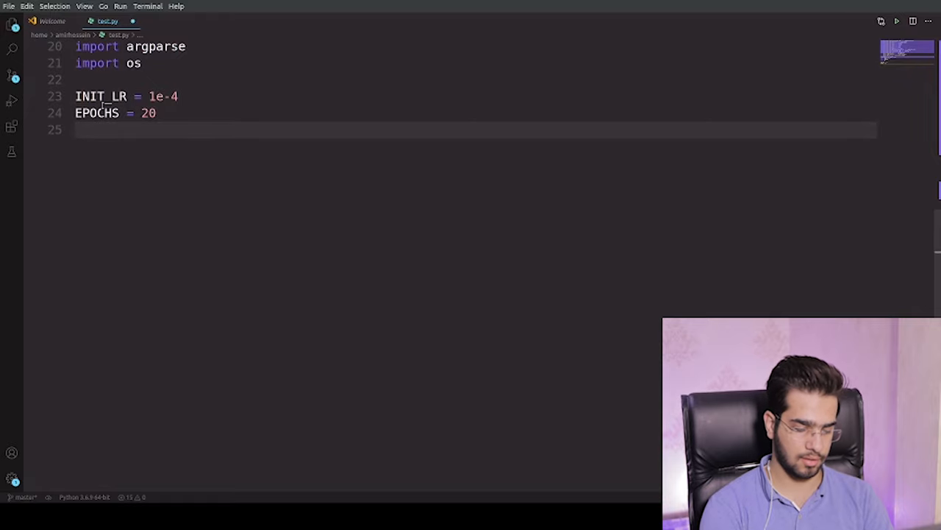
type("BS = 20")
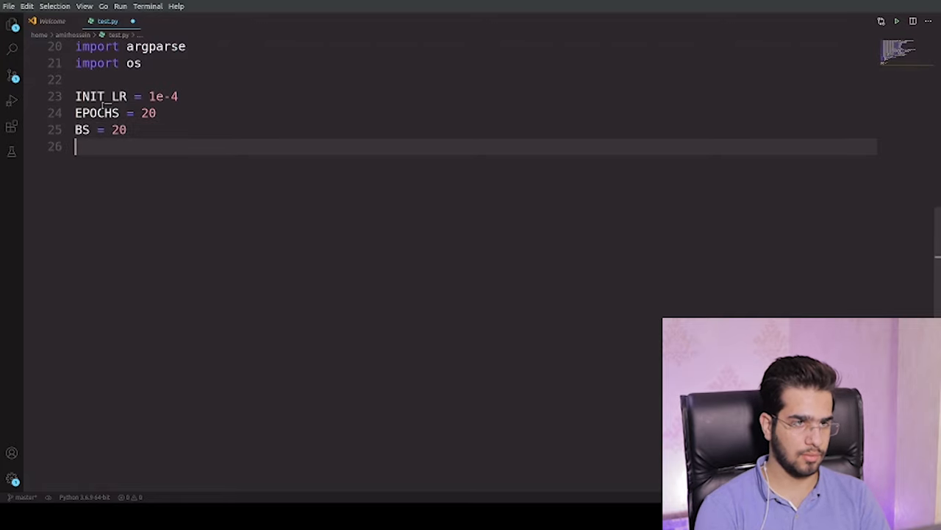
key("Enter")
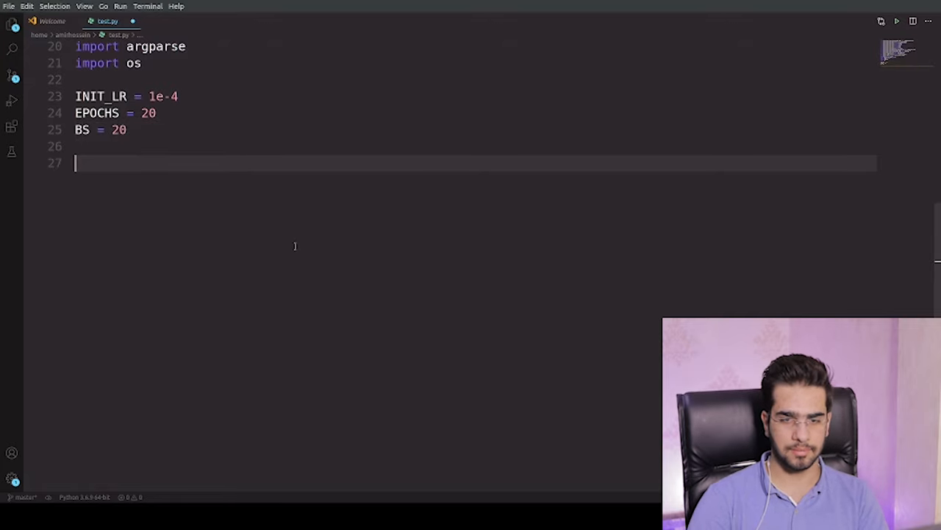
mouse_move(222, 216)
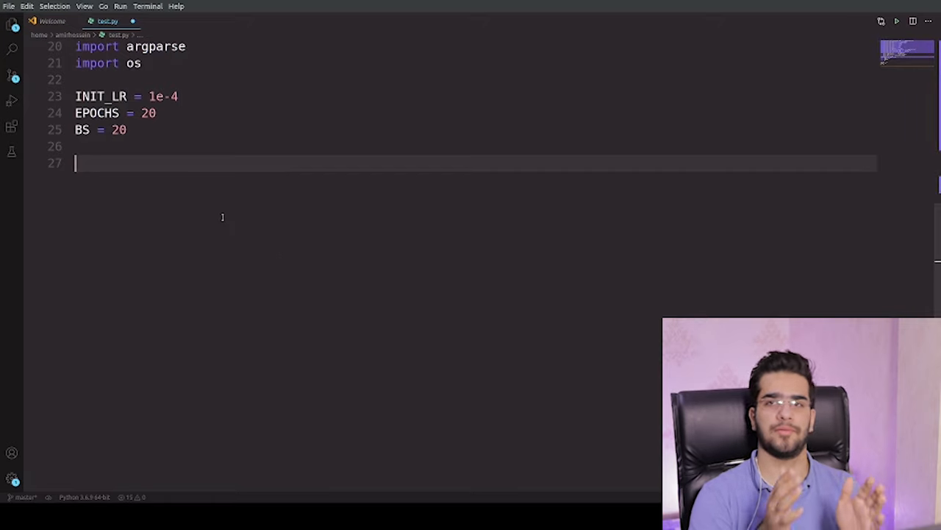
mouse_move(206, 198)
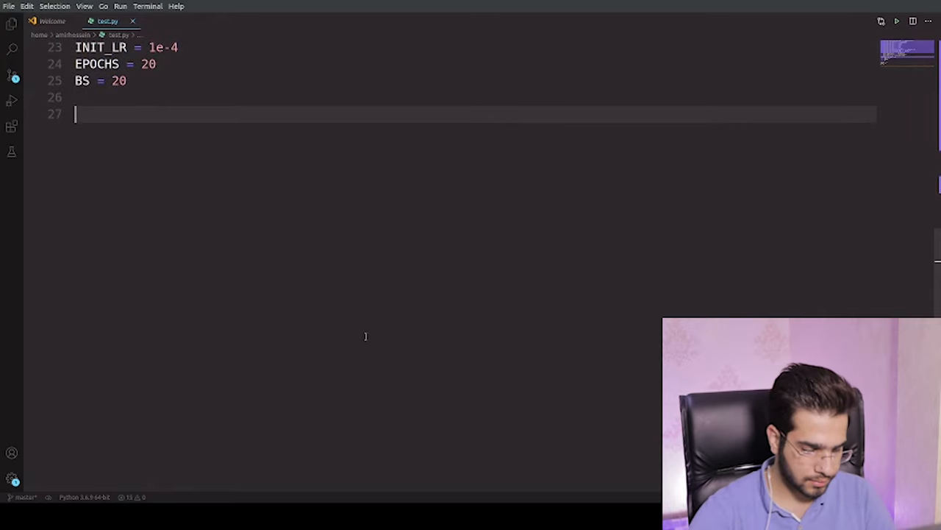
Step: In the terminal, cd into AMHF/COVID-19/face-mask-detector and list its files
left_click(52, 21)
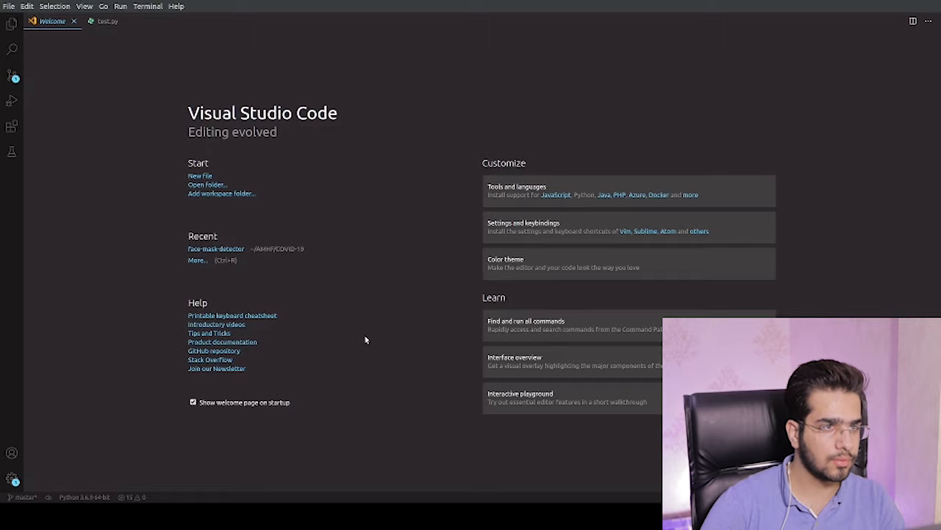
left_click(105, 21)
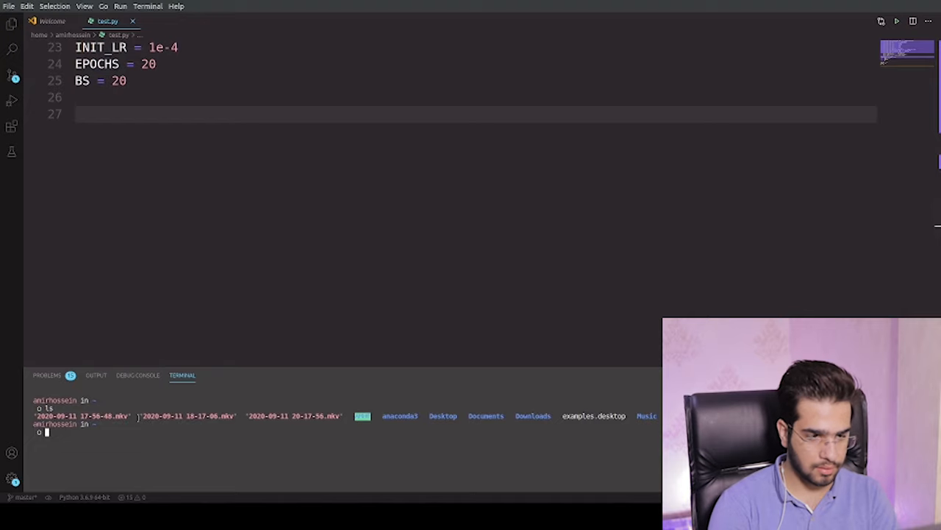
key("Enter")
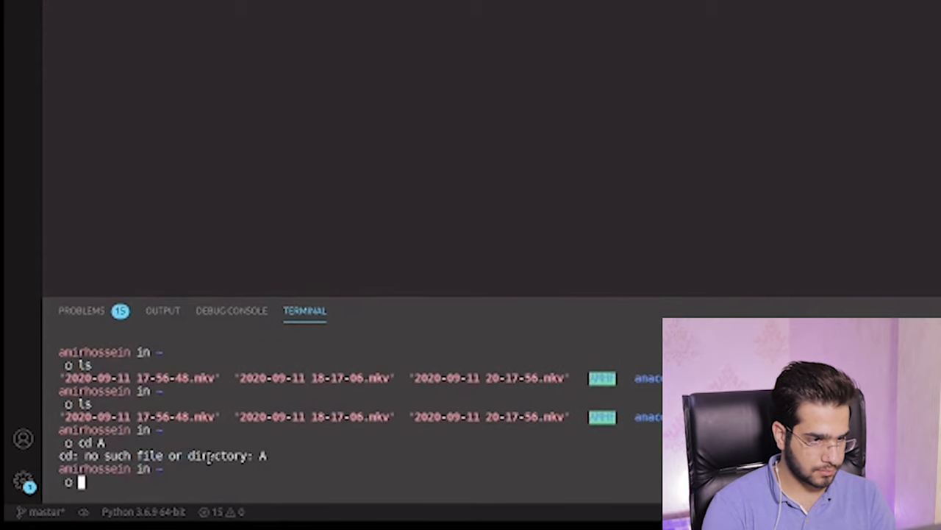
type("ls")
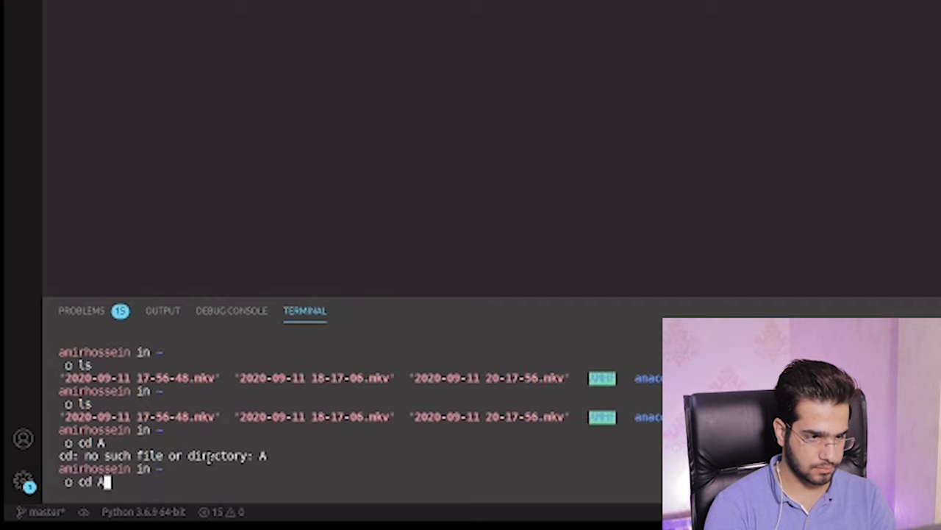
type("MHF/COVID-19/")
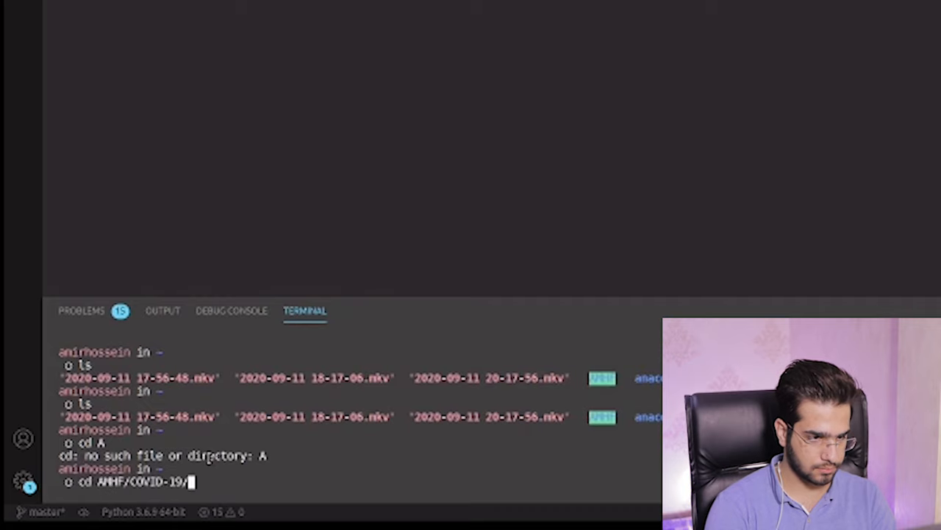
type("face-mask-detector")
type("ls")
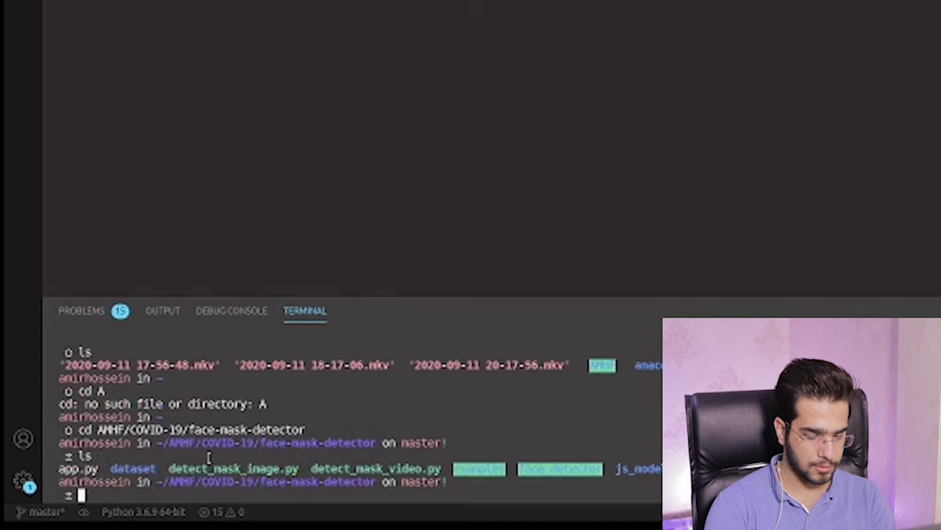
mouse_move(301, 501)
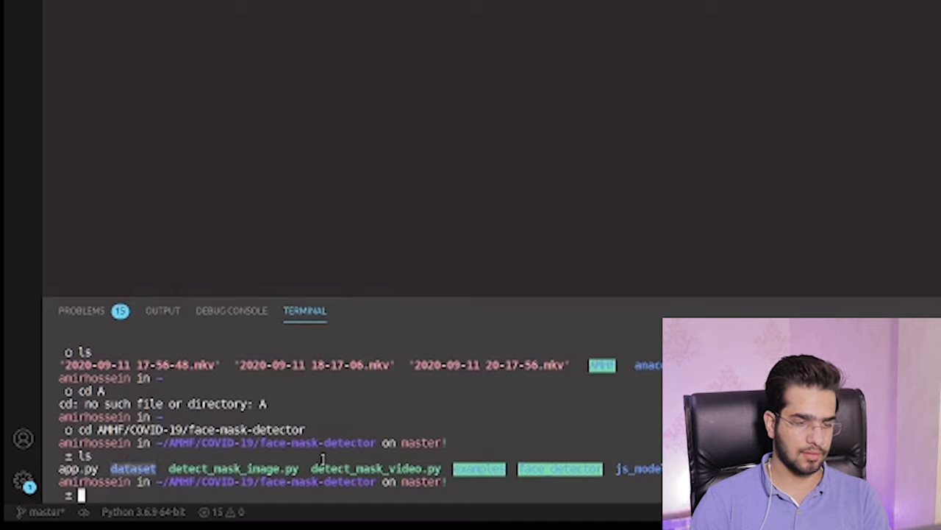
mouse_move(358, 346)
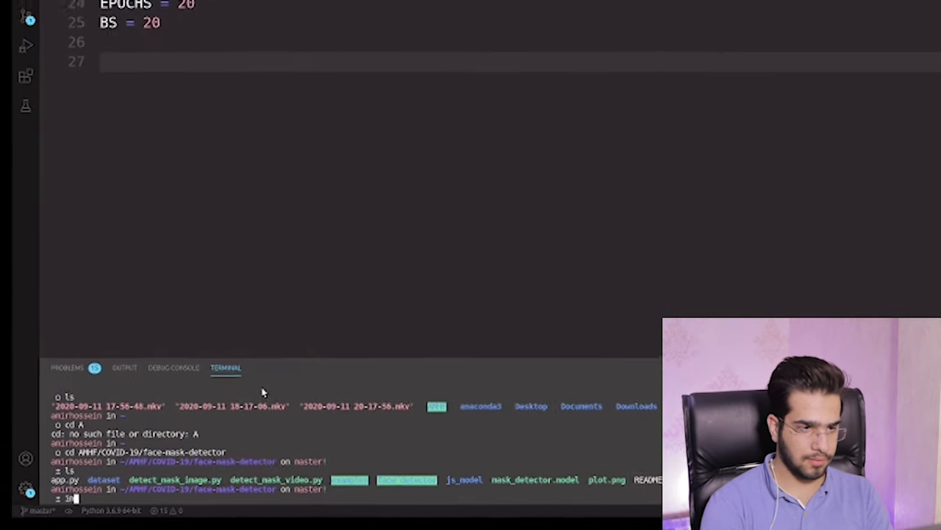
Step: Set imagepath = list(paths.list_images('./dataset'))
type("ima")
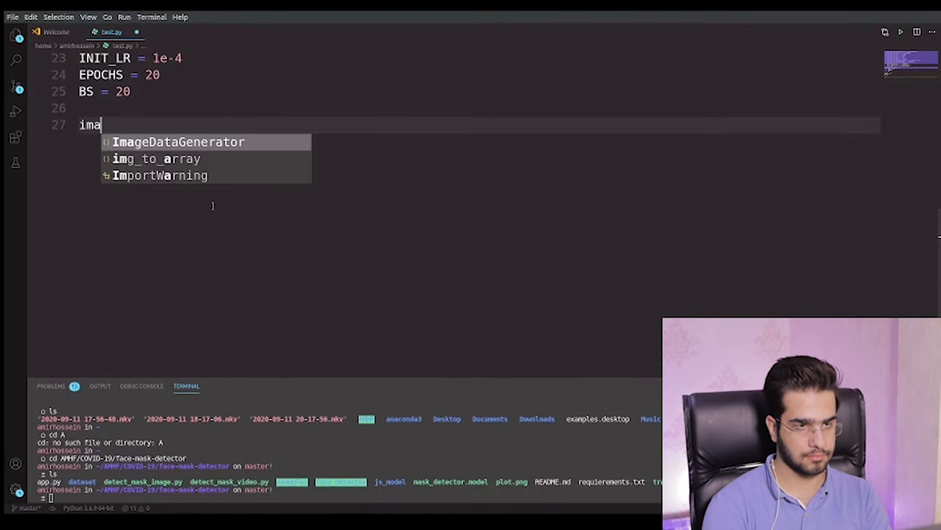
type("gepa")
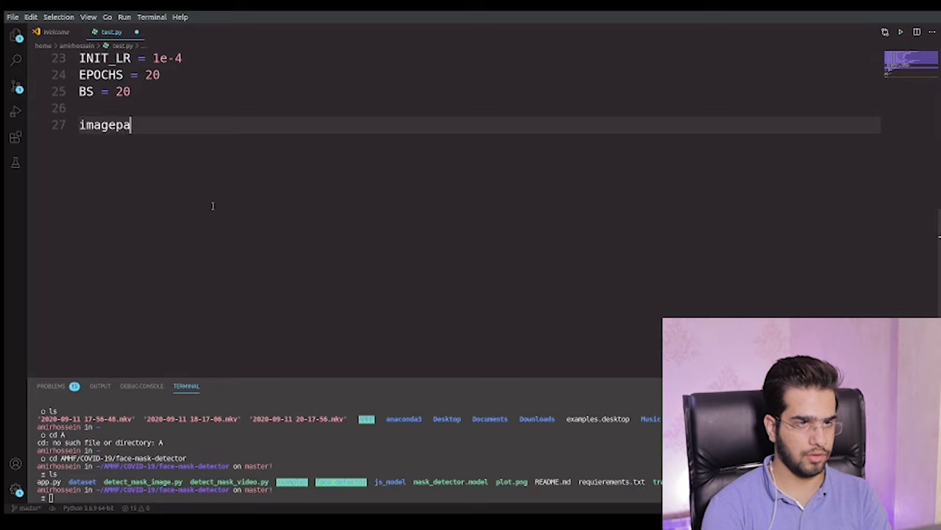
type("th =")
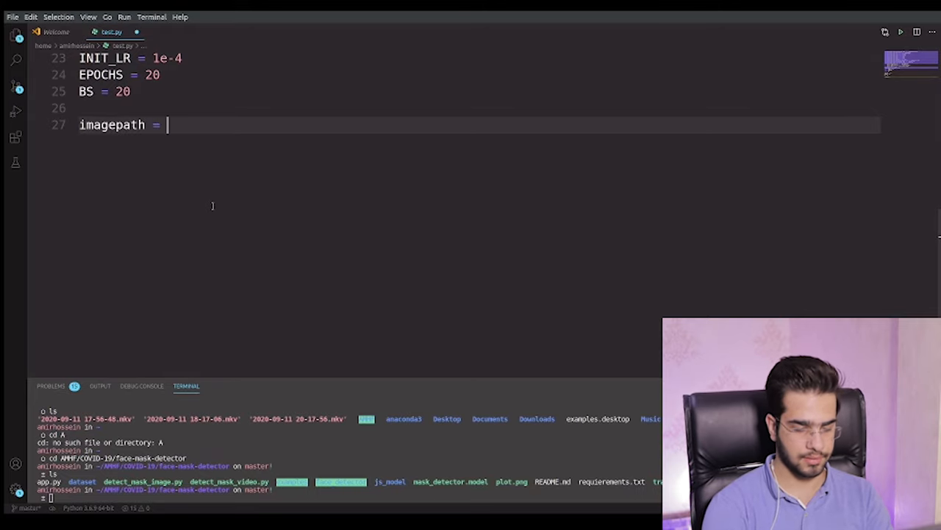
type("list(")
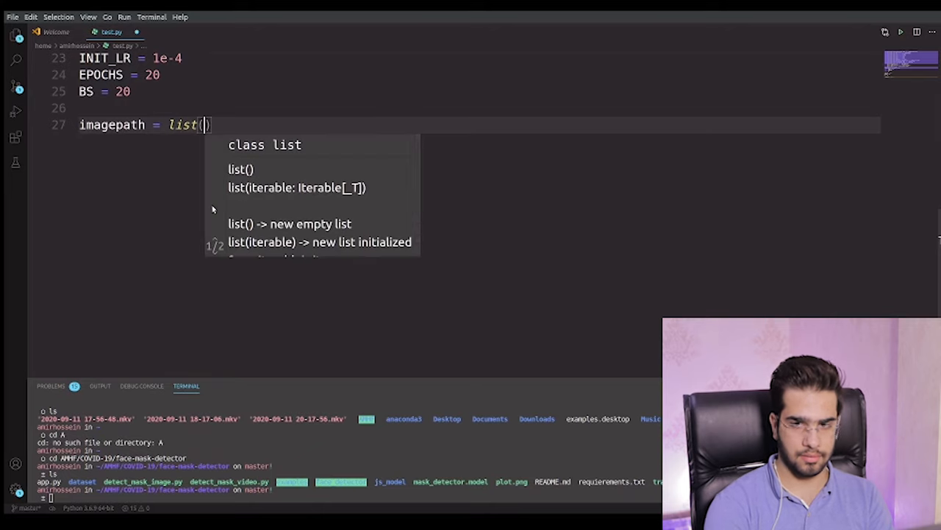
type("paths.list_images('./dataset')")
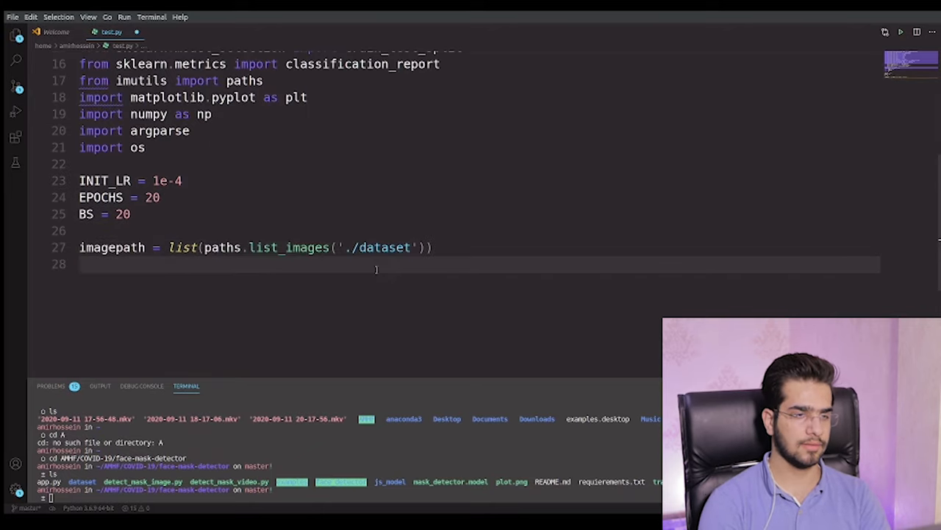
mouse_move(355, 312)
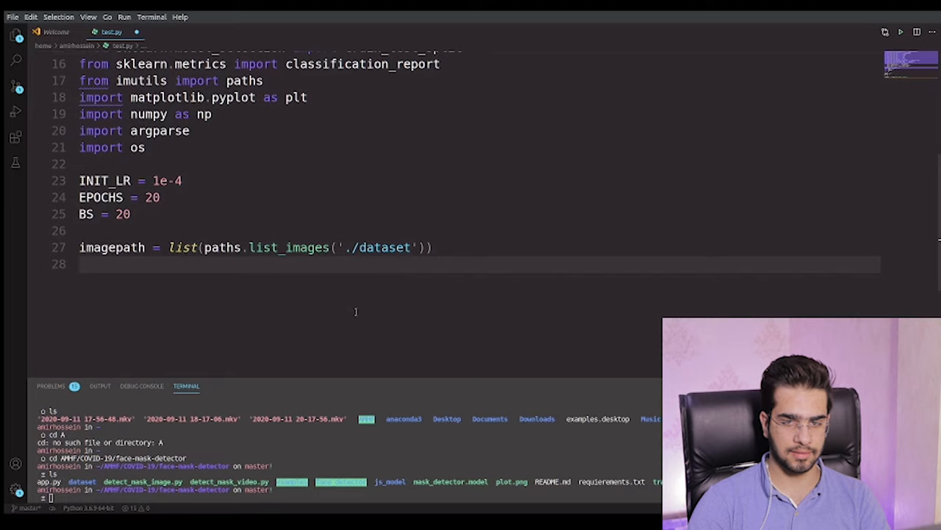
Step: Declare the empty lists data = [] and label = []
type("dat")
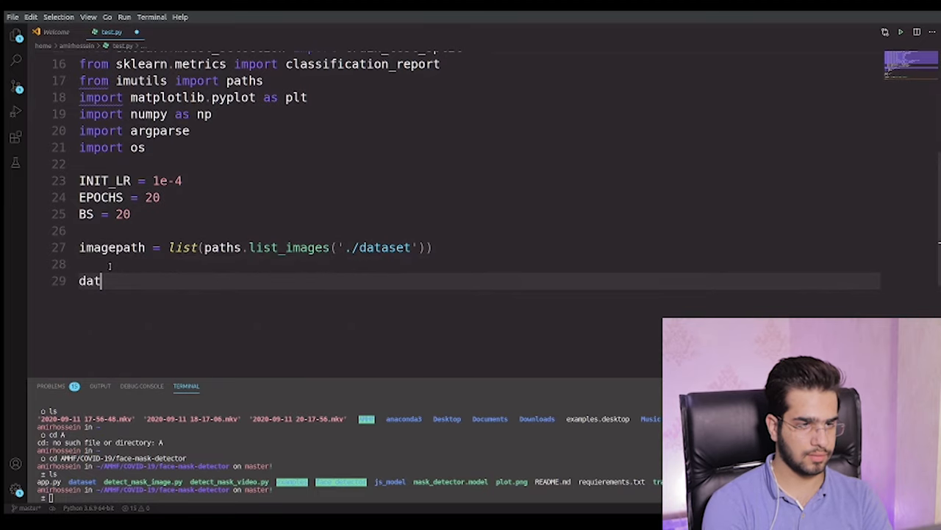
type("a")
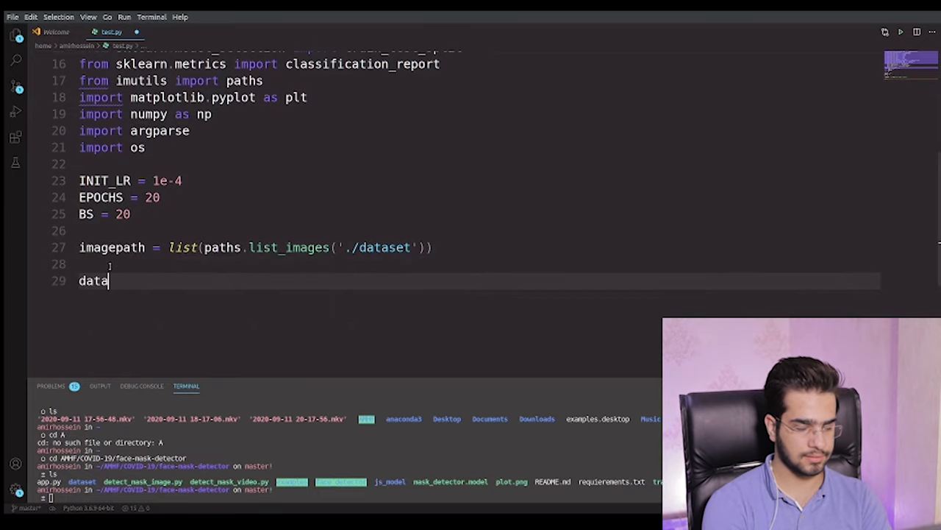
type("= []")
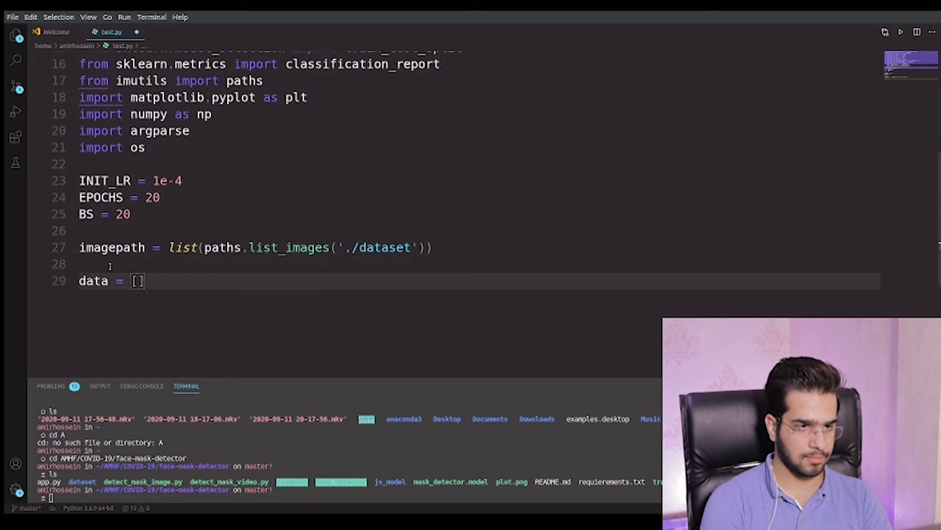
key("Enter")
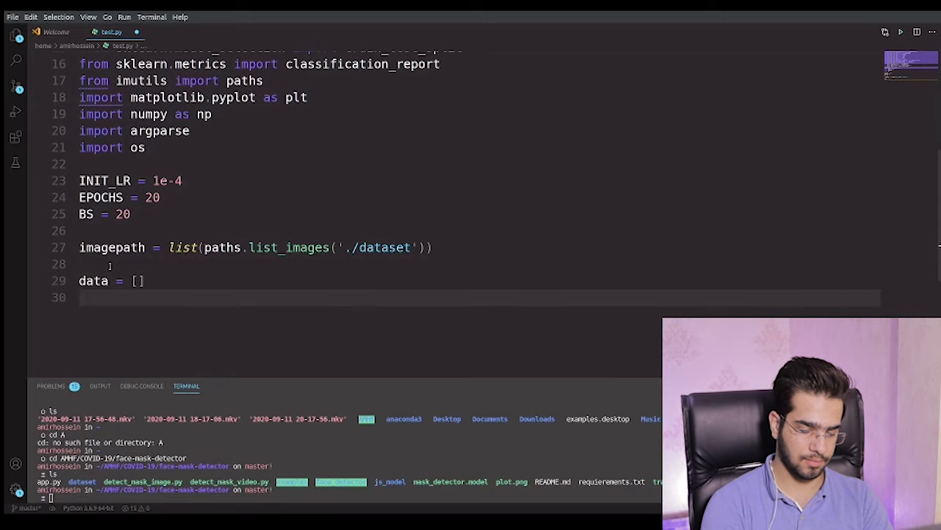
type("label")
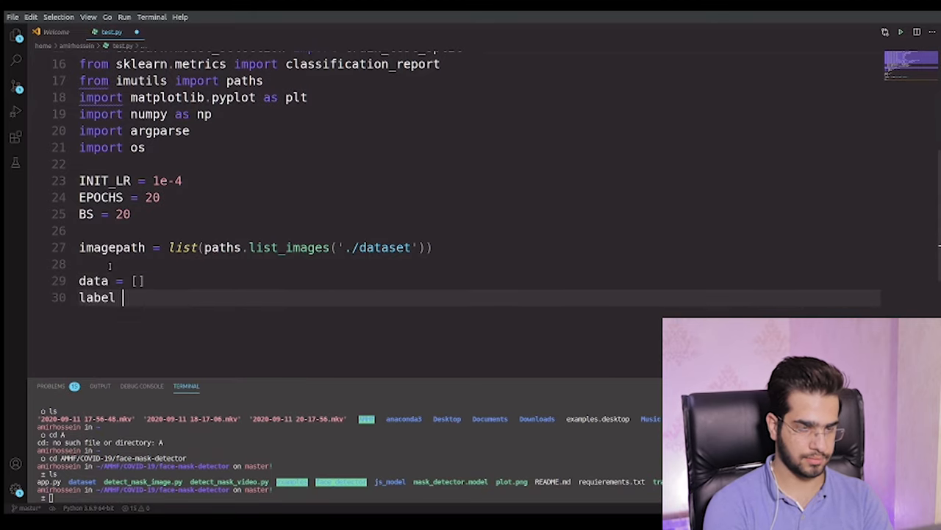
type("= []")
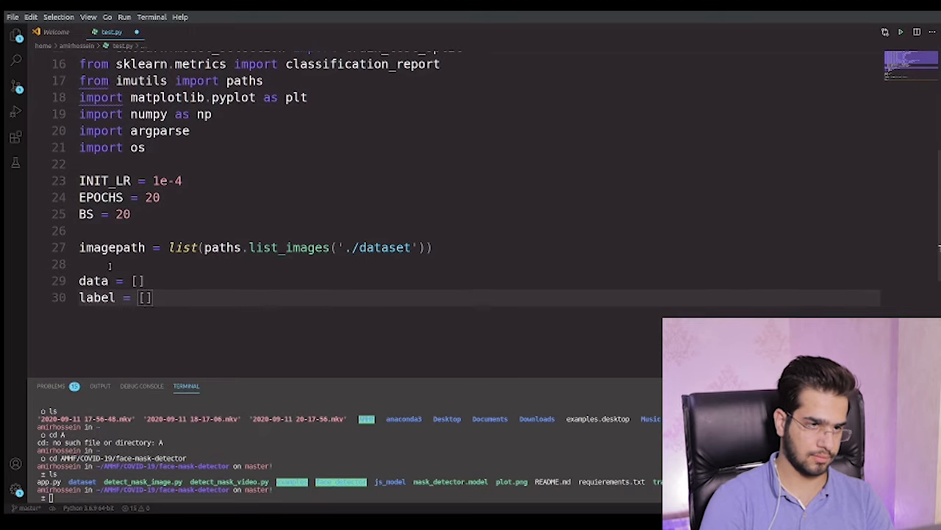
key("Enter")
type("cd")
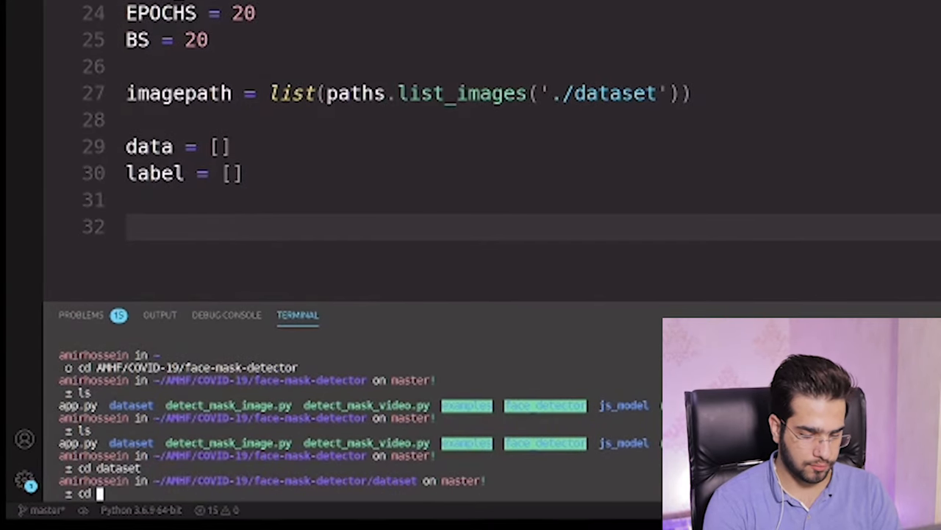
Step: Move the terminal into dataset/without_mask via Tab completion and list its images
type("mask")
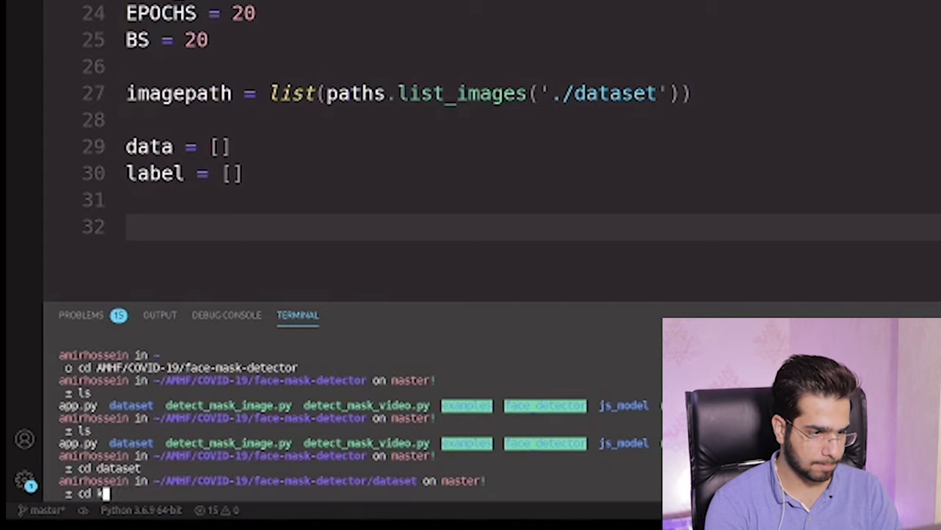
type("ith")
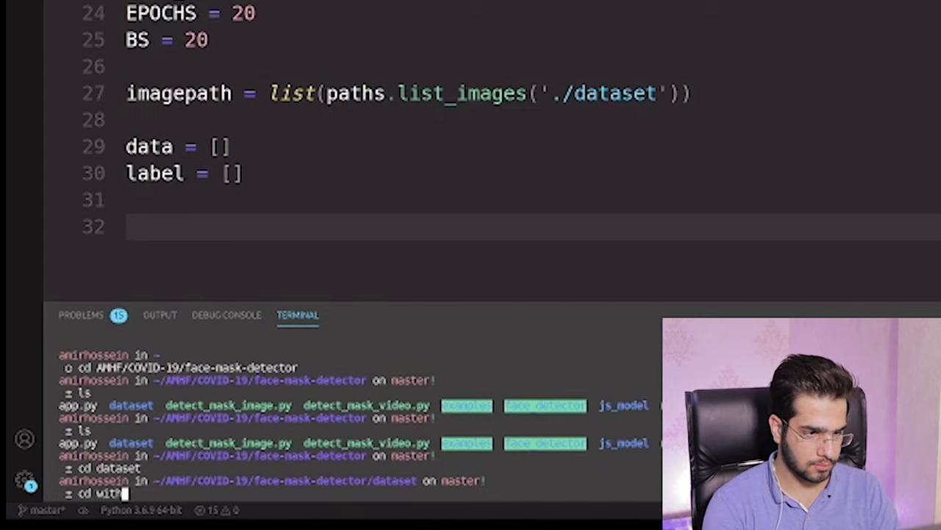
key("Tab")
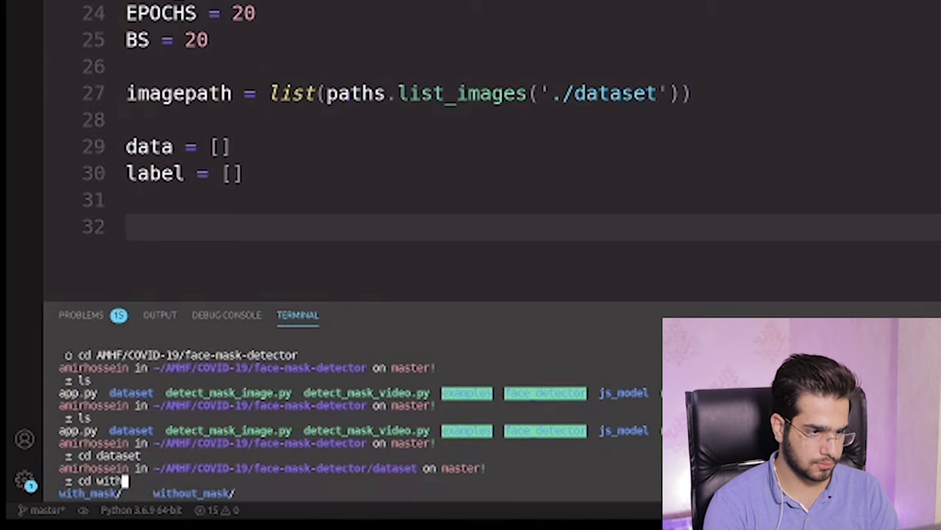
key("Enter")
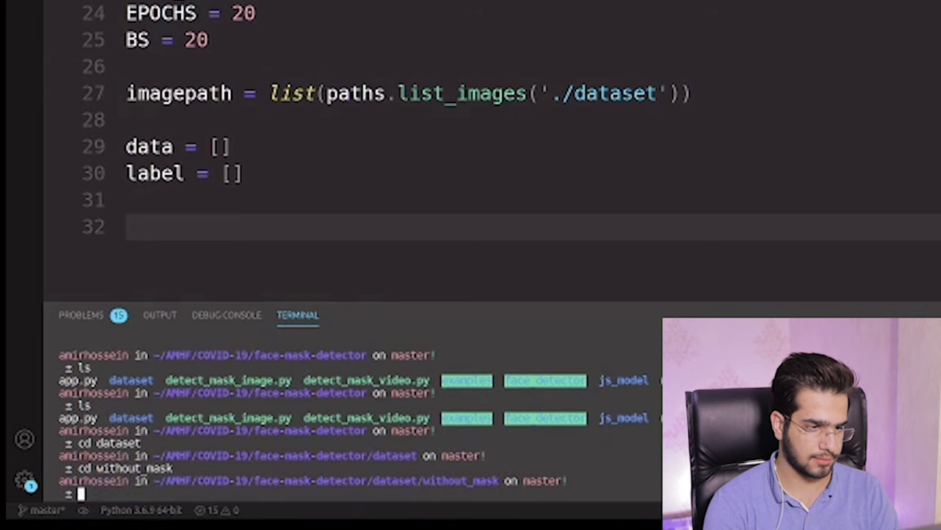
type("ls")
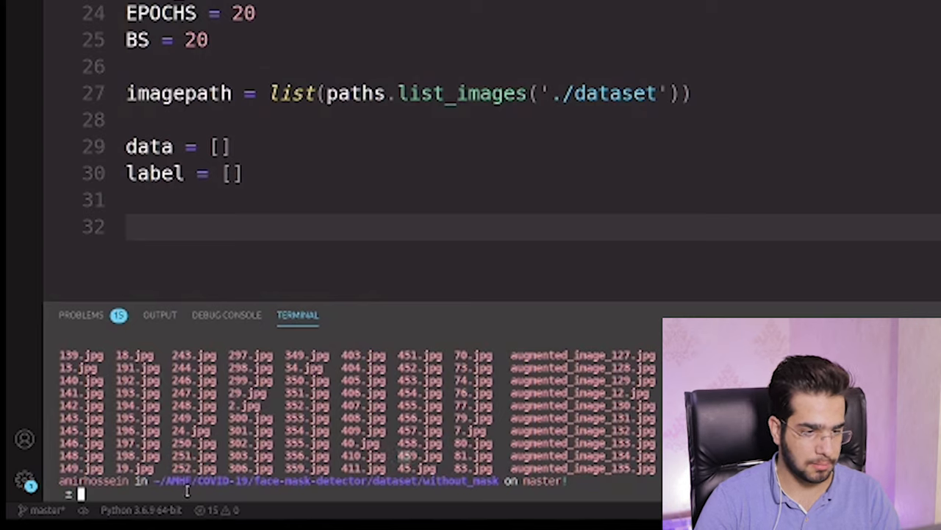
mouse_move(320, 485)
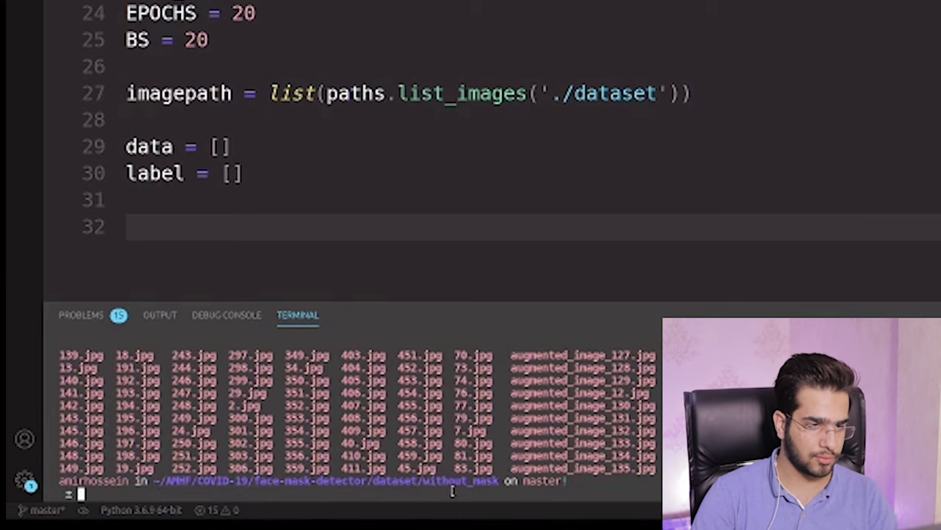
Step: Start a for loop over imagepaths
type("for ig")
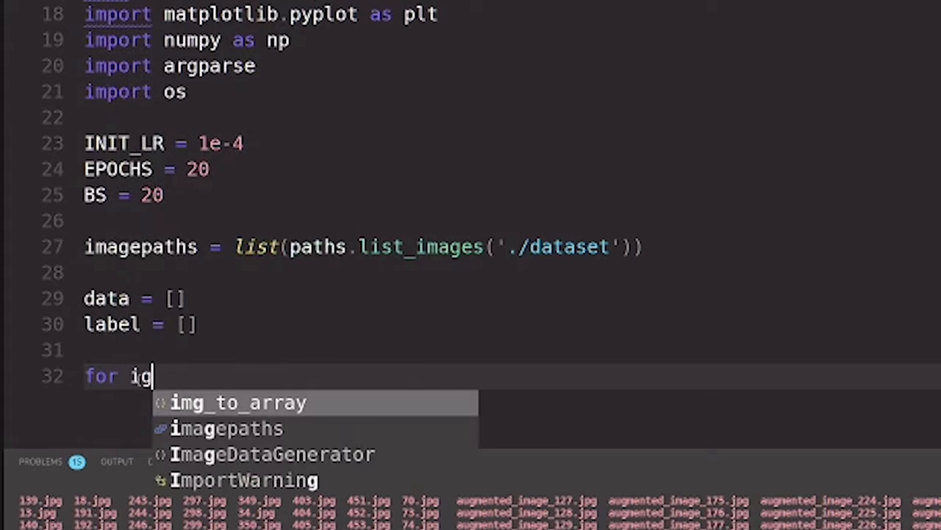
key("BackSpace")
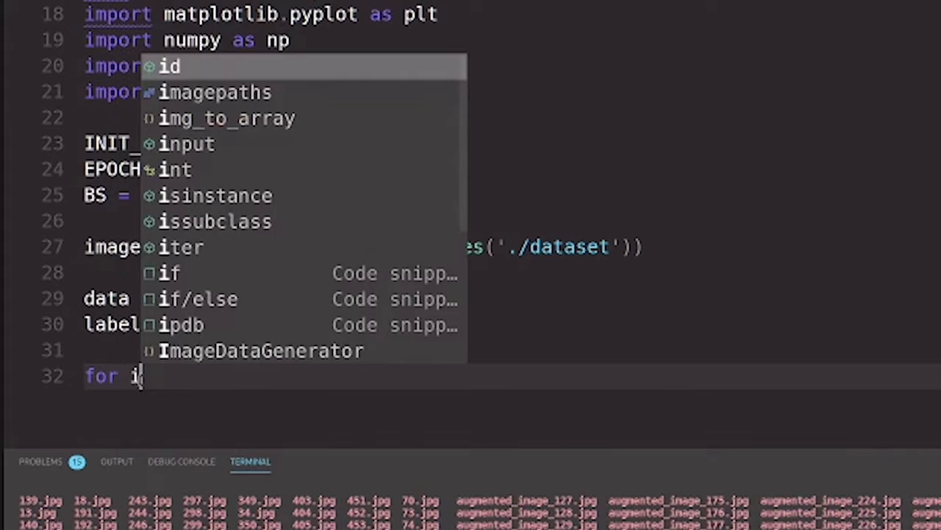
type("mg")
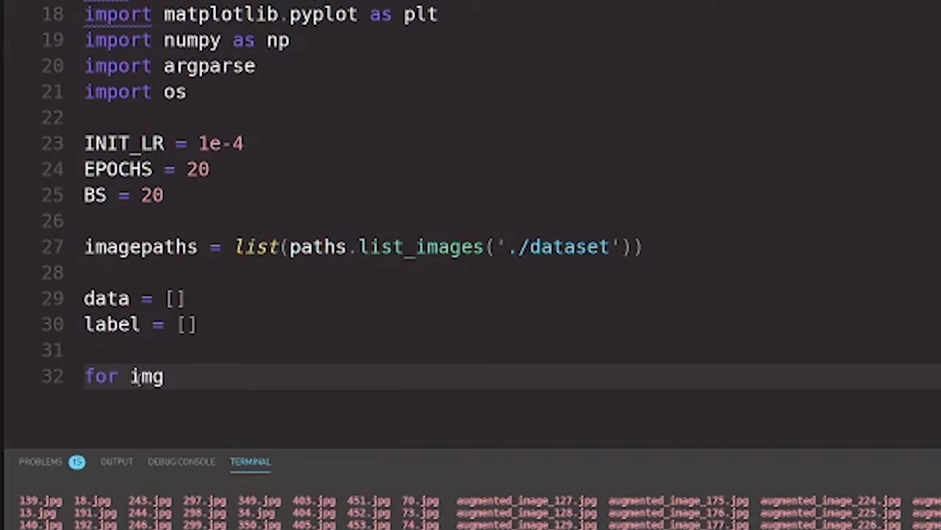
type("imagepaths")
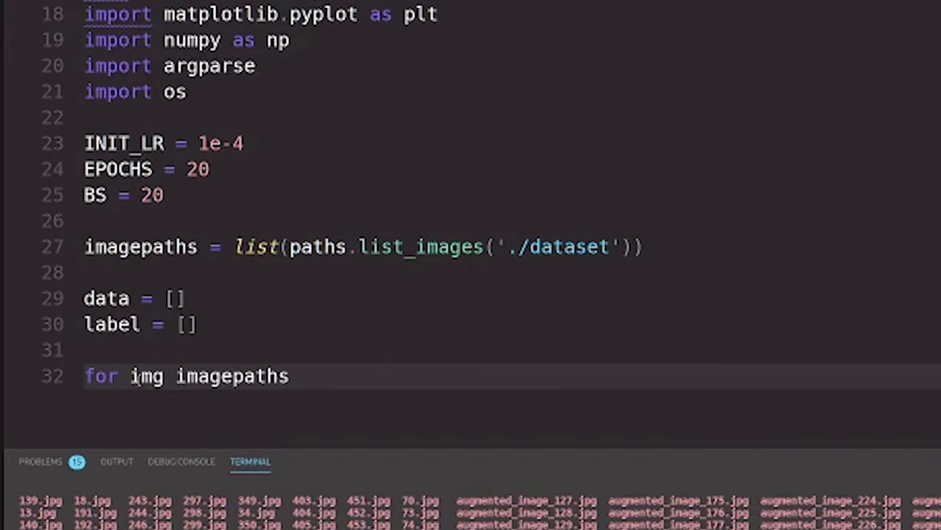
type(":")
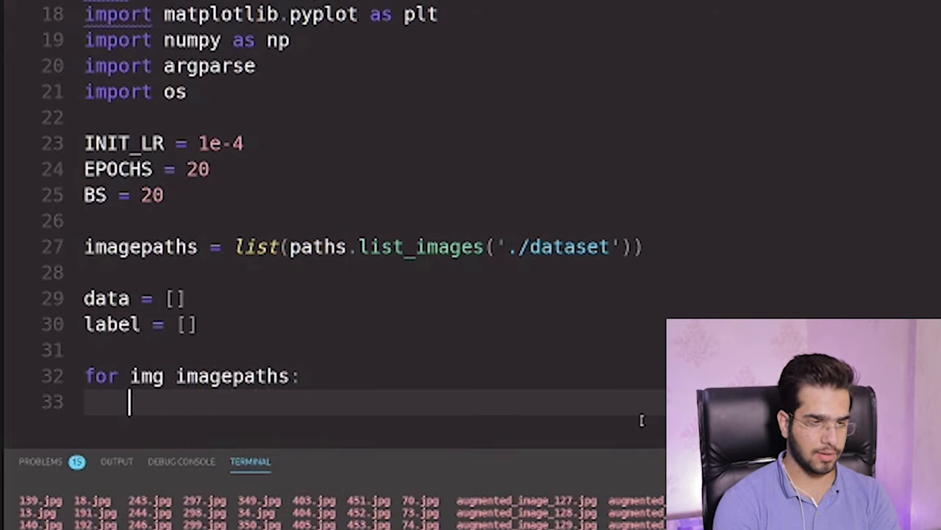
Step: Set label = img.split(os.path.sep)[-2] as the loop's first line
type("label =")
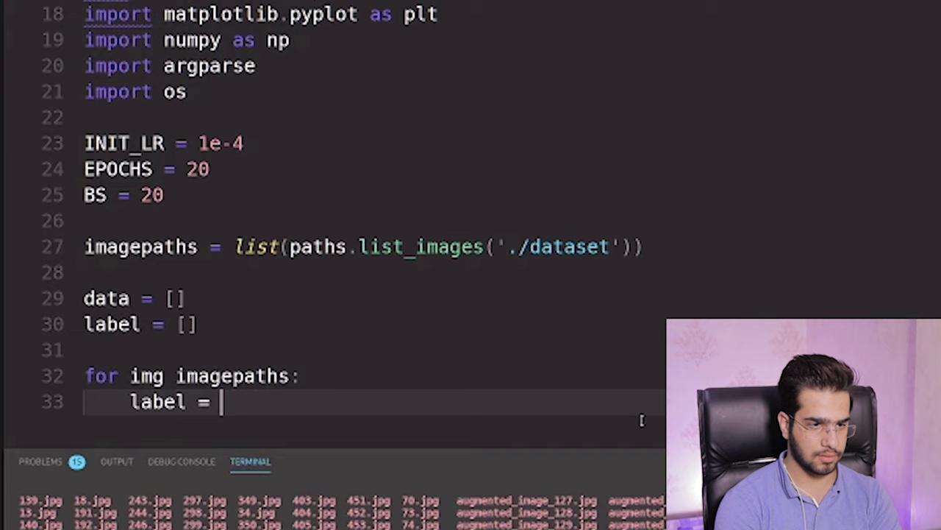
type("img")
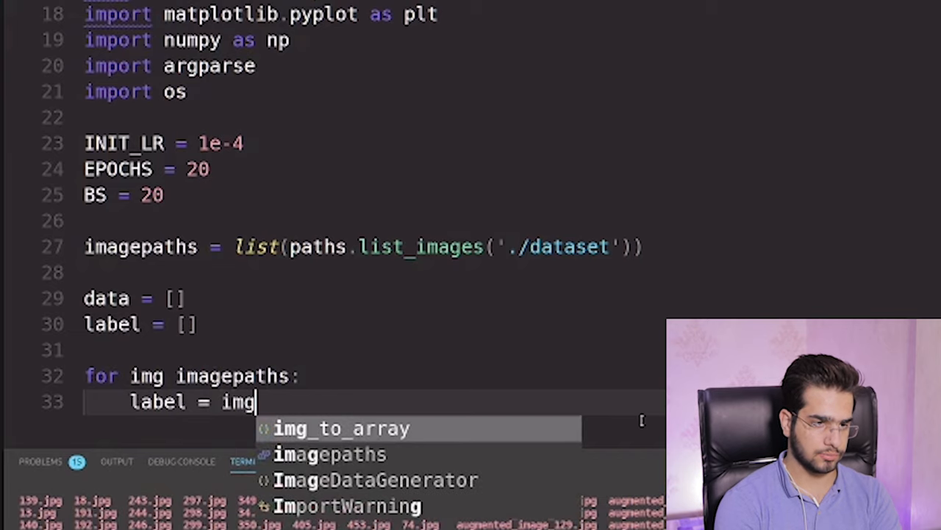
key("Escape")
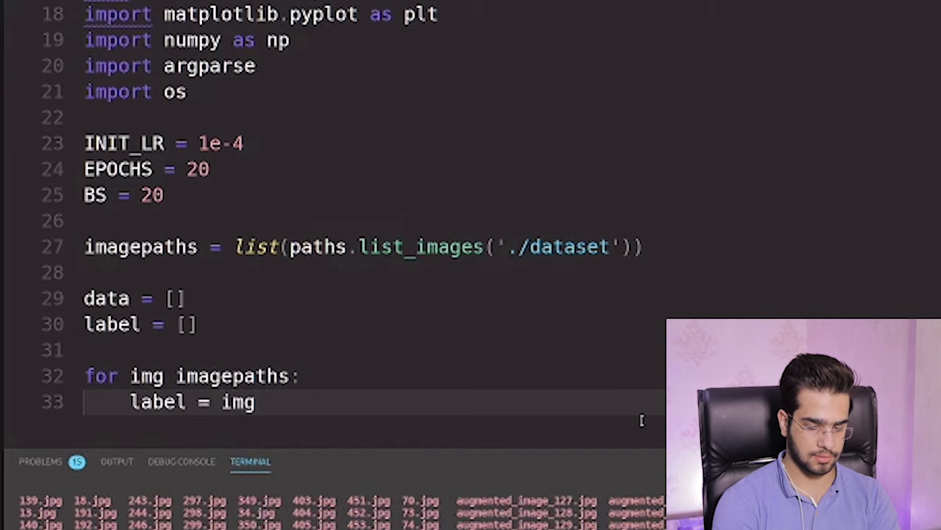
type(".spli")
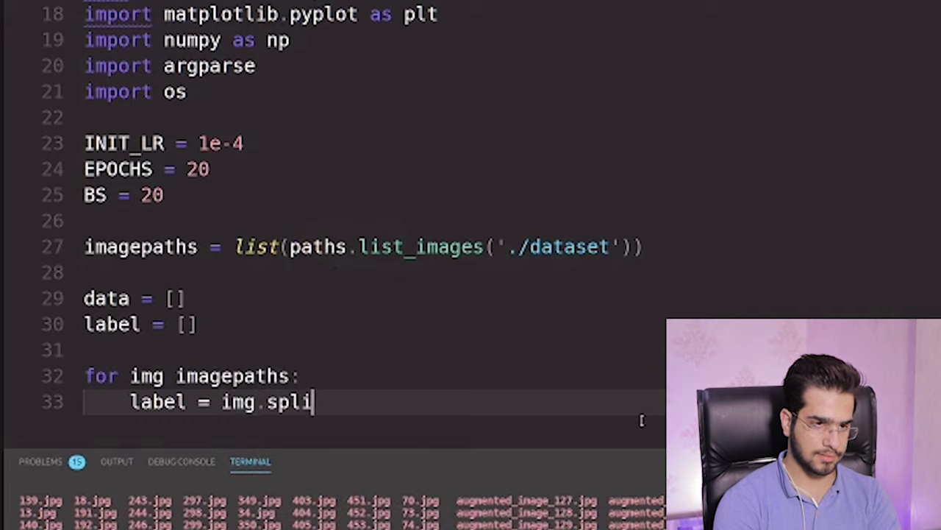
type("t")
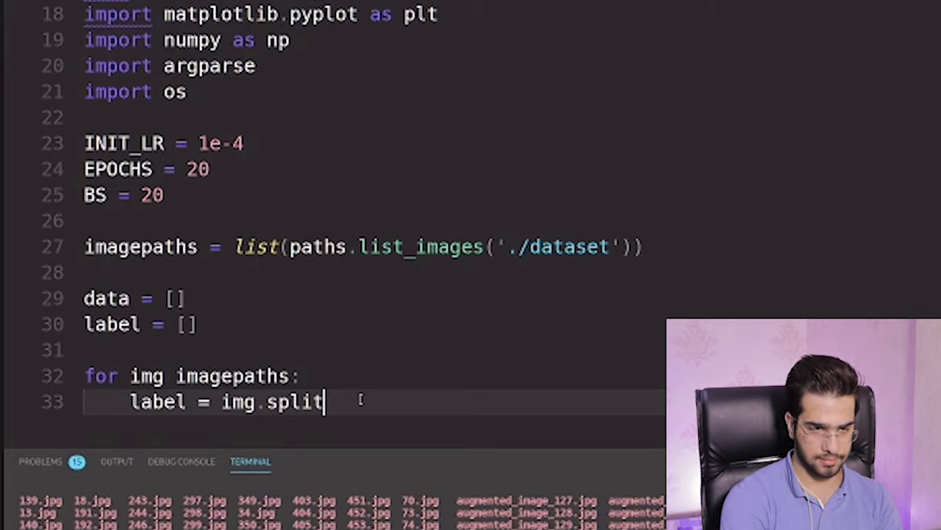
type("(os.path")
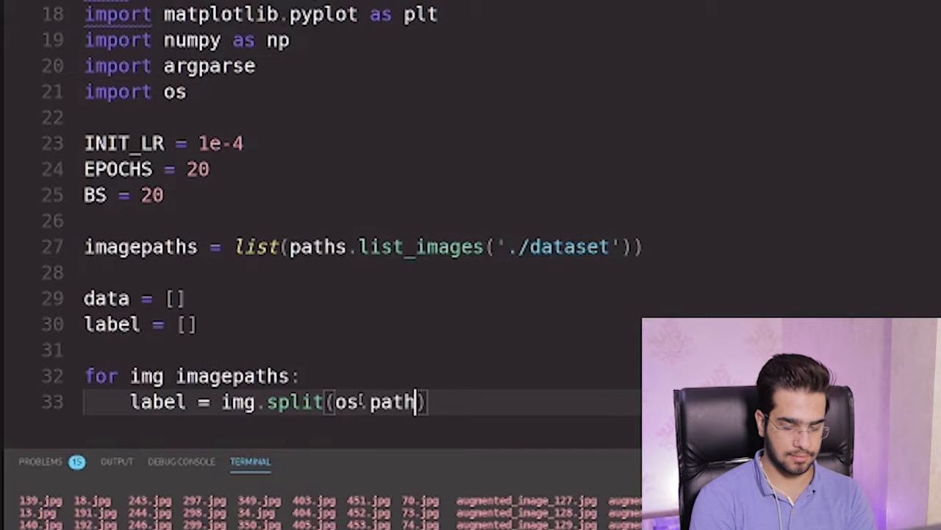
type(".sep")
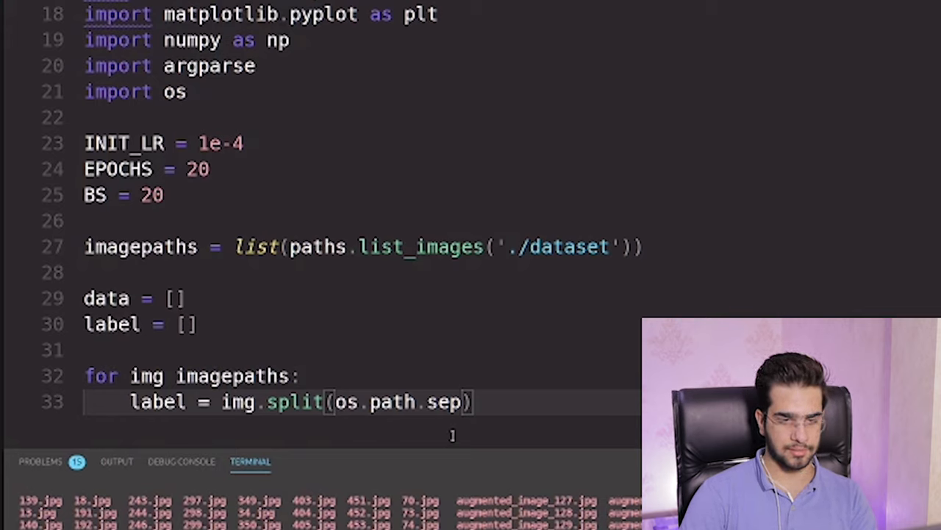
type("[]")
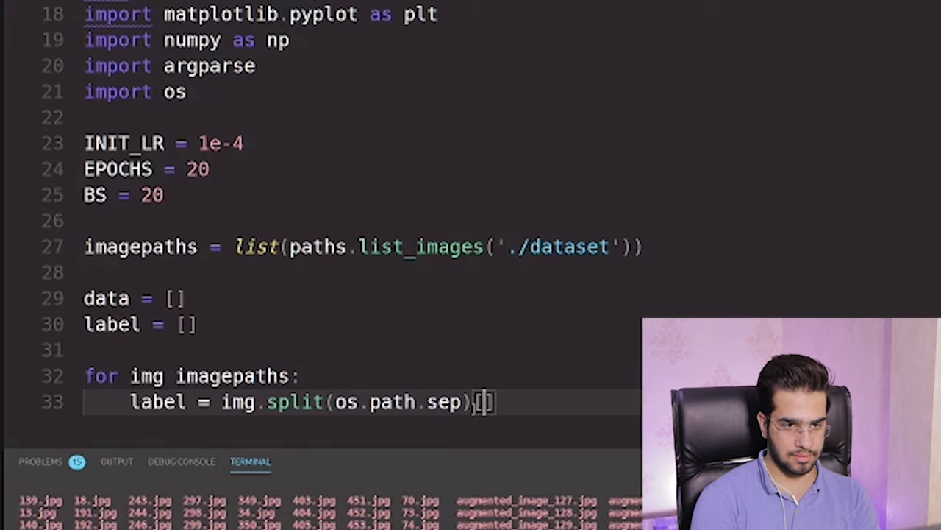
type("-2")
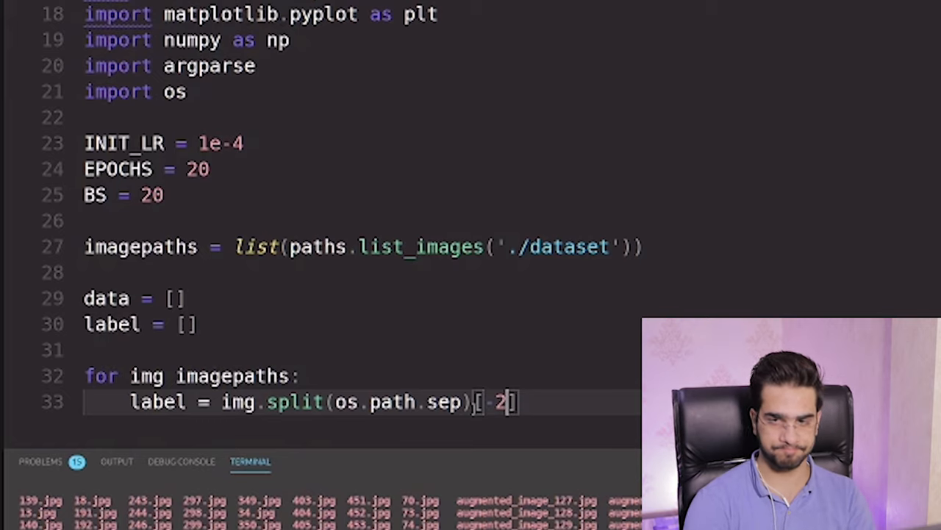
key("enter")
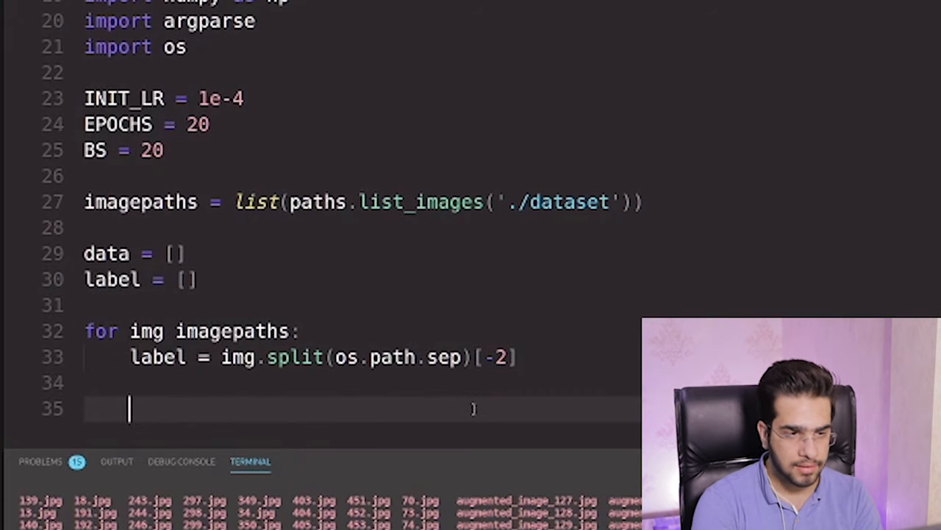
Step: Load each image with load_img(img, target_size=(224, 224))
type("im")
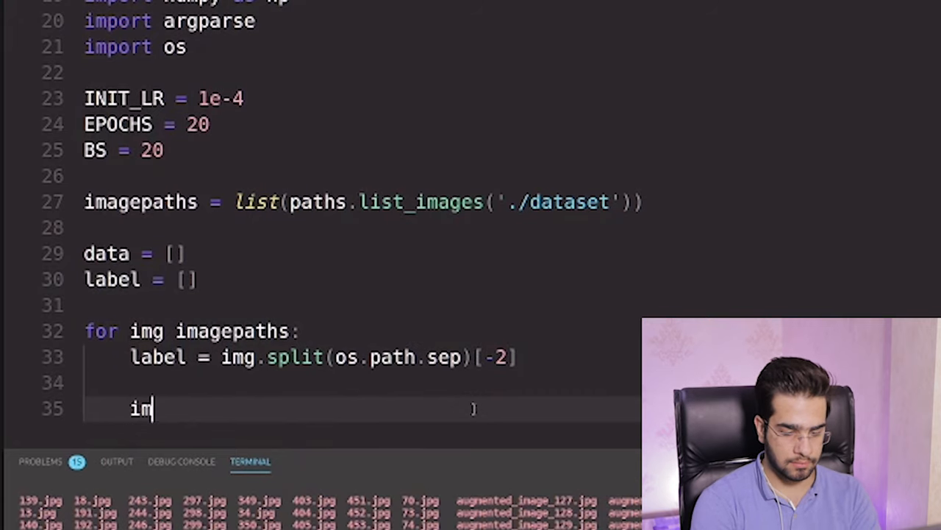
type("age =")
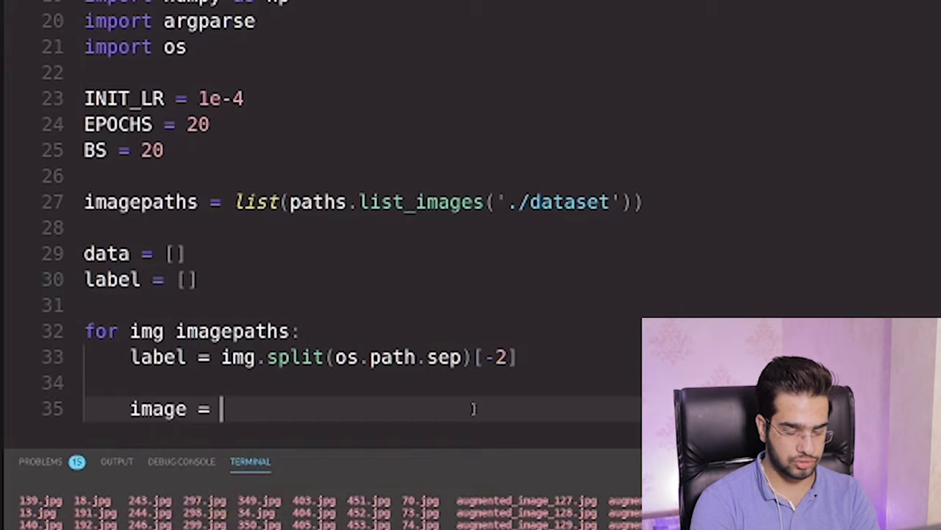
type("load_img")
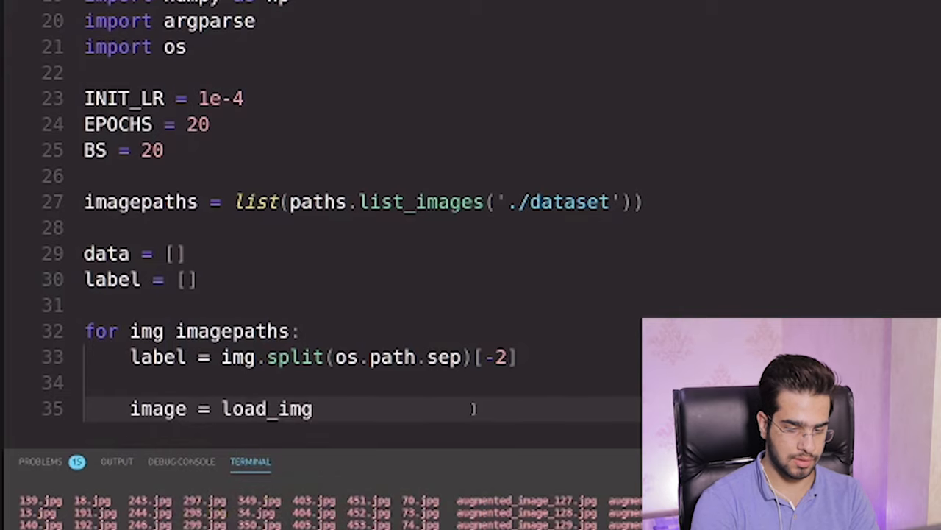
type("()")
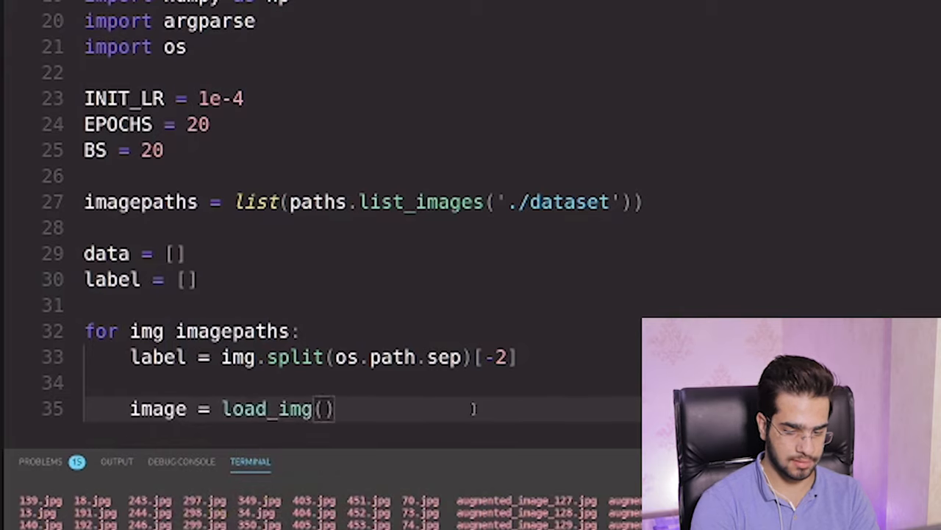
type("img")
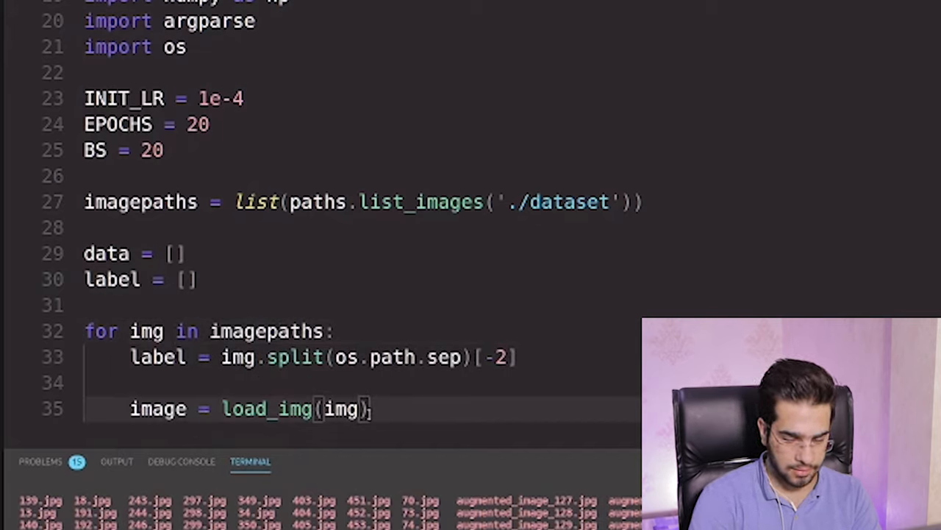
type(", TabError")
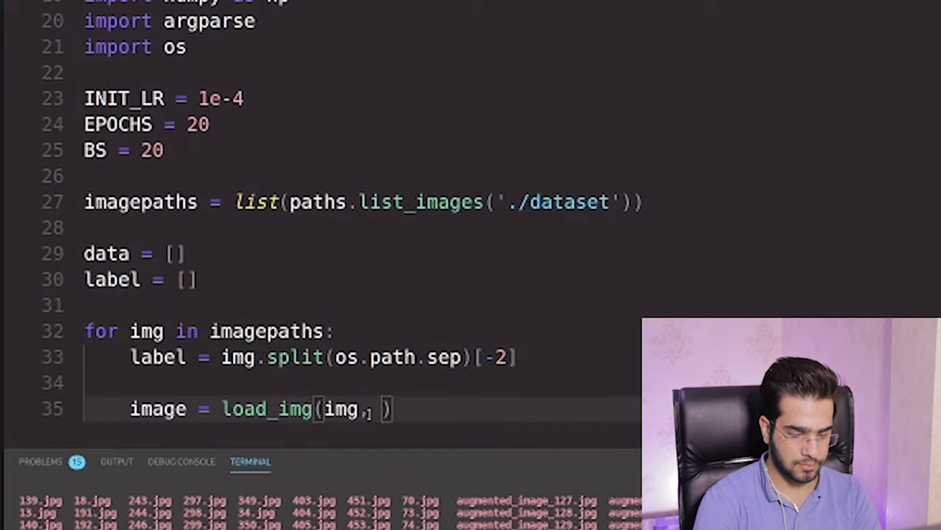
type("targer_si")
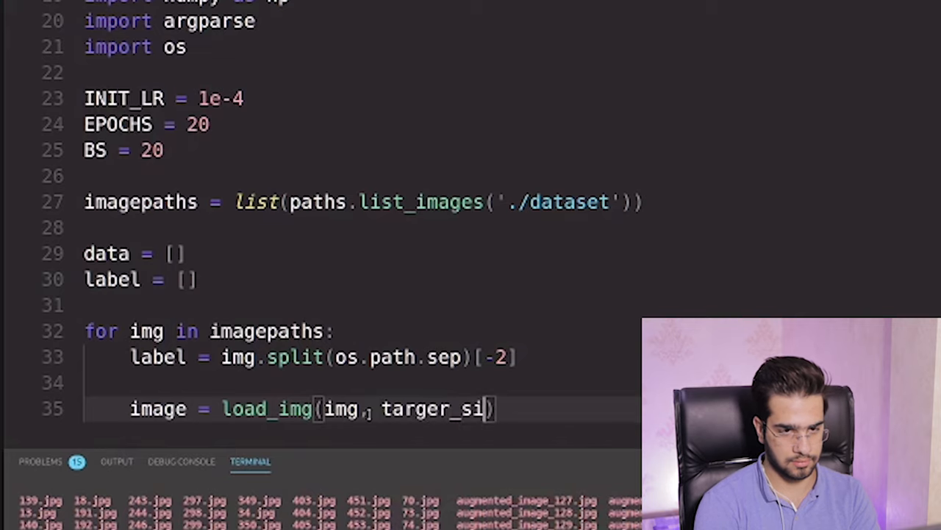
type("ze=(224, 224))")
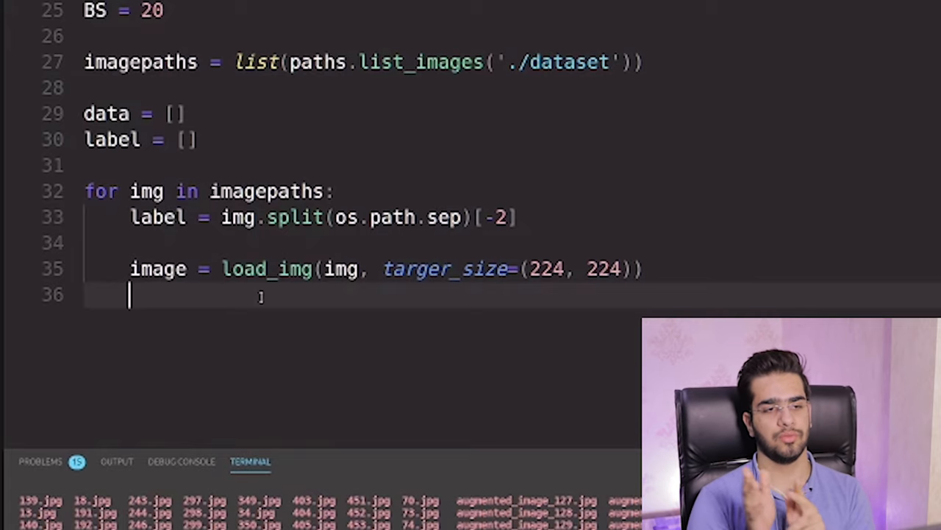
Step: Convert the loaded image to an array with img_to_array
type("image")
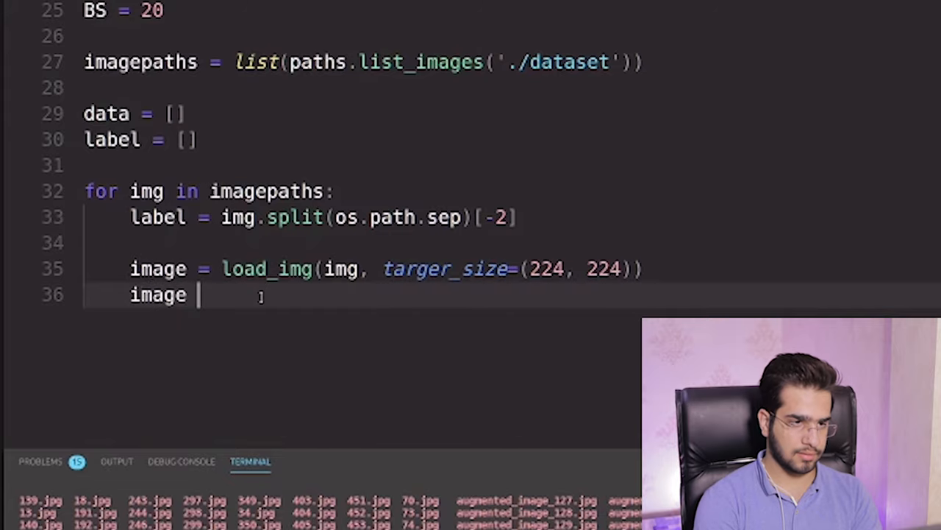
type("=")
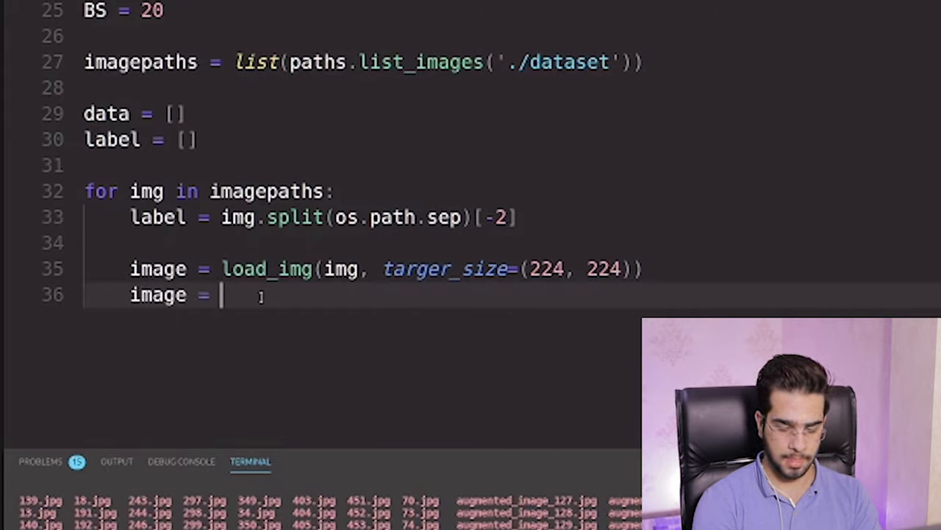
type("img")
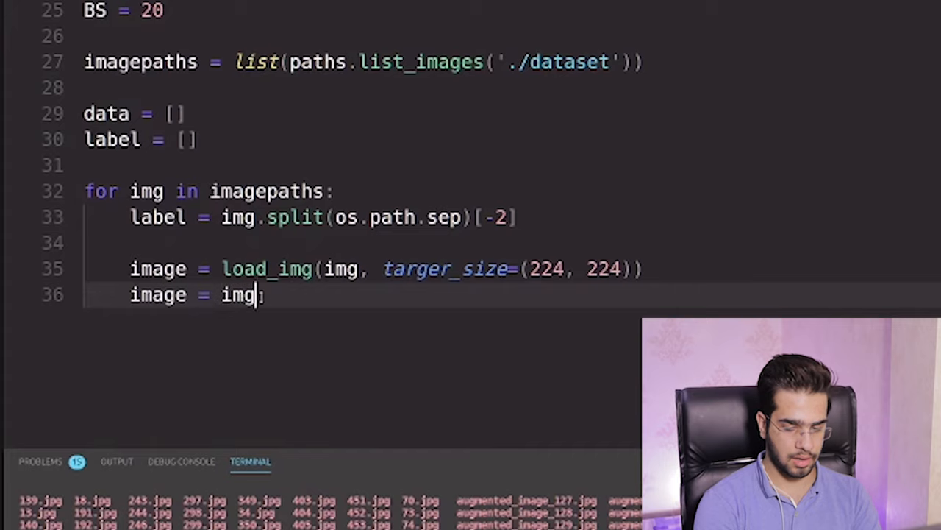
type("_to_array")
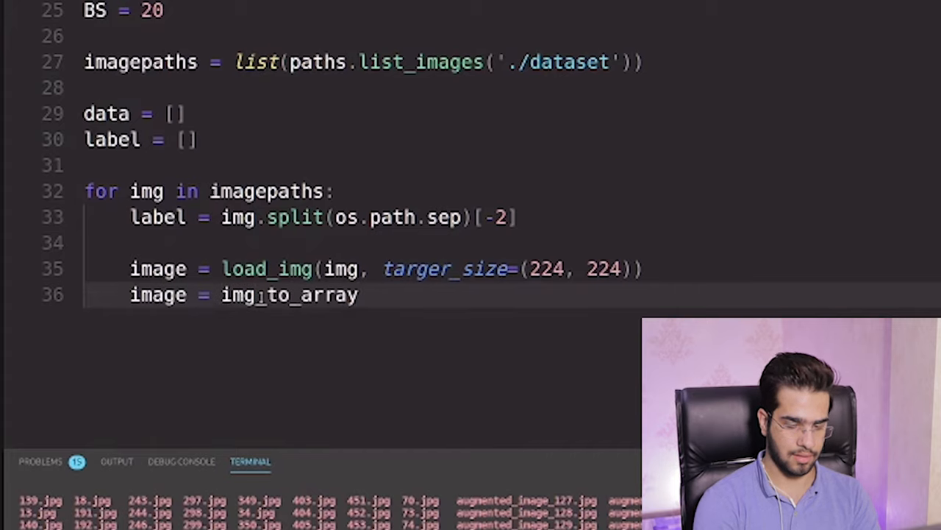
type("(imng)")
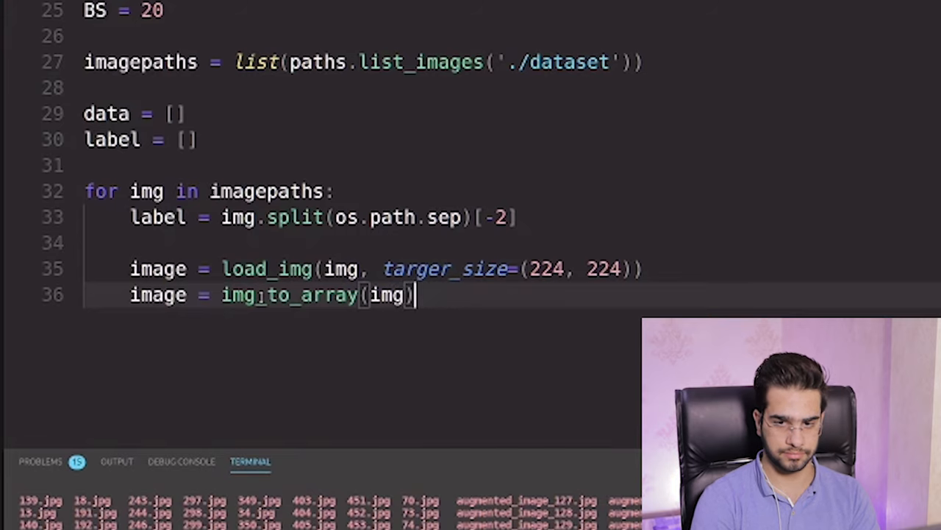
key("Enter")
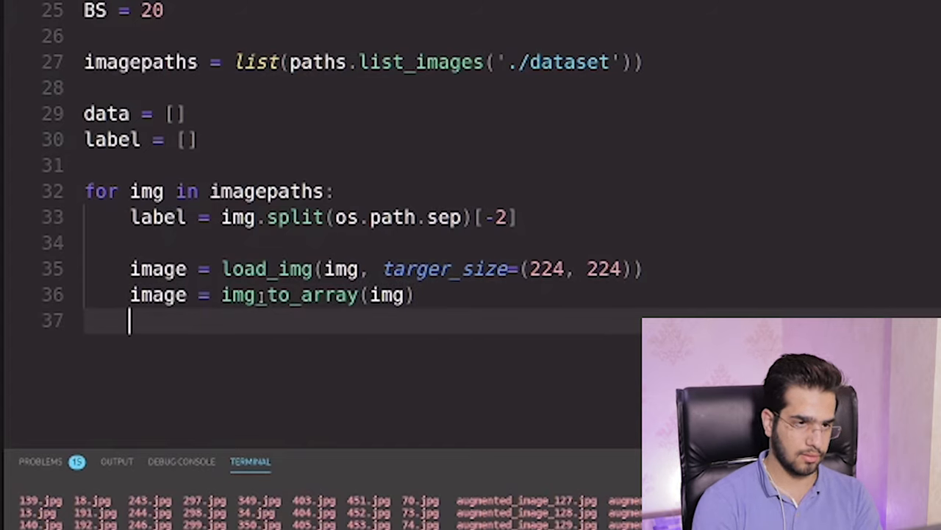
Step: Pass the image array through preprocess_input
type("image =")
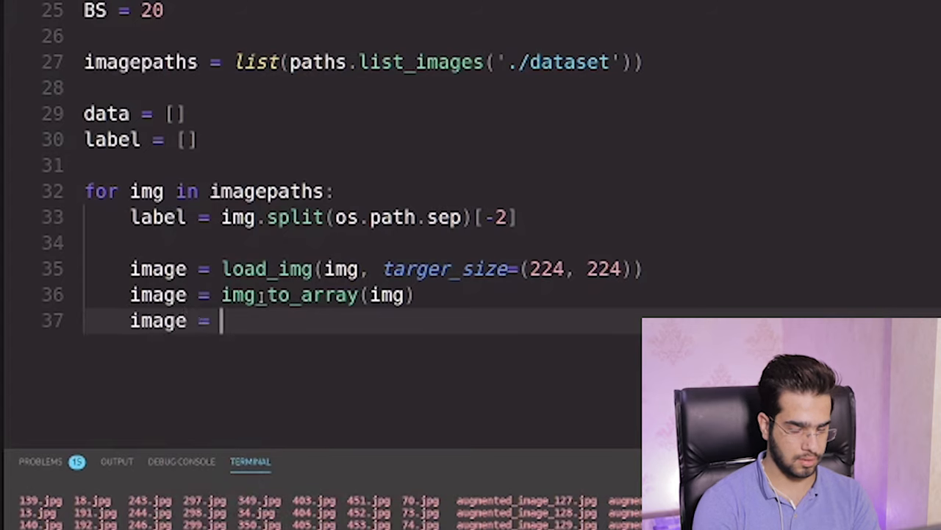
type("preprocess_input(")
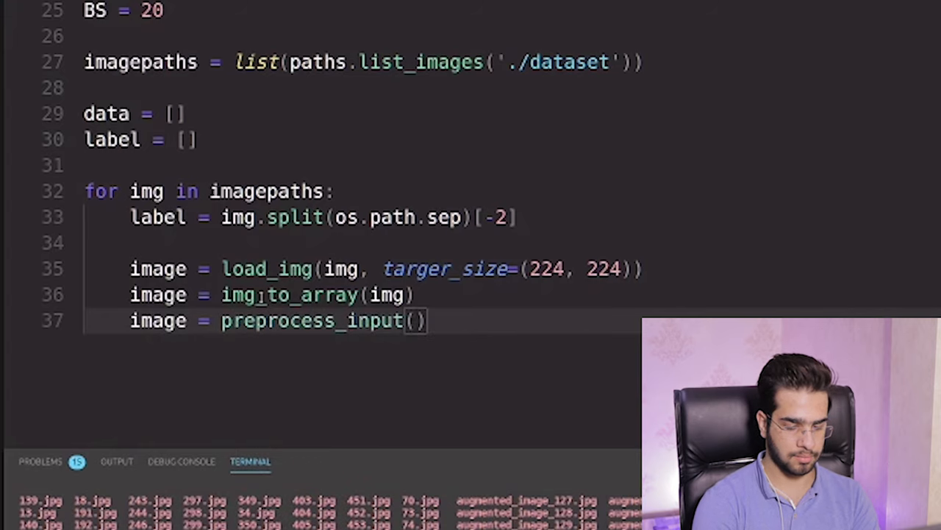
type("img")
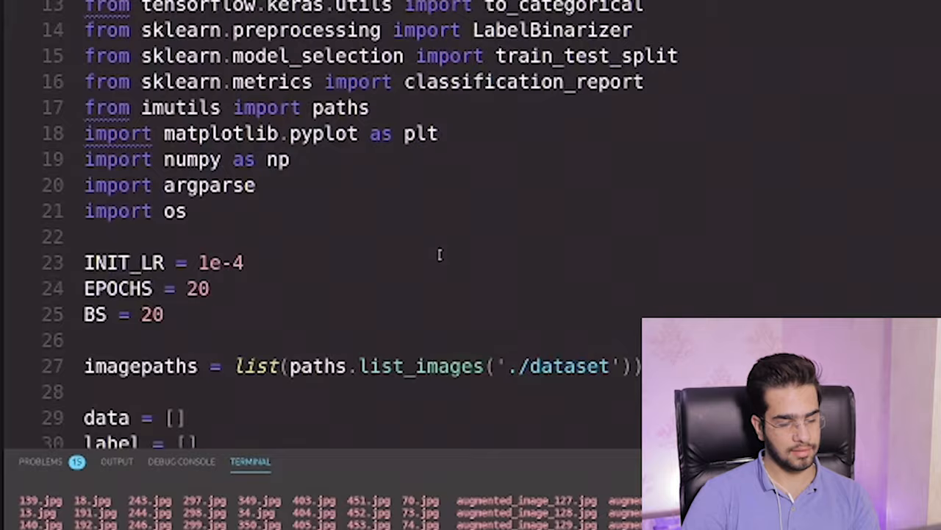
scroll("down", 3)
type("image = preprocess_input(img)")
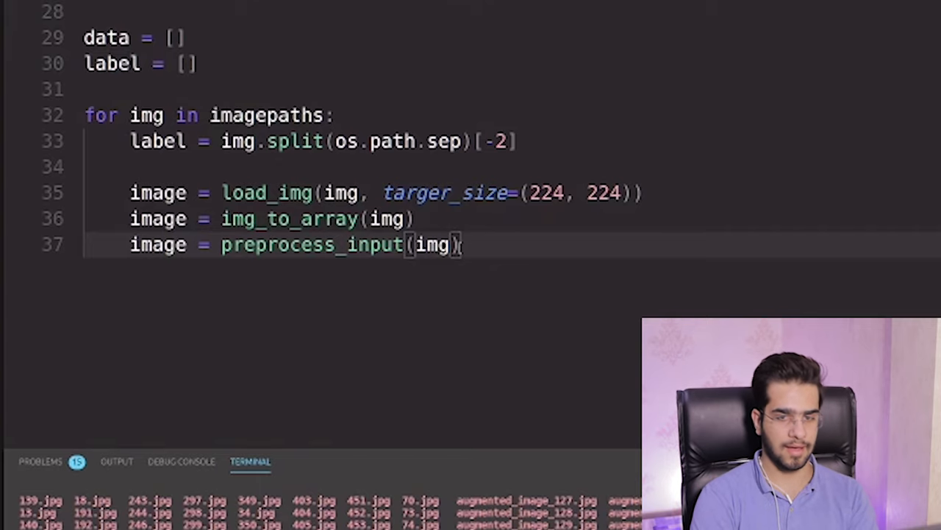
Step: Add data.append(image) and label.append(label) at the end of the loop
key("Enter")
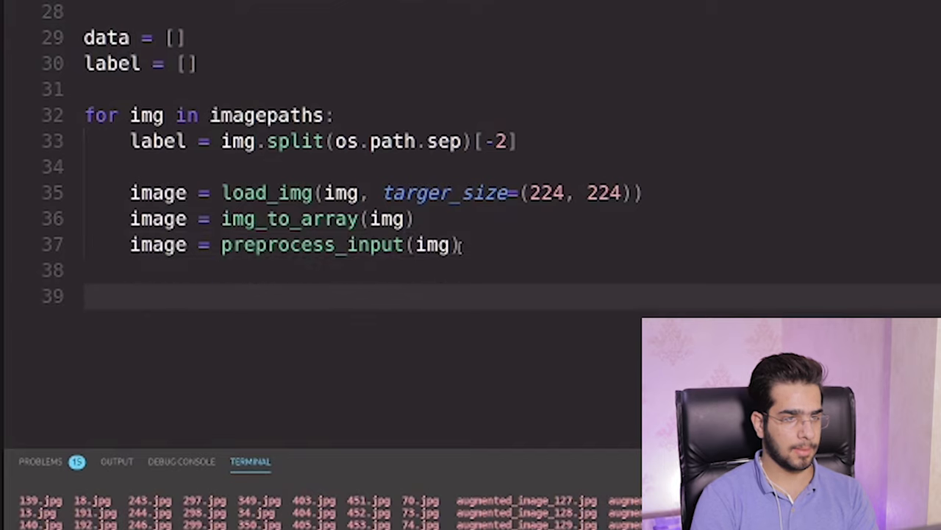
type("daat")
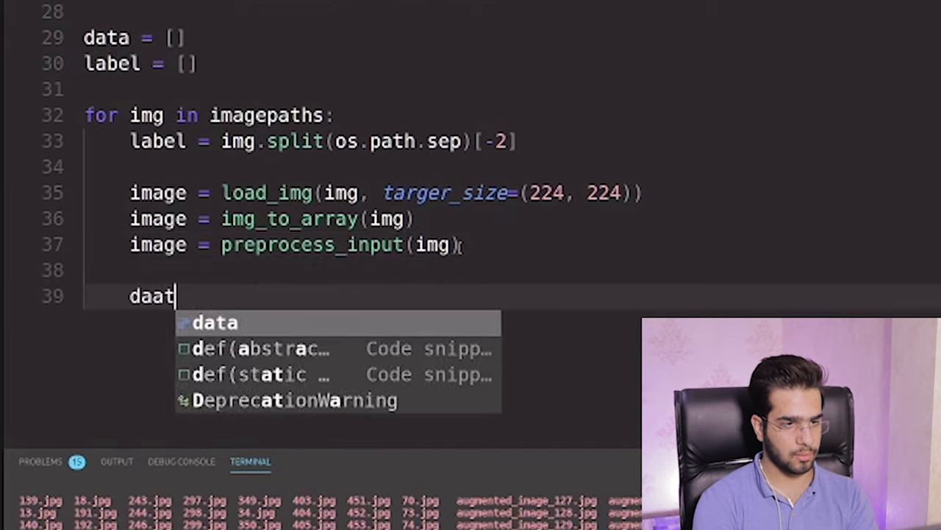
key("BackSpace")
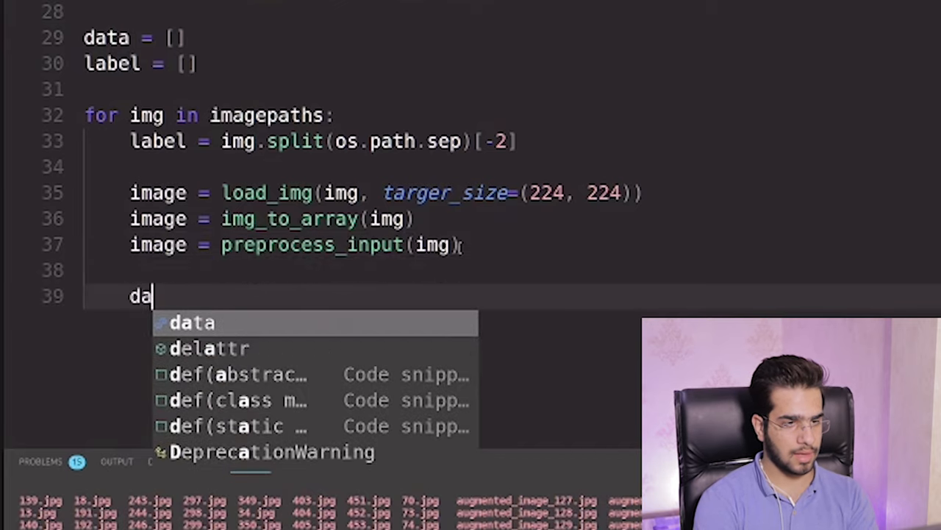
type("ta.append(in")
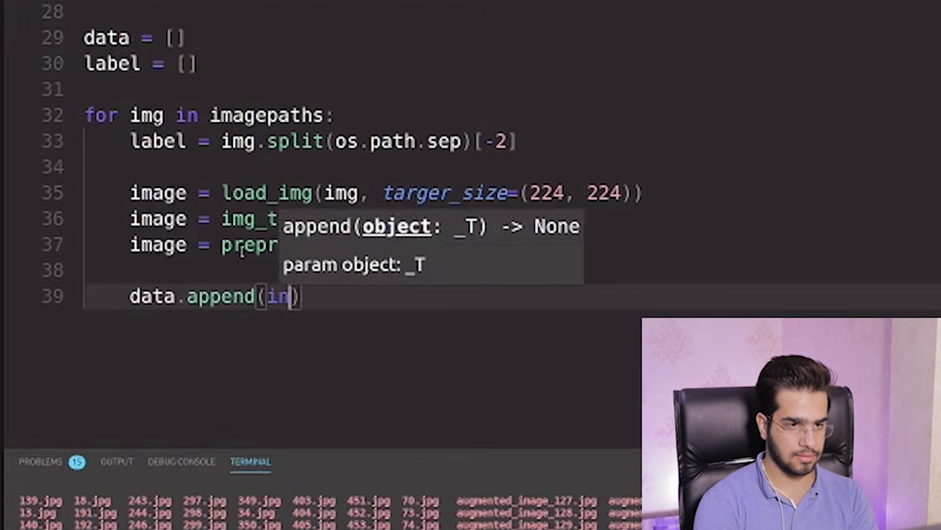
type("image)")
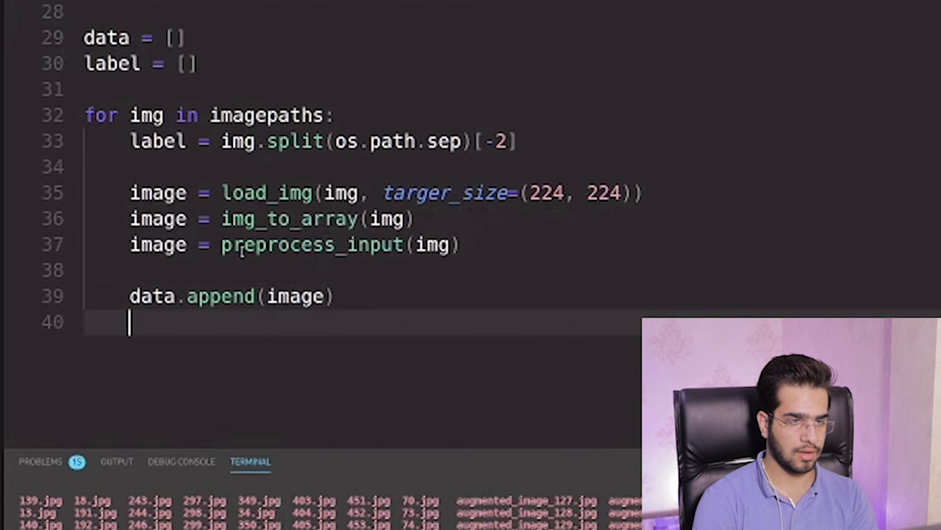
type("label.a")
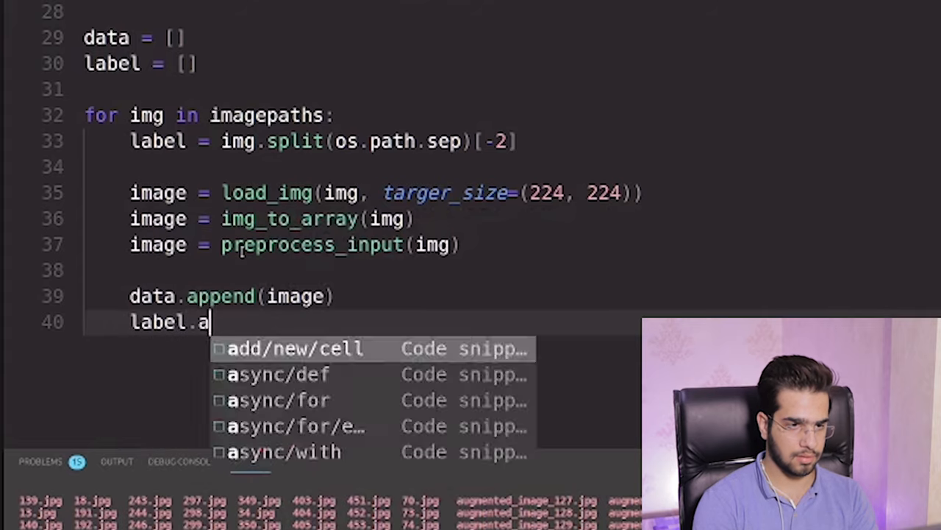
type("ppend(label)")
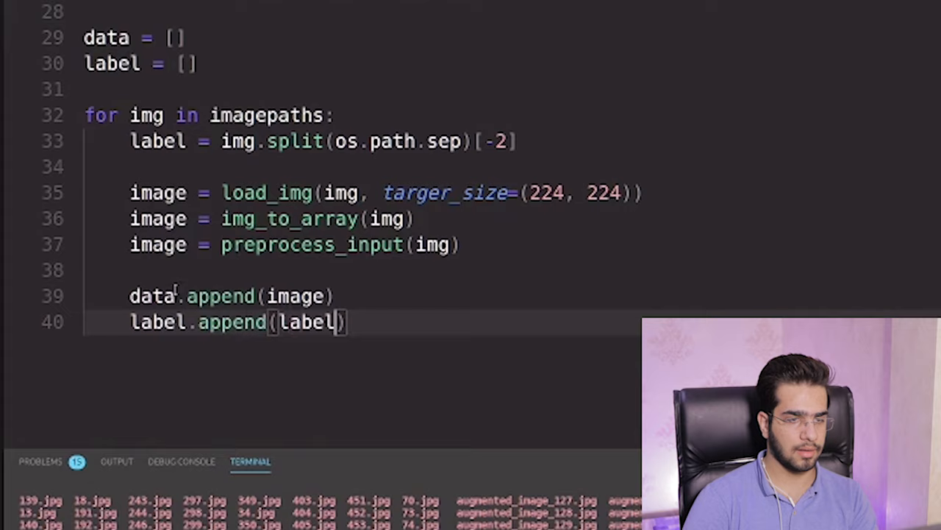
scroll("down", 3)
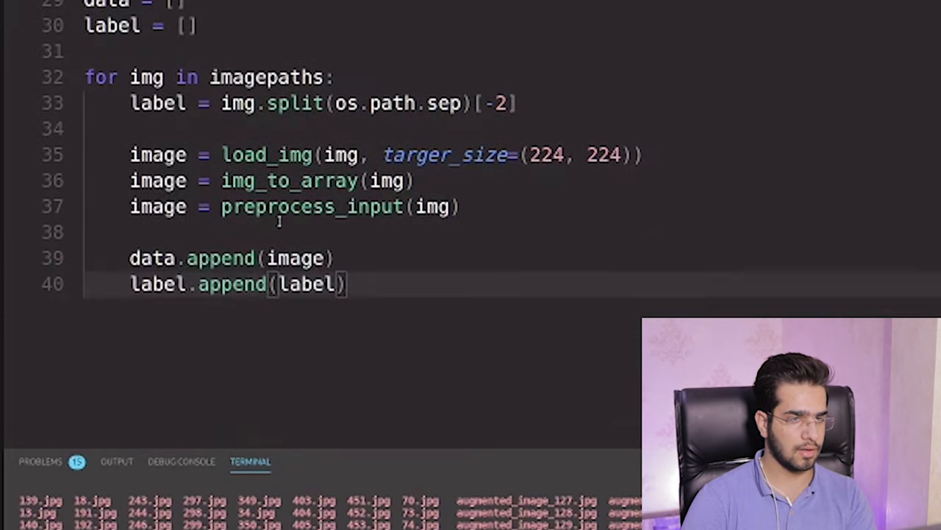
key("Enter")
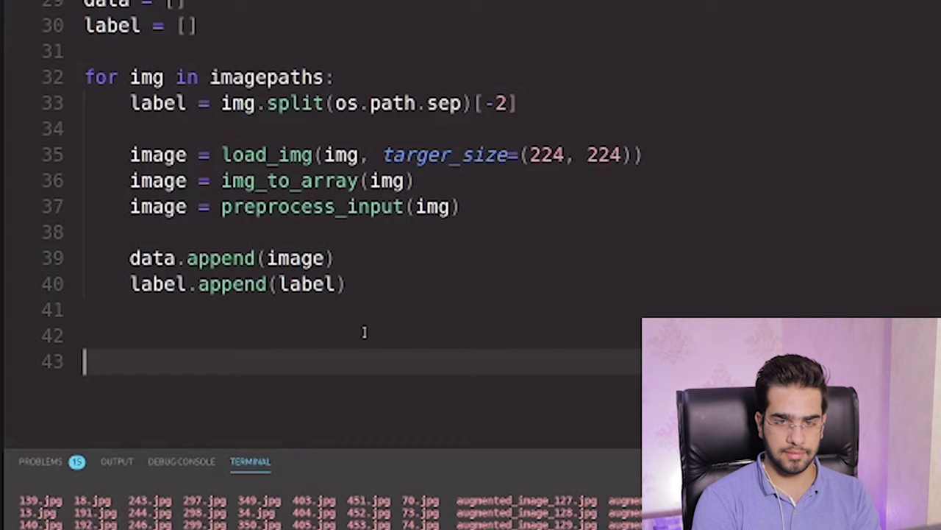
Step: Convert data with np.array(data, dtype='float32')
type("data =")
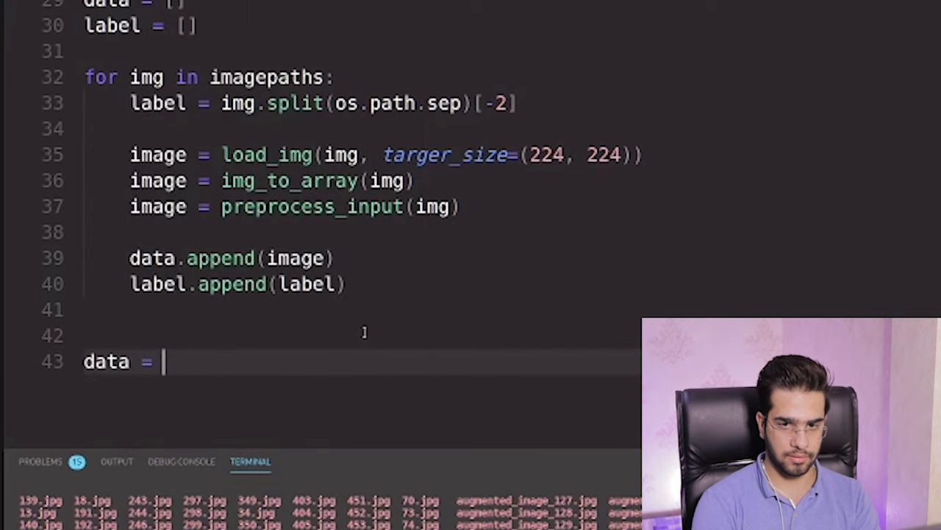
type("np")
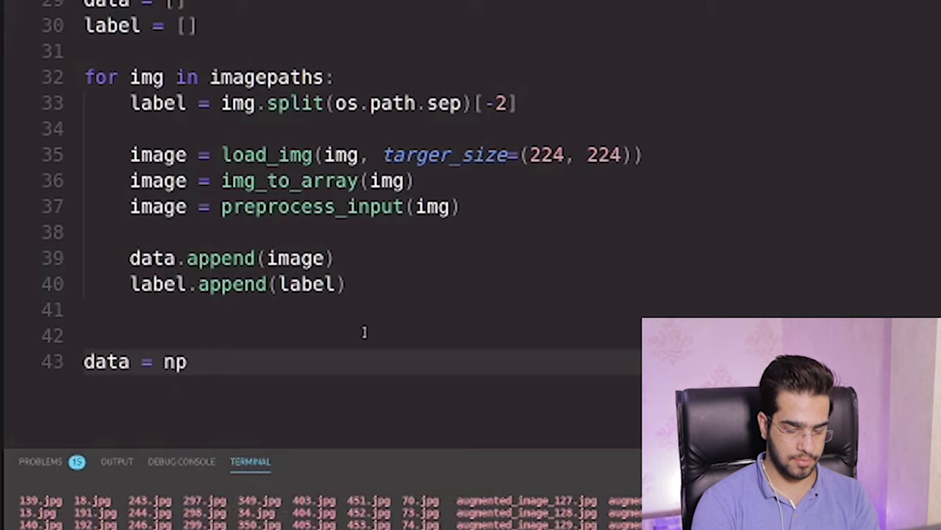
type(".arr")
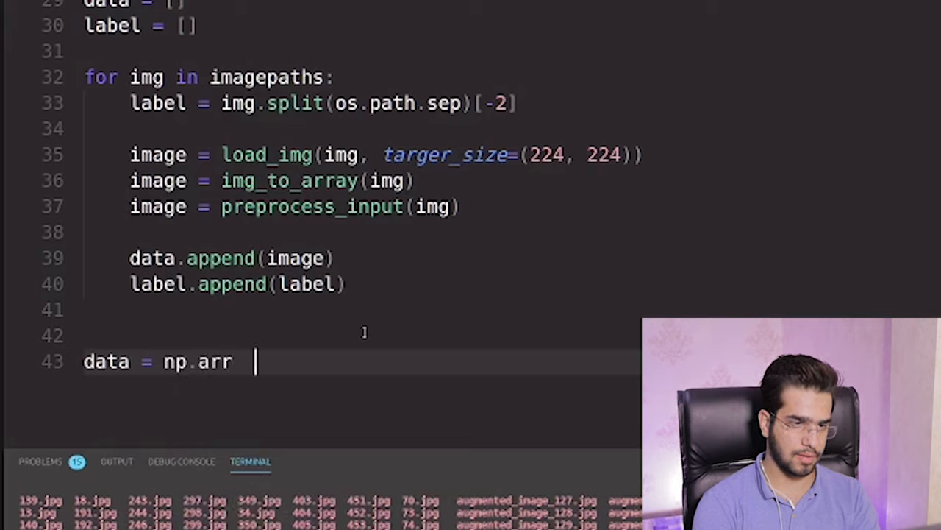
type("ay(")
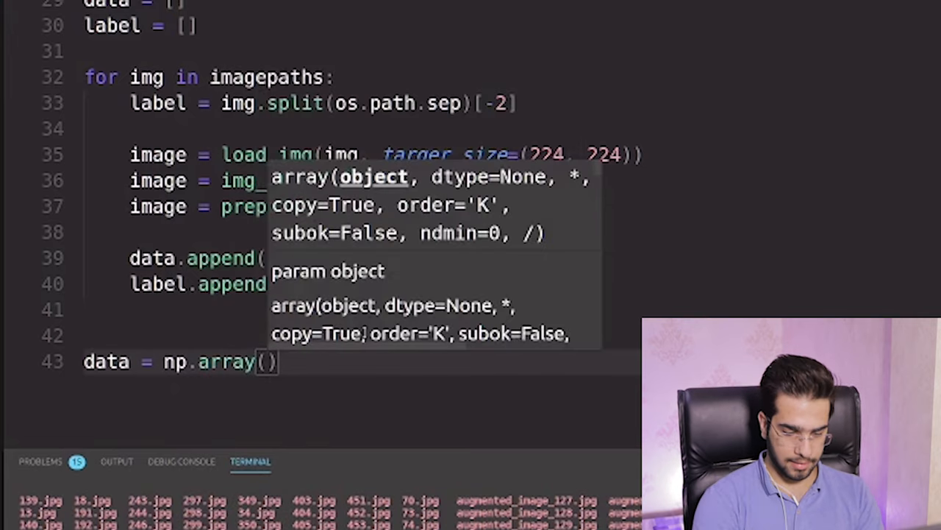
type("data, dtype=")
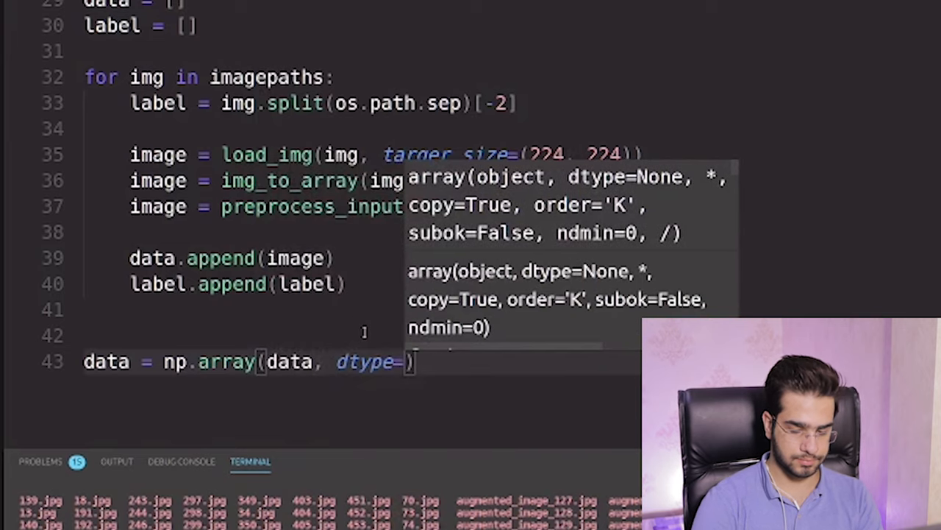
type("'")
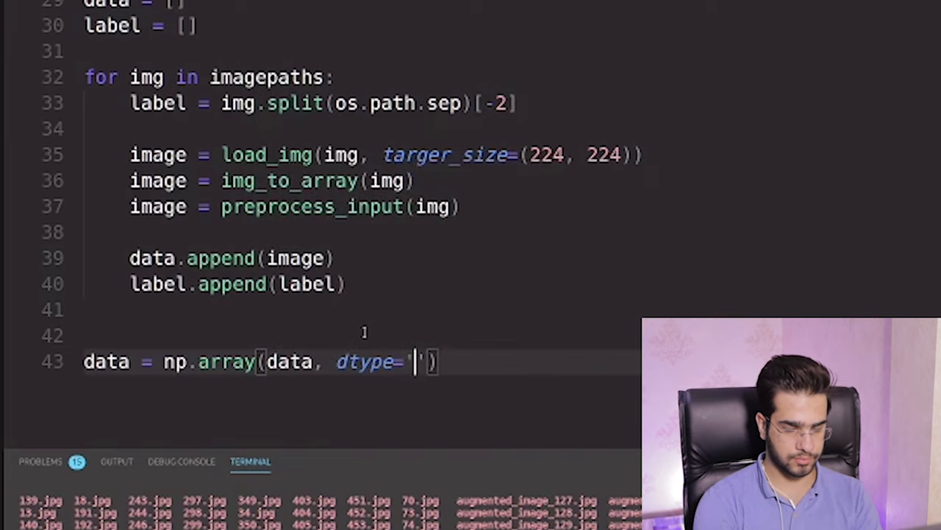
type("d")
type("float32")
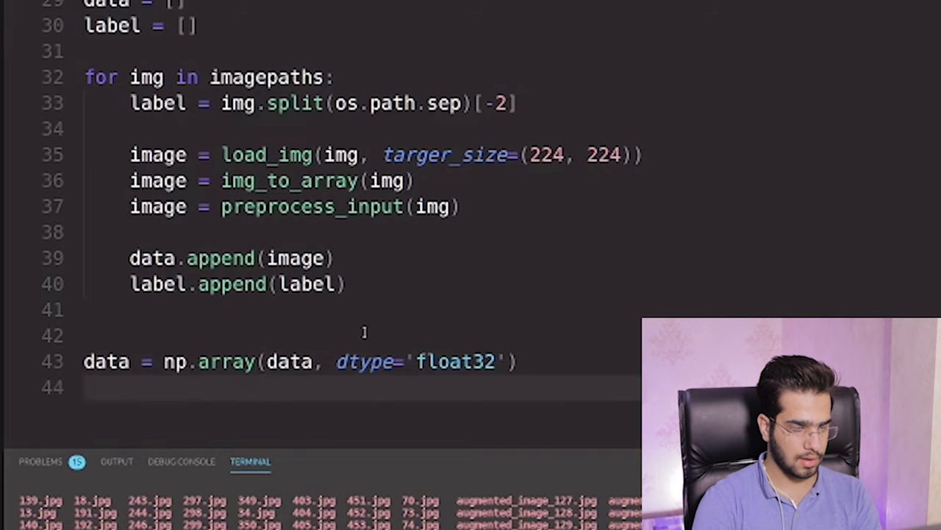
Step: Convert label with np.array(label), removing the dtype argument
type("label")
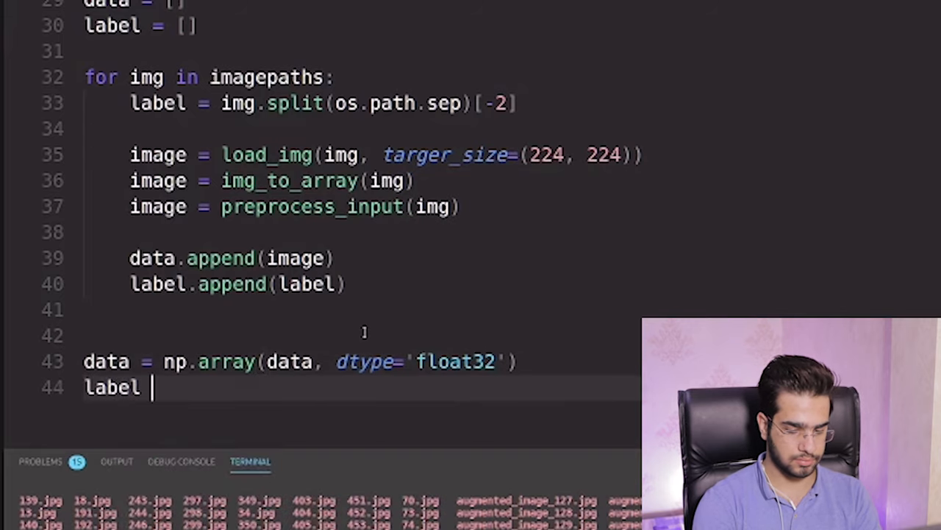
type("=")
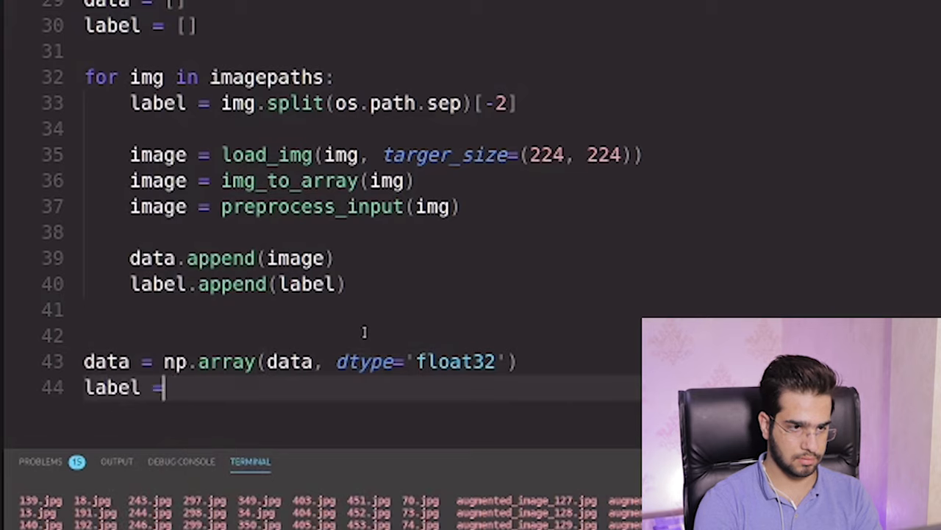
type("np")
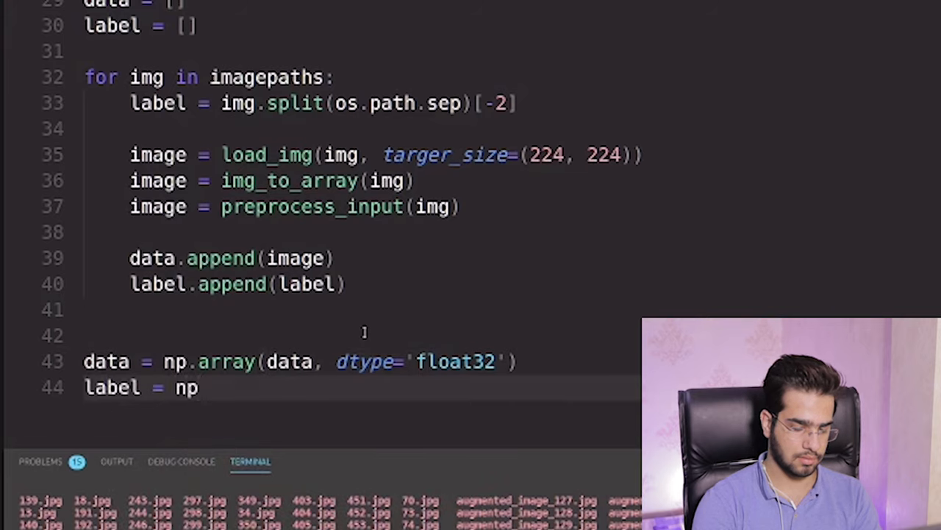
type(".array(label, dtype=''")
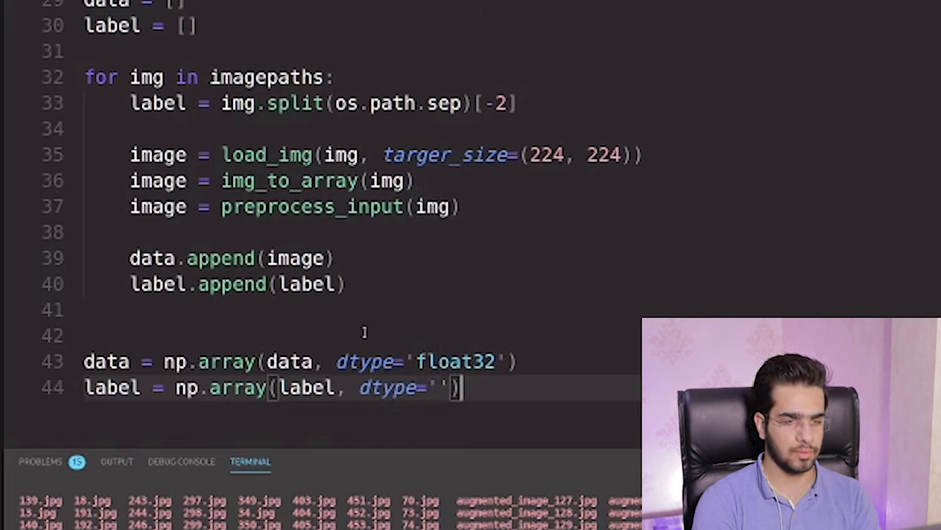
key("Backspace")
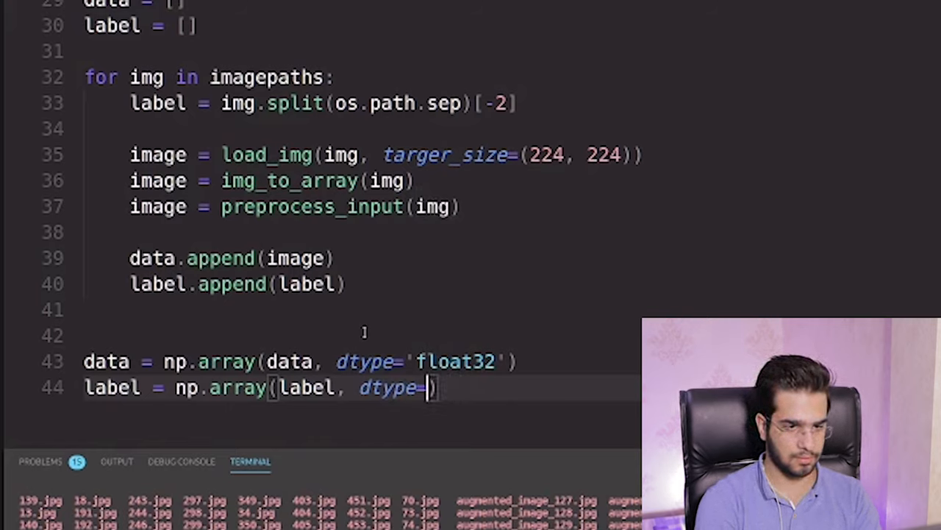
key("BackSpace")
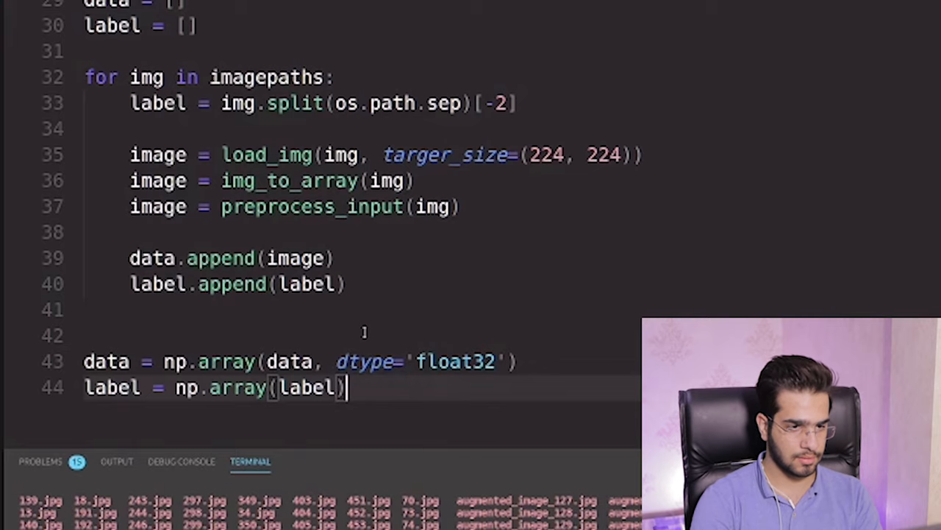
key("Enter")
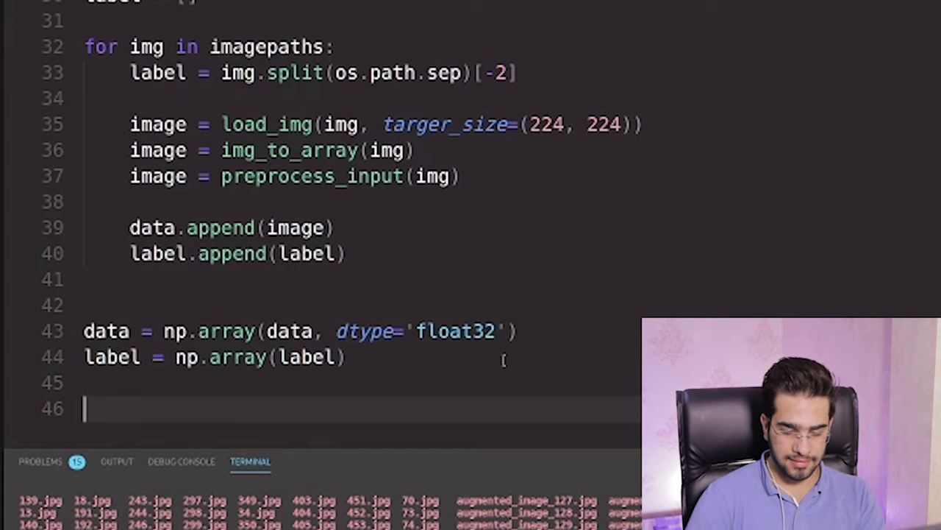
Step: Create the encoder lb = LabelBinarizer()
type("lb")
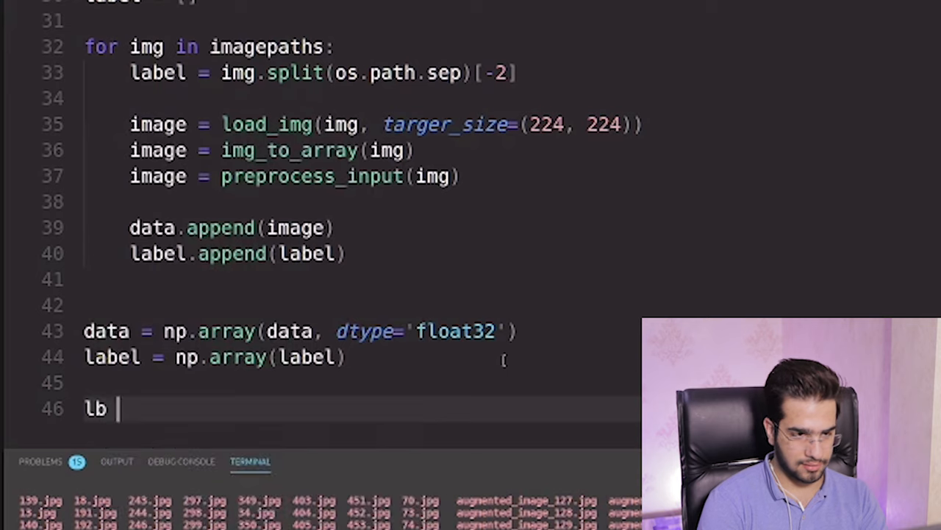
type("=")
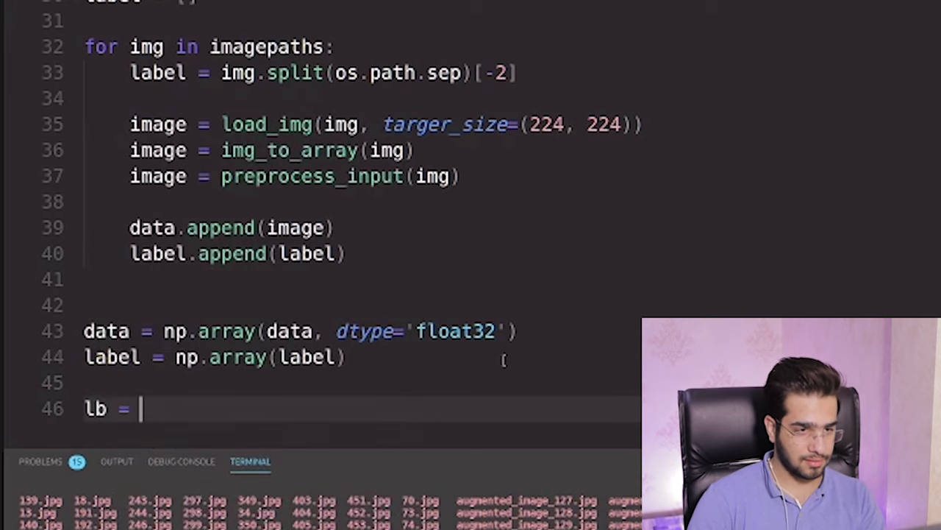
scroll("up", 3)
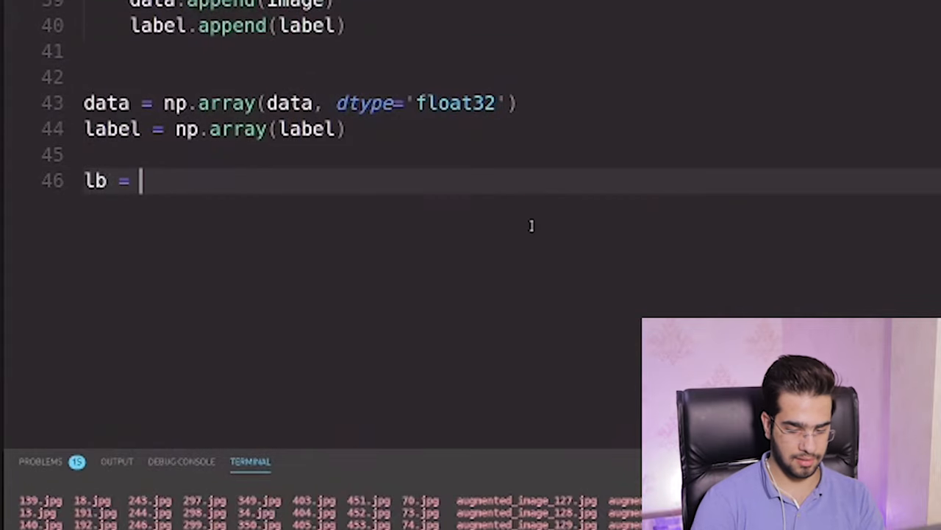
type("LabelBinarizer")
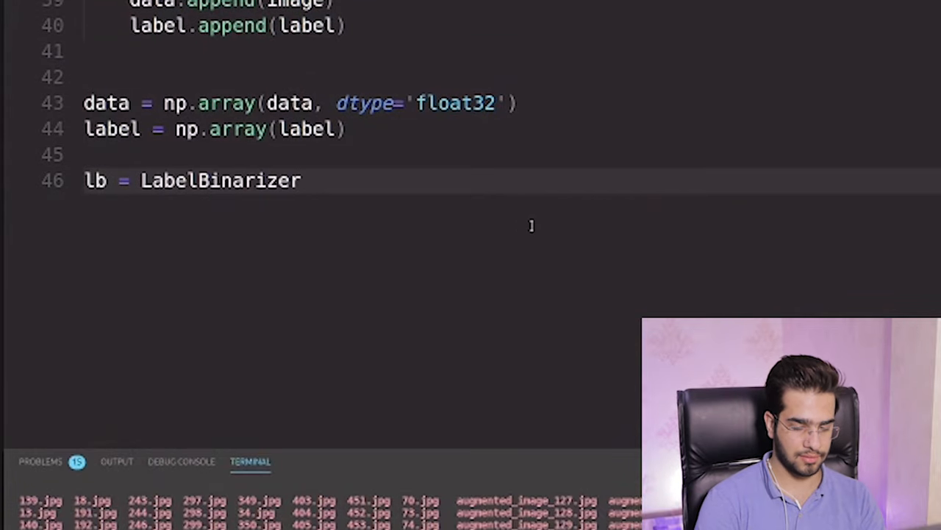
type("()")
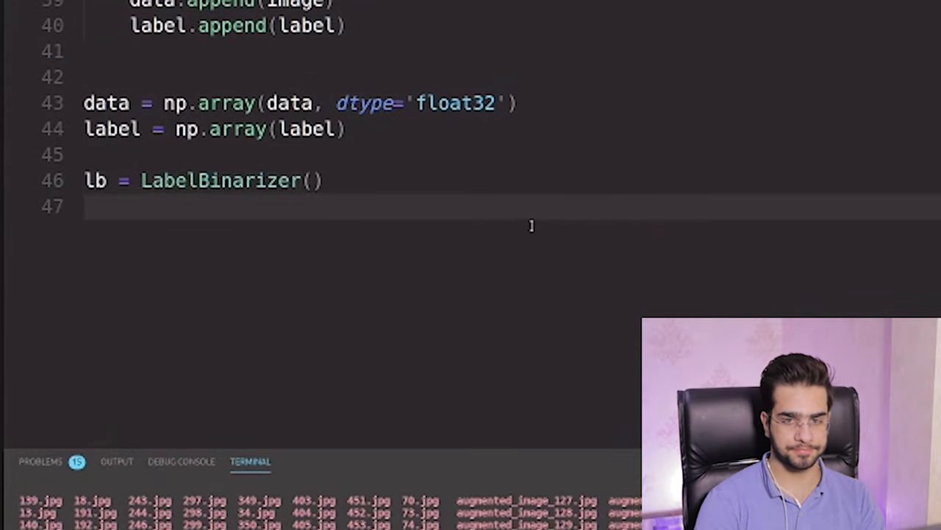
Step: Encode the labels with labels = lb.fit_transform(labels)
type("label =")
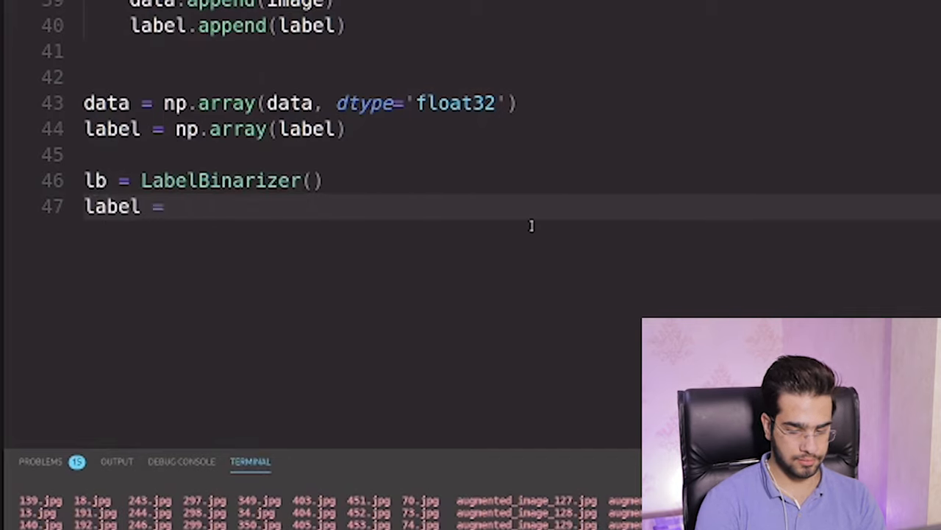
type("lb")
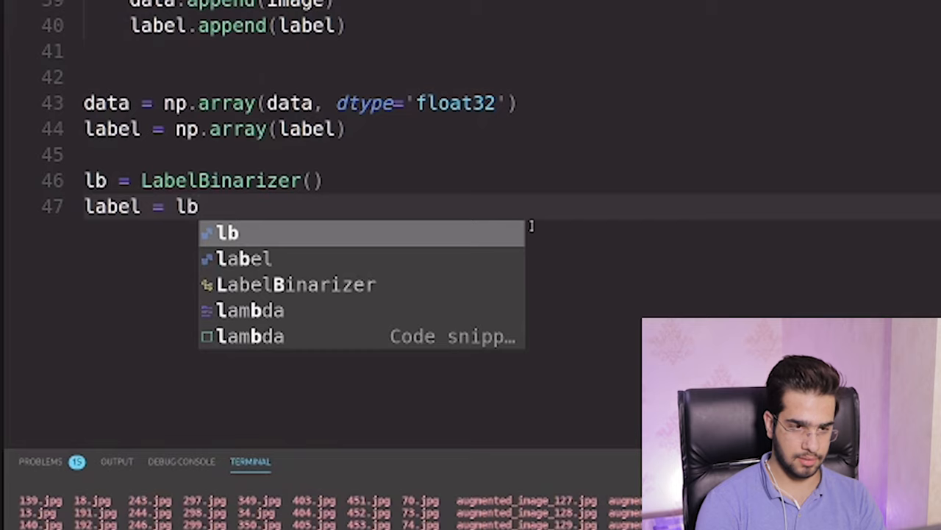
type(".")
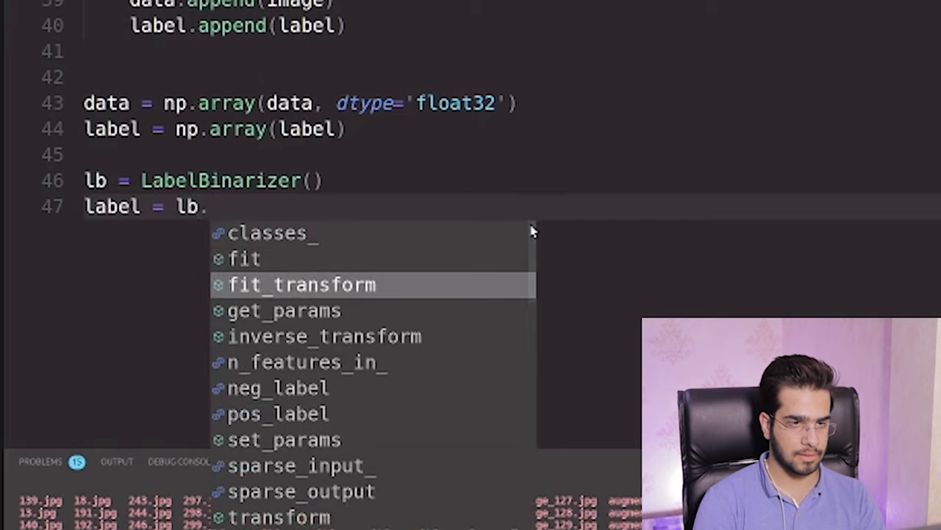
left_click(302, 284)
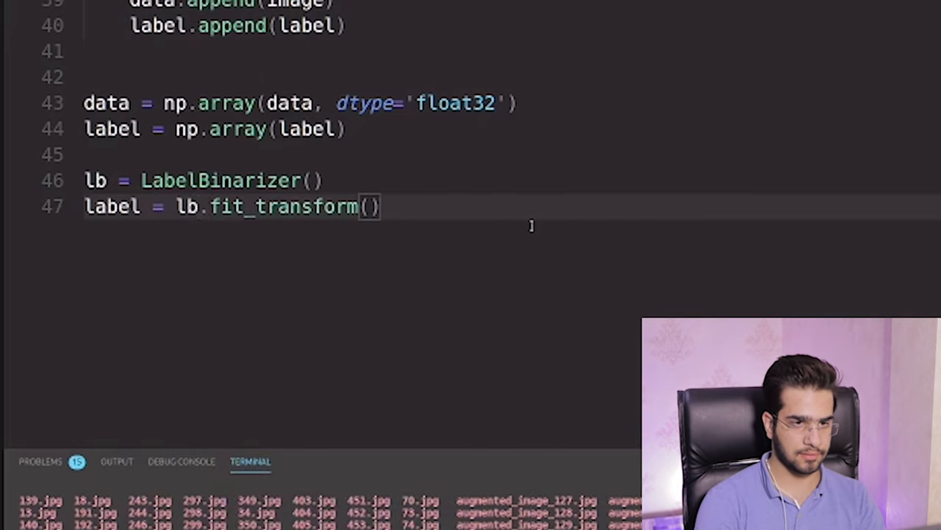
type("la")
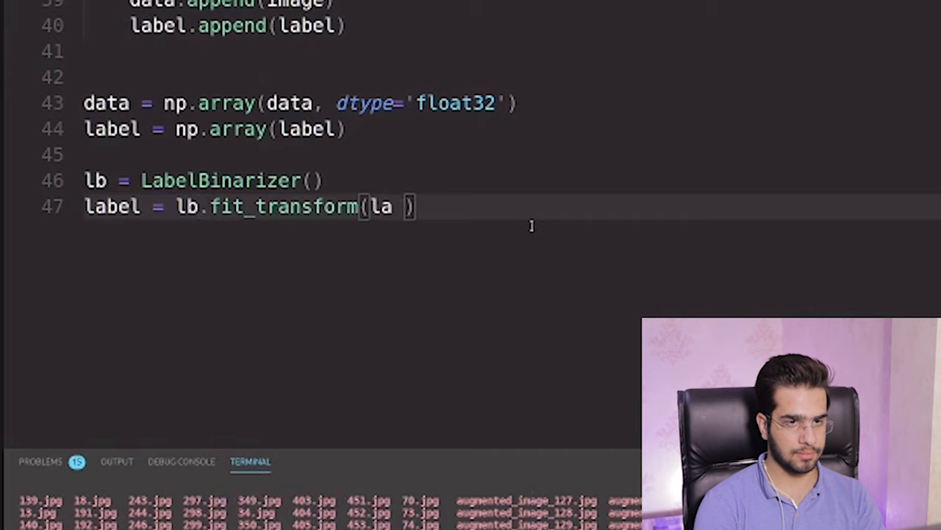
type("bels")
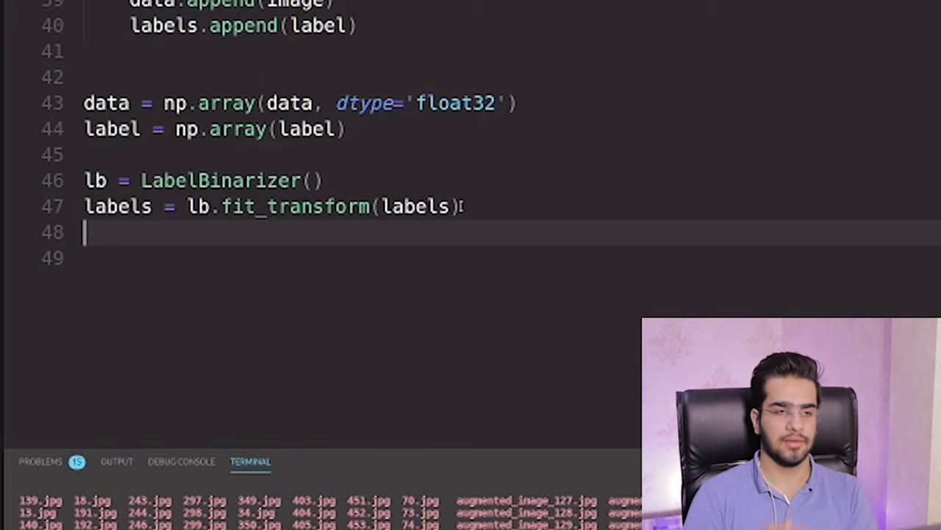
key("Enter")
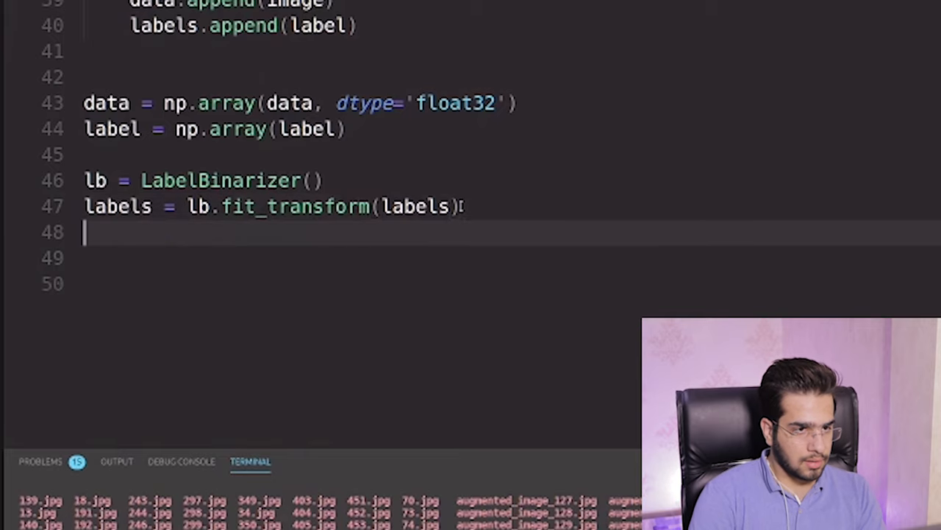
Step: Convert the labels with labels = to_categorical(labels)
type("labels =")
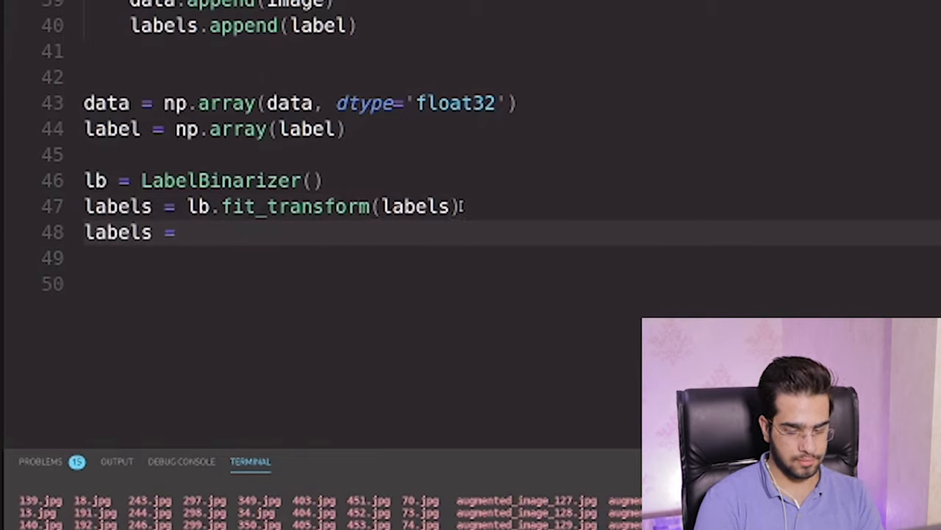
type("lb")
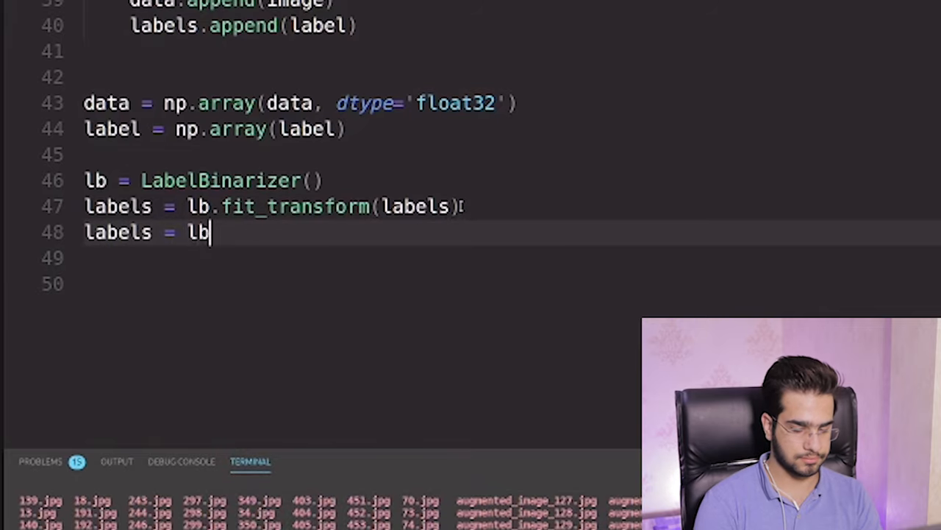
type(".to")
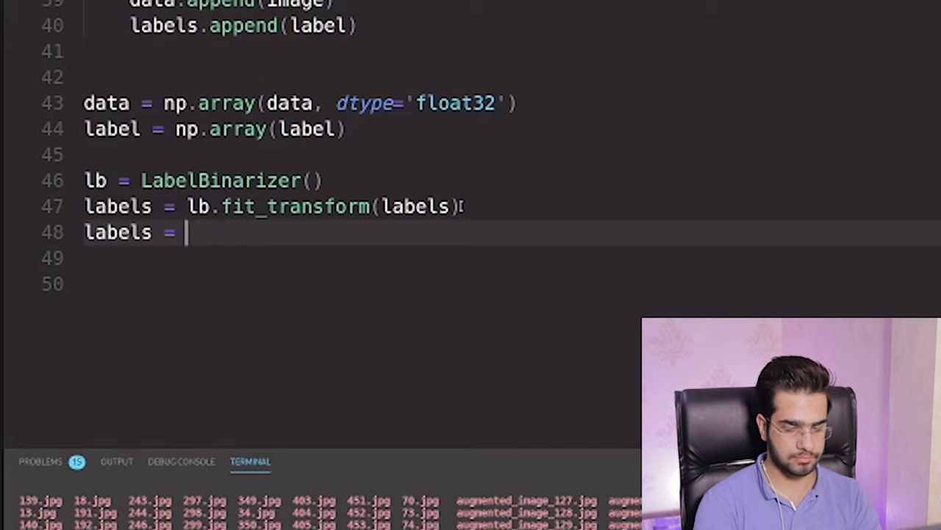
type("to")
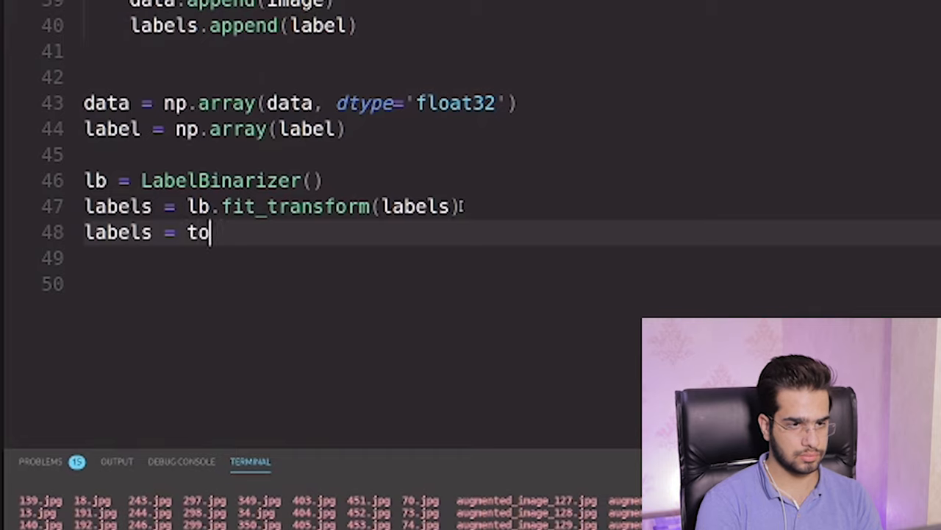
type("_")
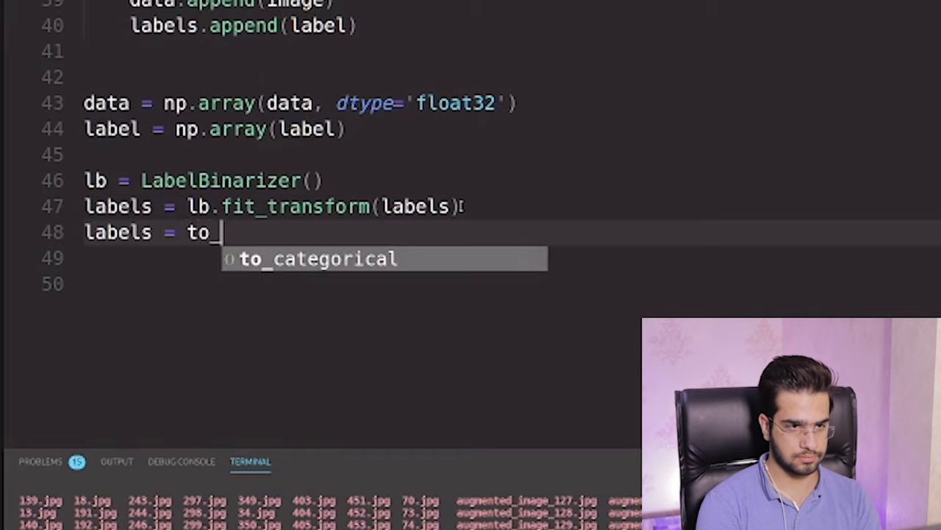
key("Tab")
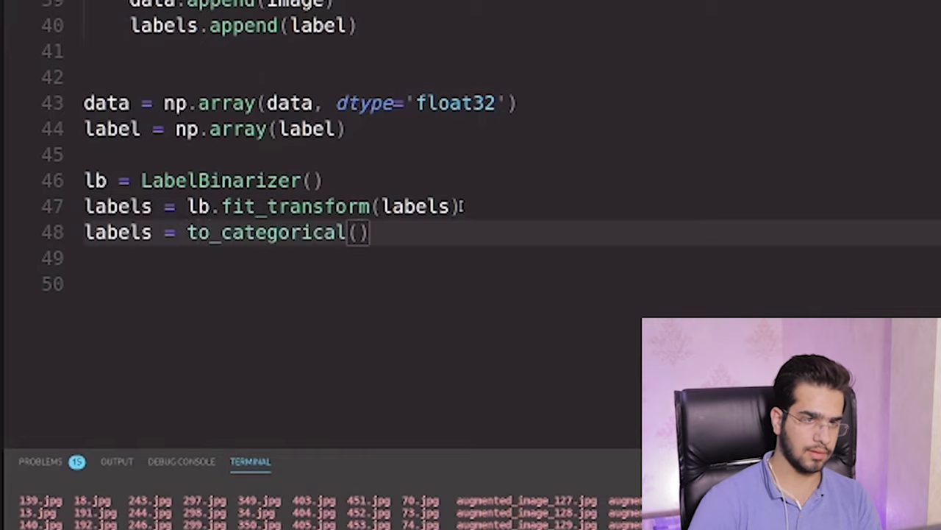
scroll("up", 3)
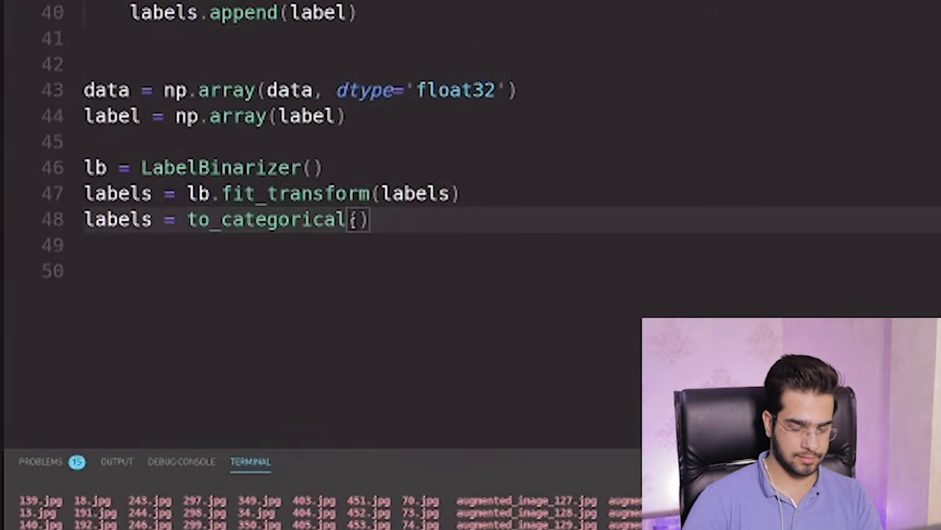
type("labels")
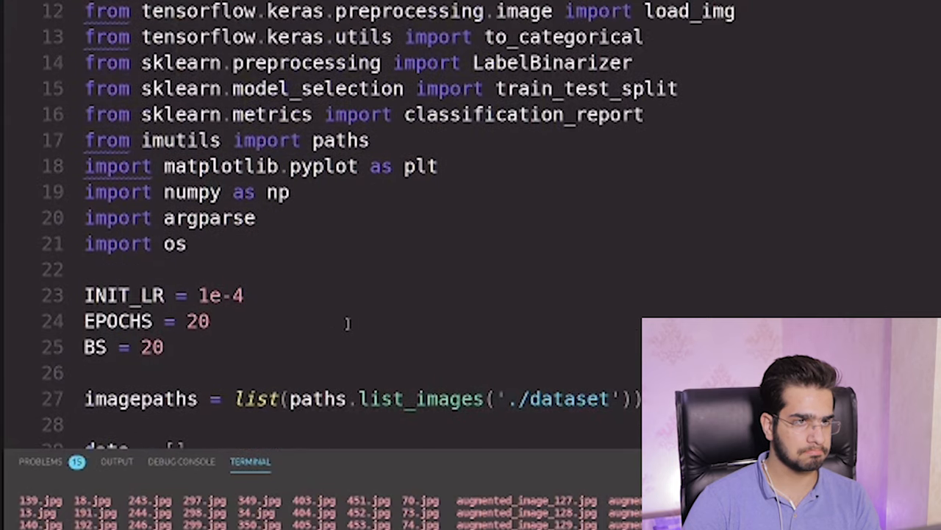
scroll("down", 3)
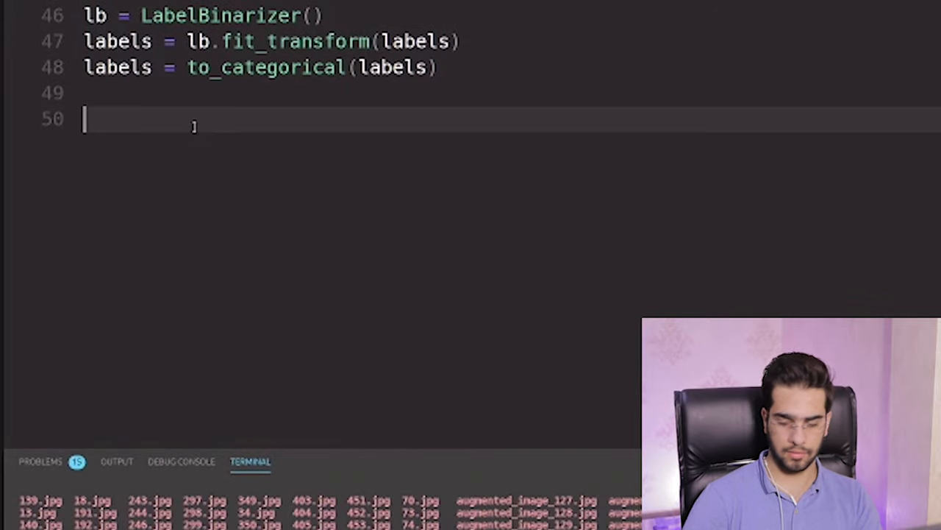
Step: On a new line 51, type the assignment target (trainX, testX, trainY, testY) =
key("Enter")
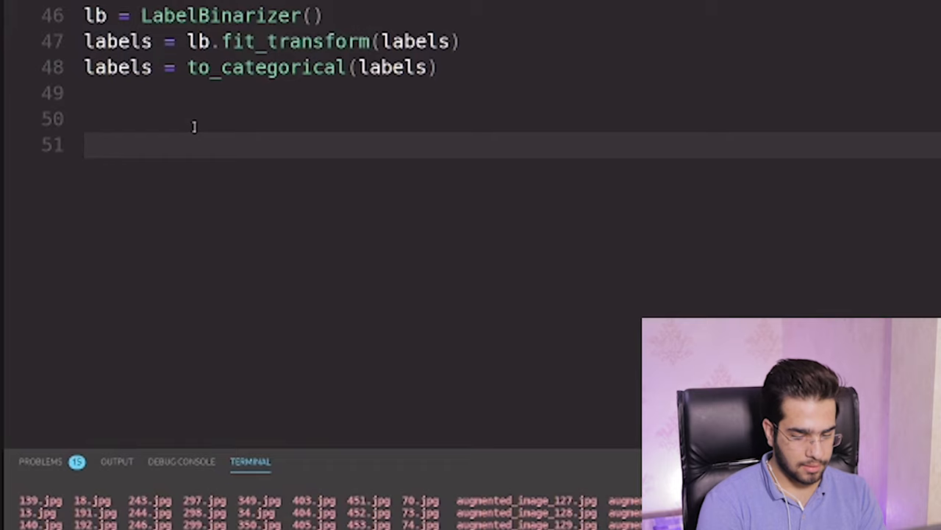
type("trainX,")
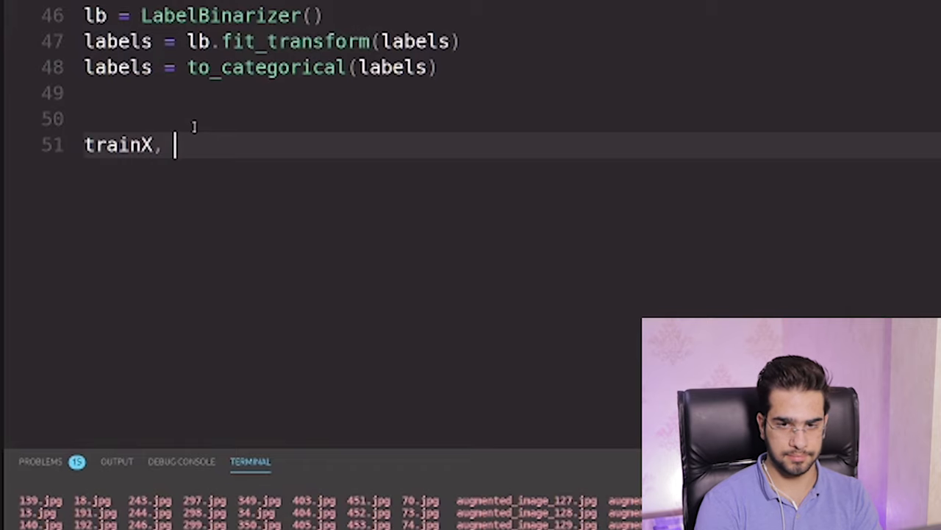
type("test")
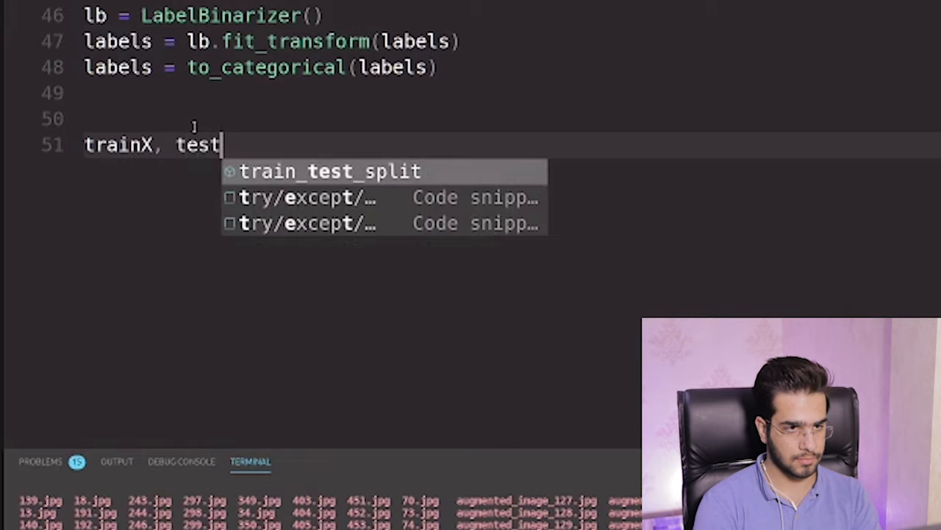
type("x")
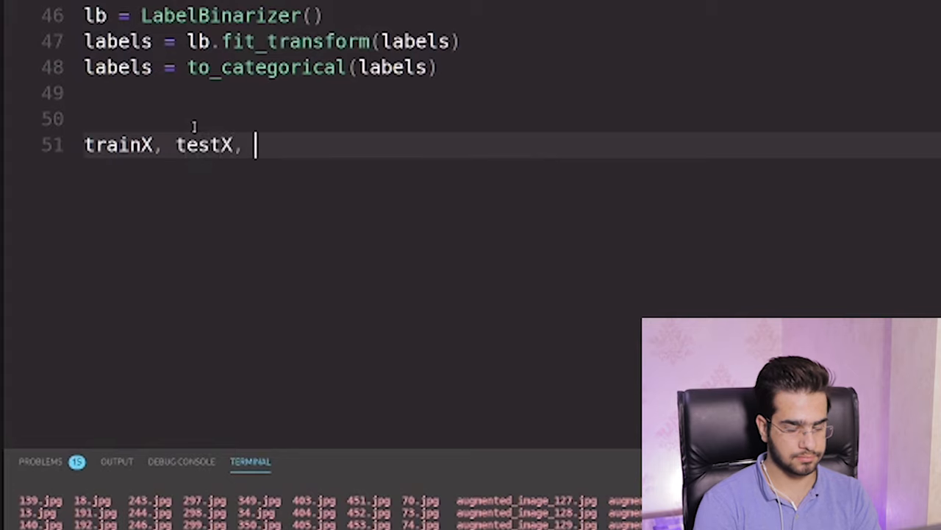
type("tra")
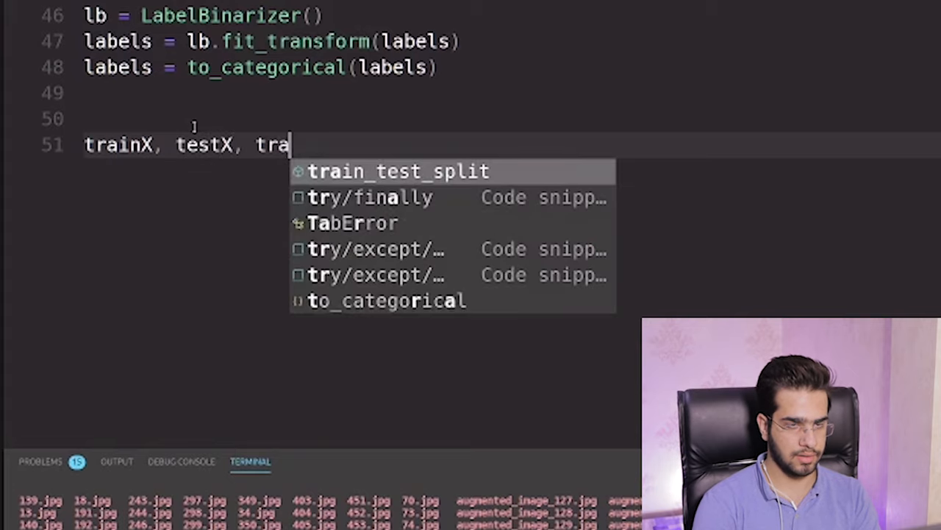
type("inY, te")
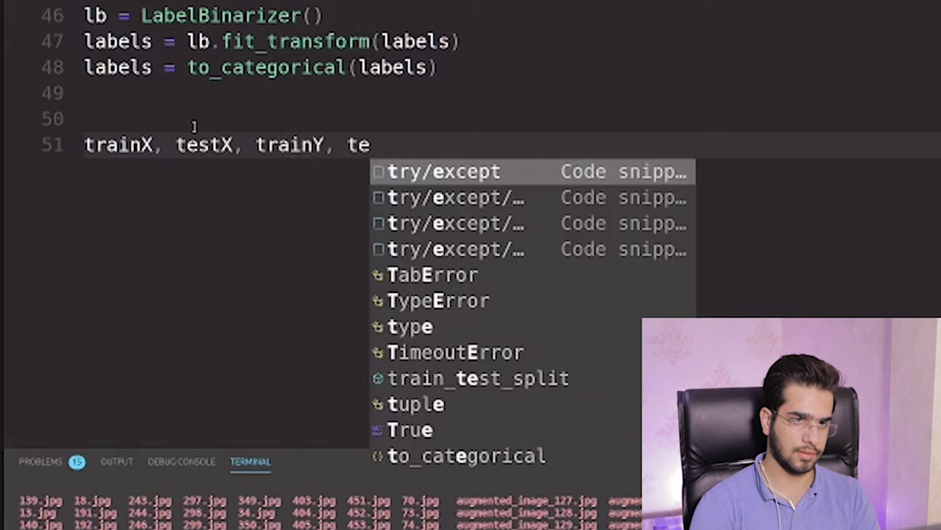
type("st")
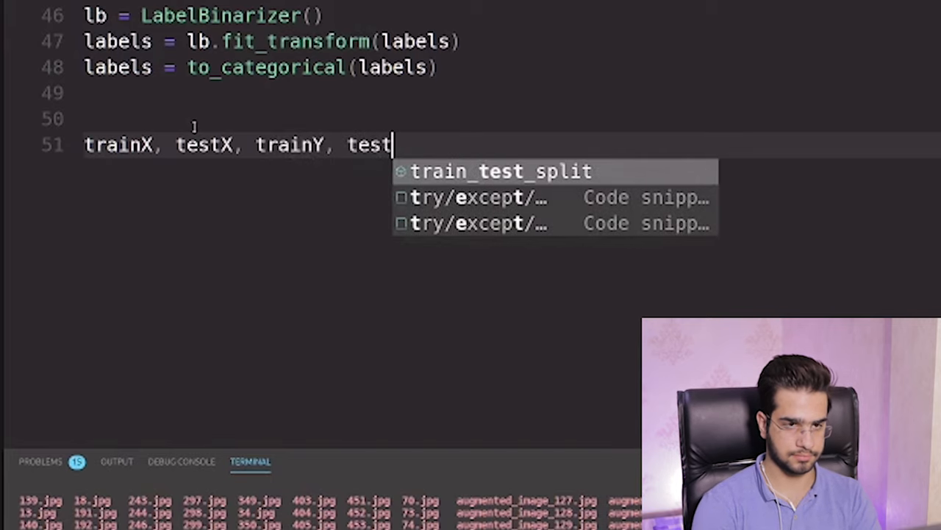
type("Y")
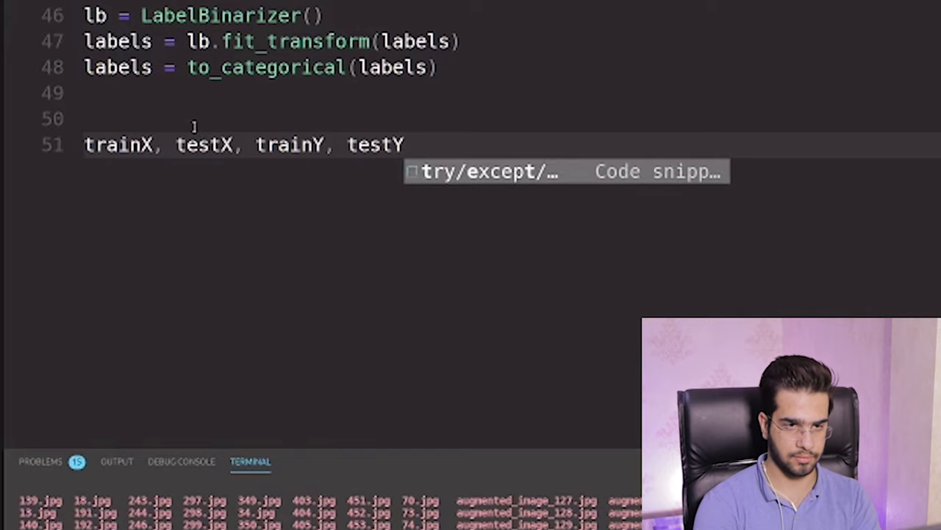
type("=")
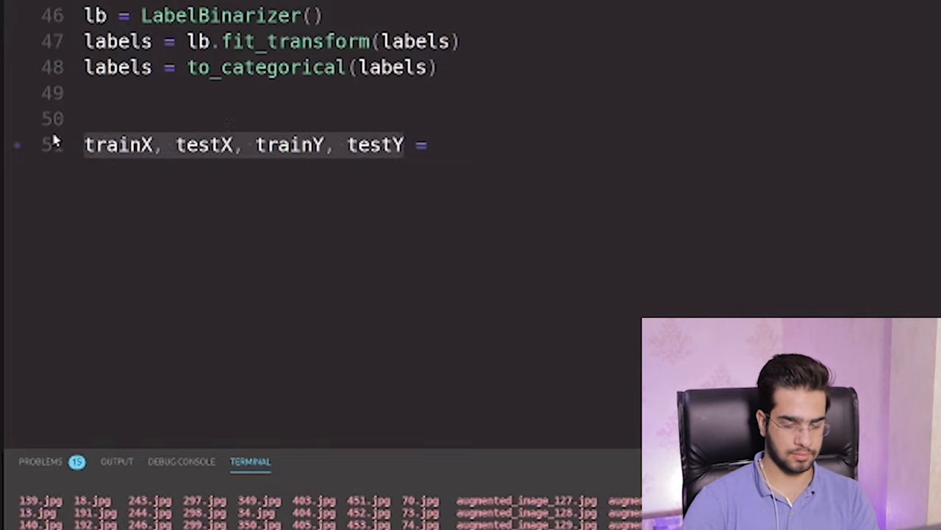
Step: Start the call train_test_split(data, labels using autocomplete suggestions
type("(")
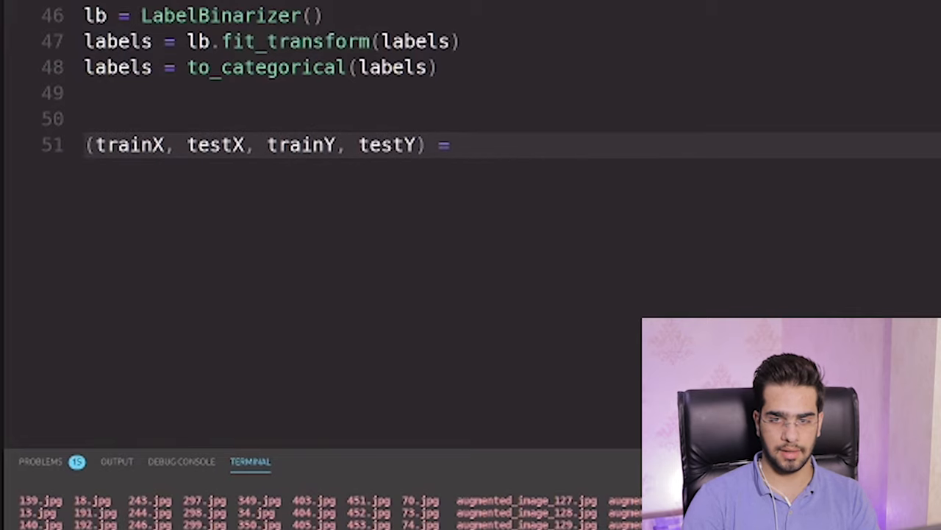
type("tra")
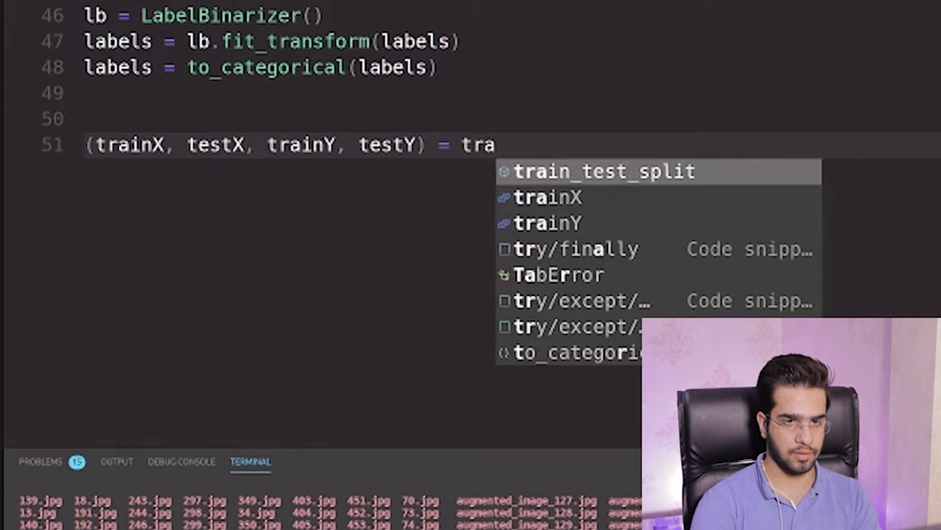
key("Tab")
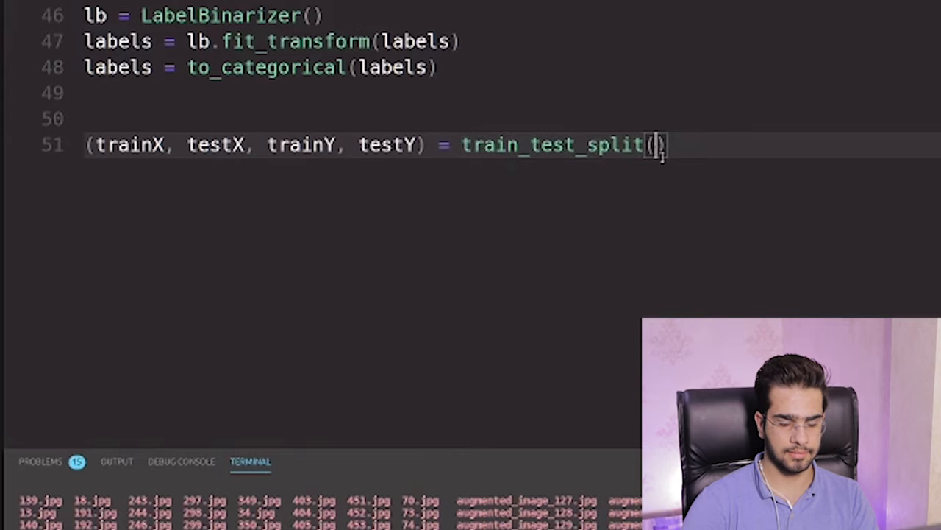
type("data")
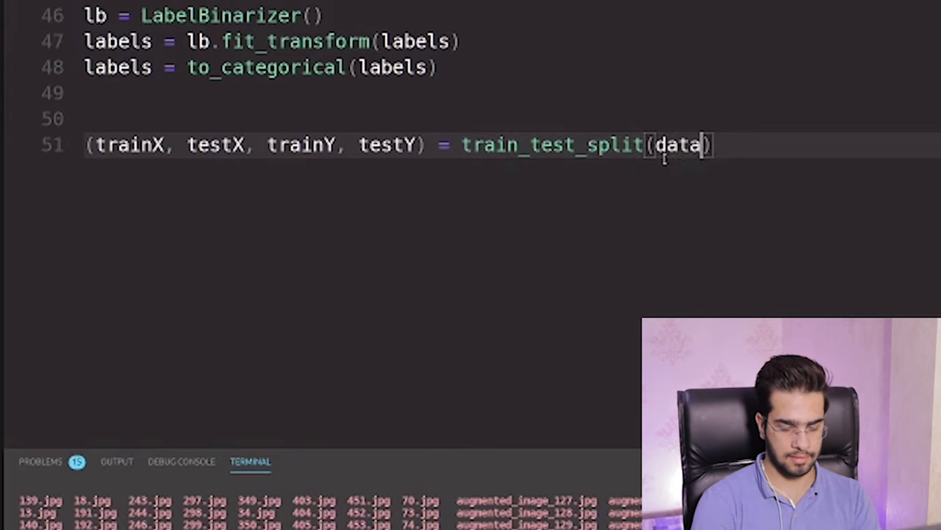
type(", la")
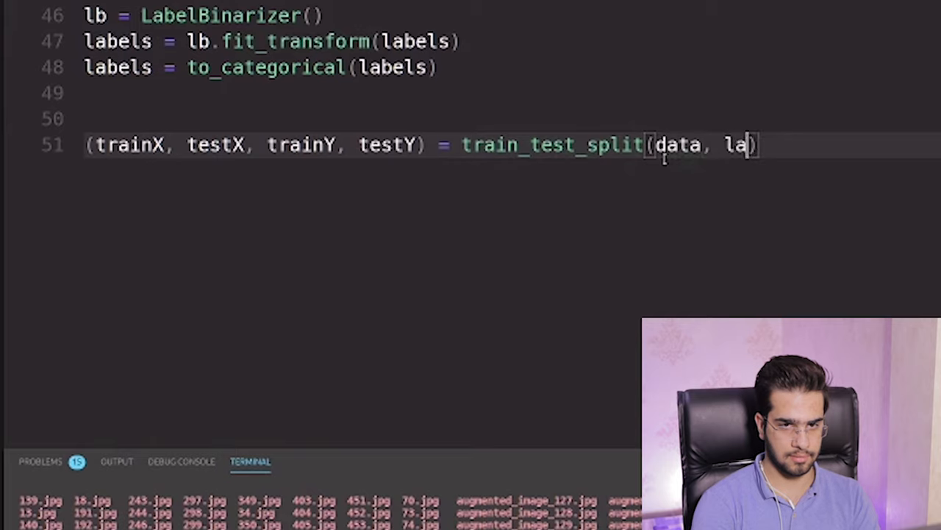
key("BackSpace")
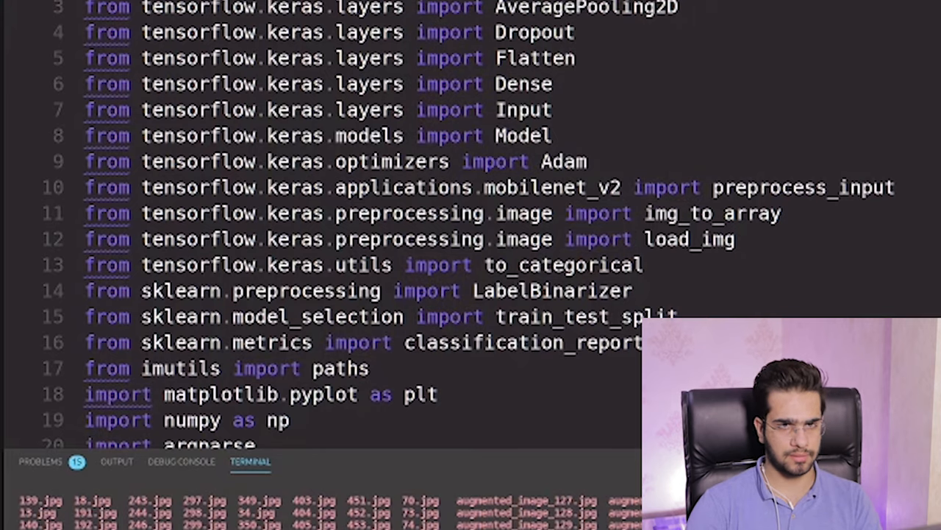
Step: Scroll down through the stratified split and ImageDataGenerator augmentation settings
scroll("down", 3)
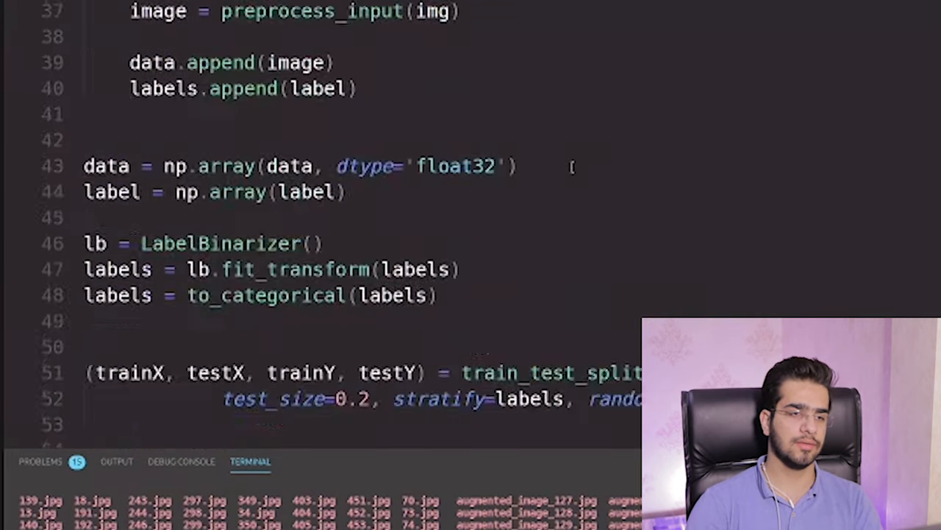
scroll("down", 3)
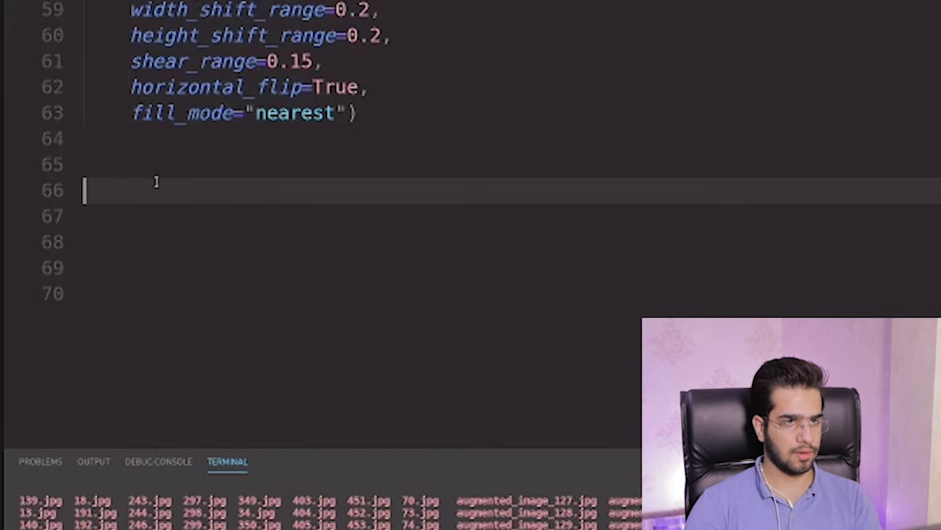
Step: Type baseModel = MobileNetV2(weights="imagenet", include_top=False,
type("baseModel = MobileNetV2(weights=\"imagenet\", include_top=False,")
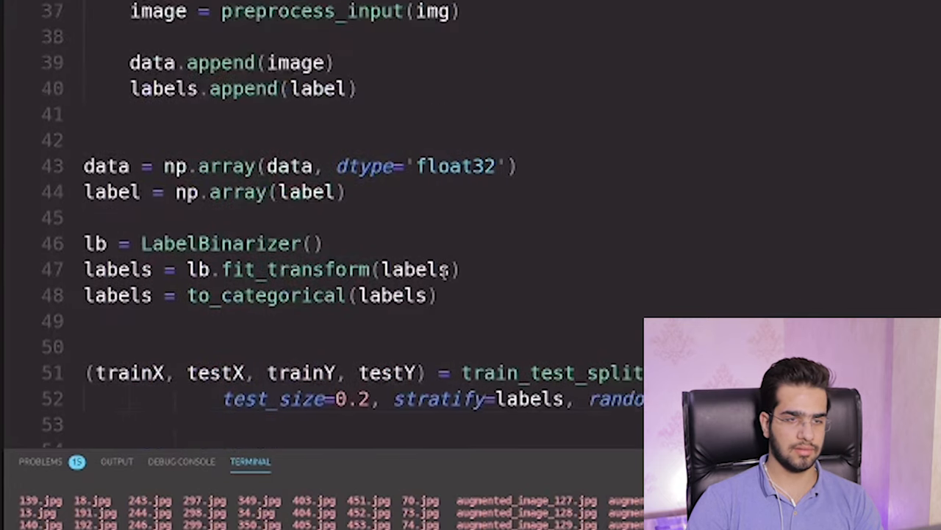
Step: Scroll through the pooling, dense, dropout and softmax head layers and the Model definition
scroll("up", 3)
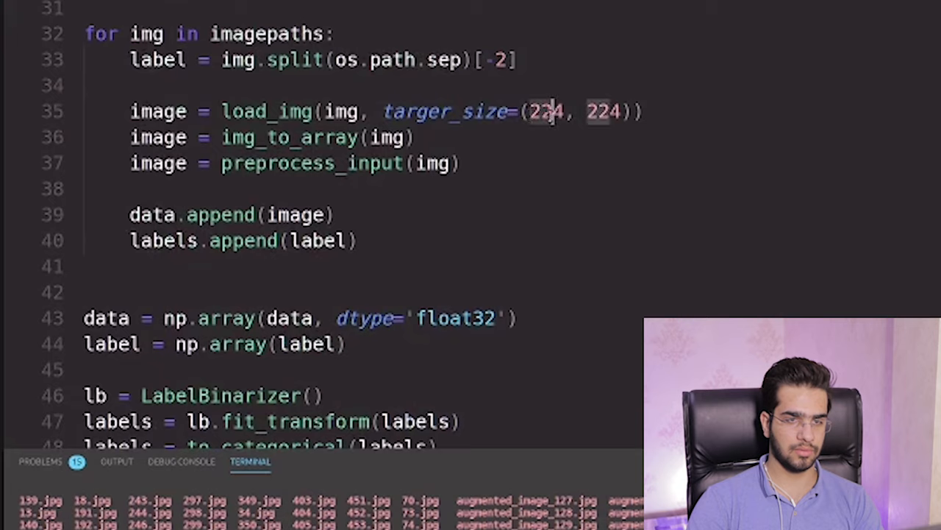
scroll("down", 3)
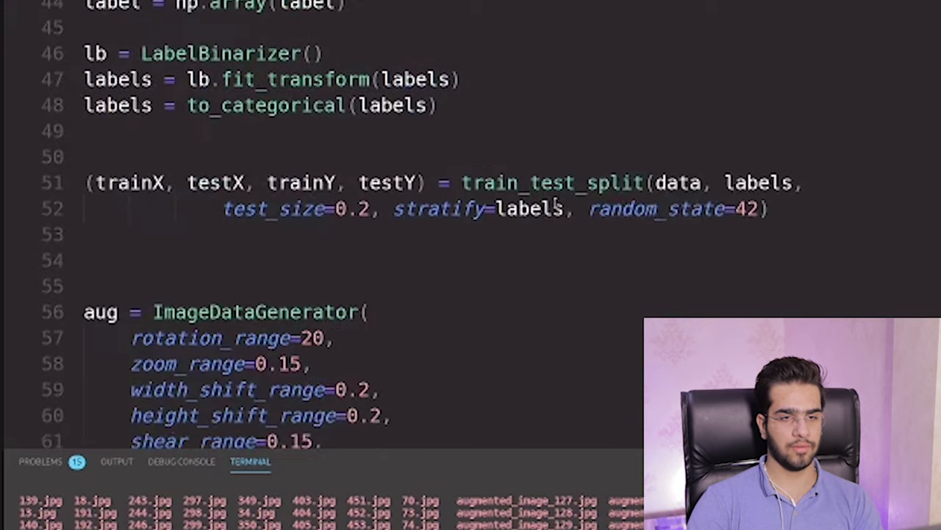
scroll("down", 3)
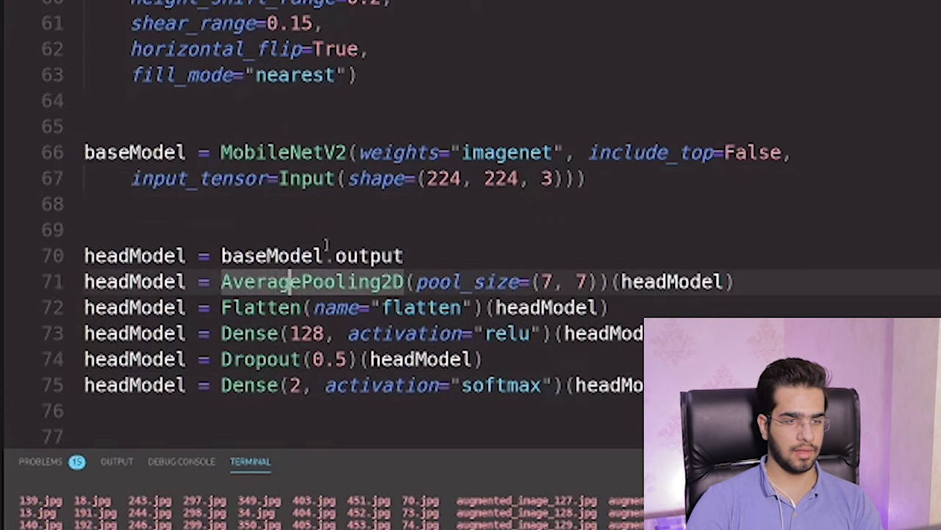
scroll("down", 3)
type("model = Model(inputs=baseModel.input, outputs=headModel)")
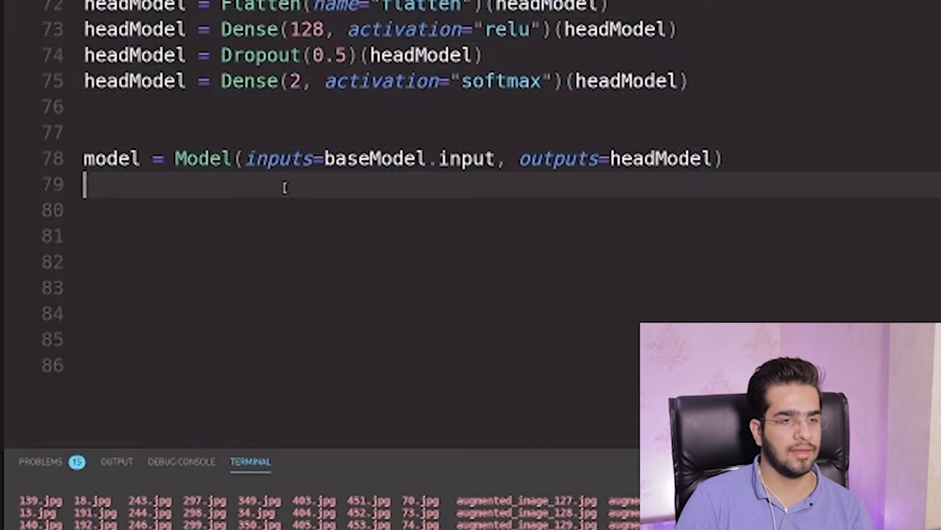
double_click(280, 159)
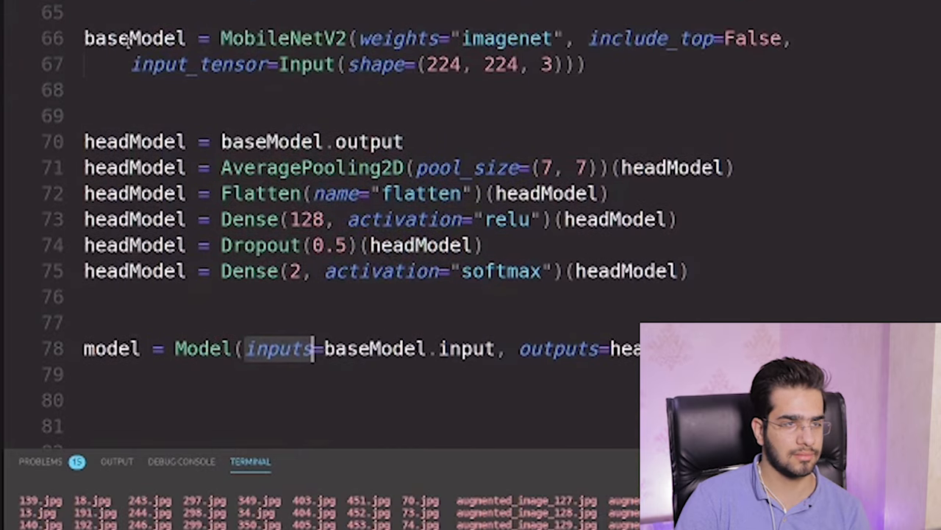
scroll("down", 3)
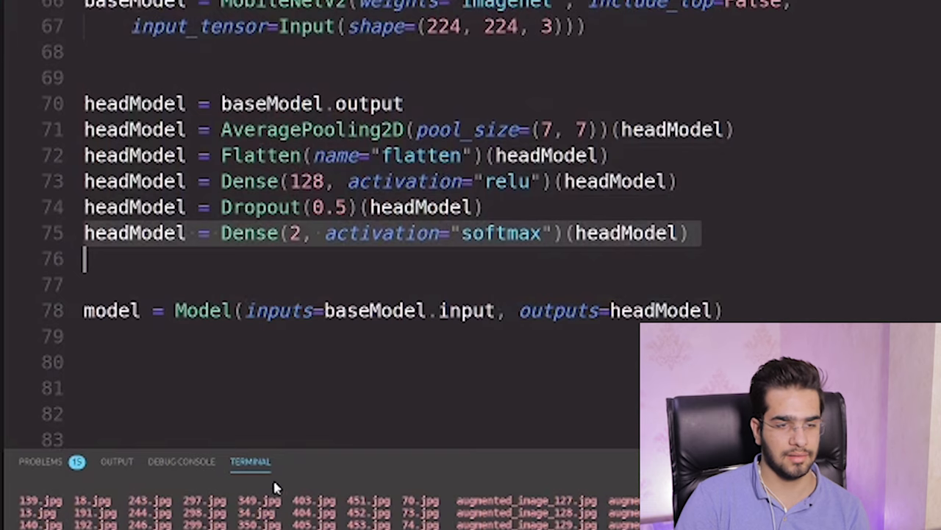
scroll("down", 3)
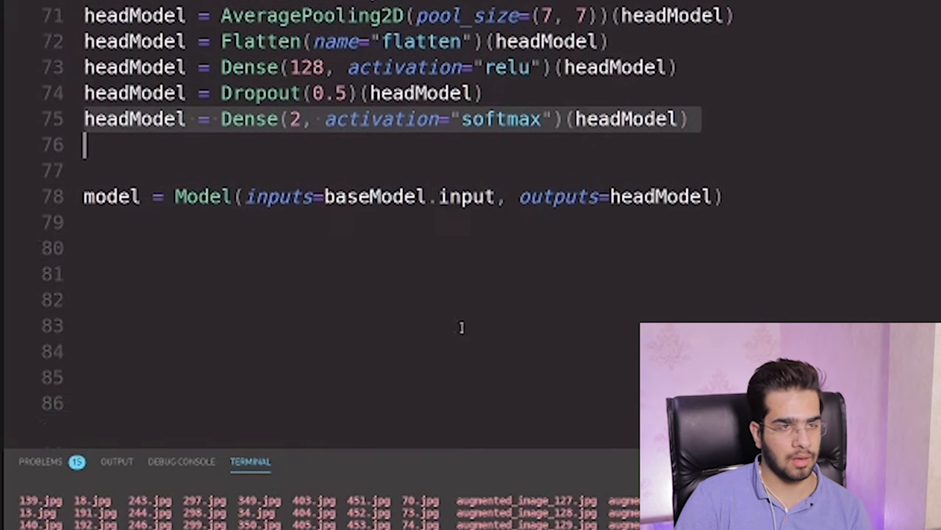
scroll("up", 3)
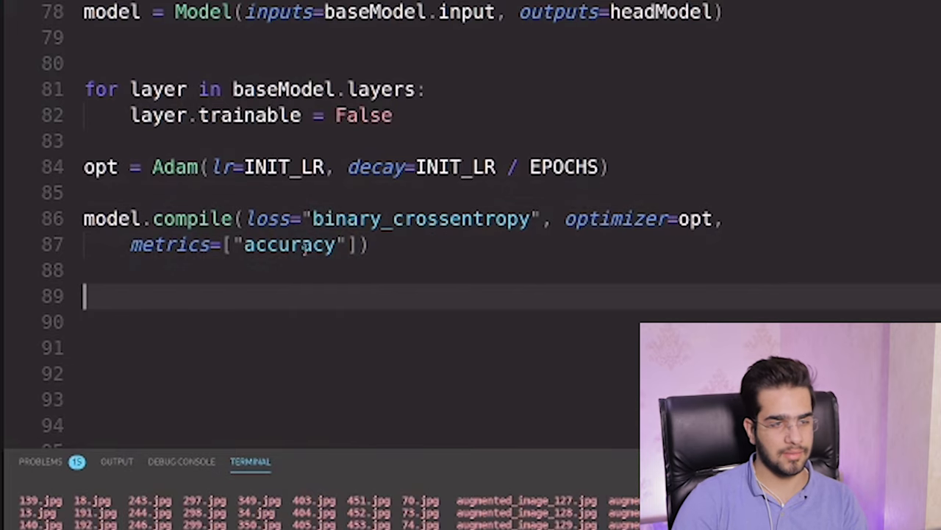
Step: Type '())' to close the open call's parentheses
type(")")
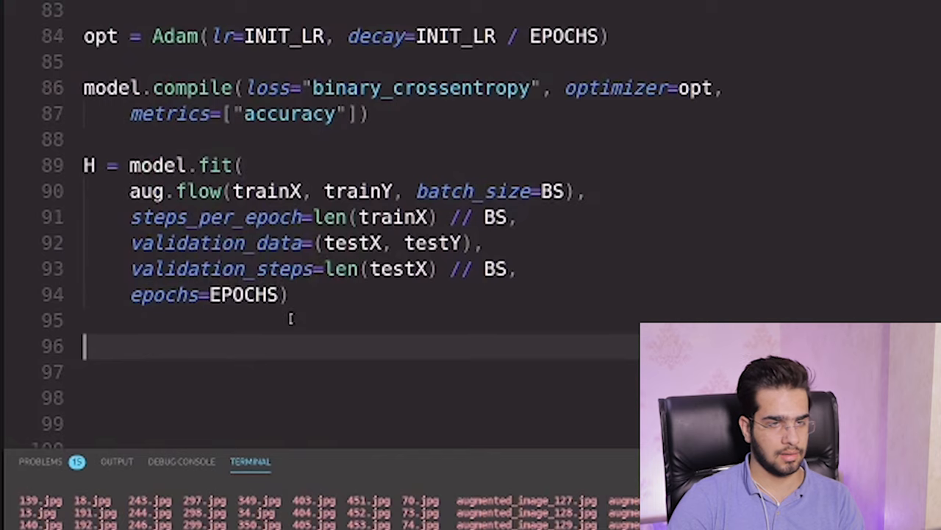
Step: Scroll down past the finished model.fit training call
scroll("down", 3)
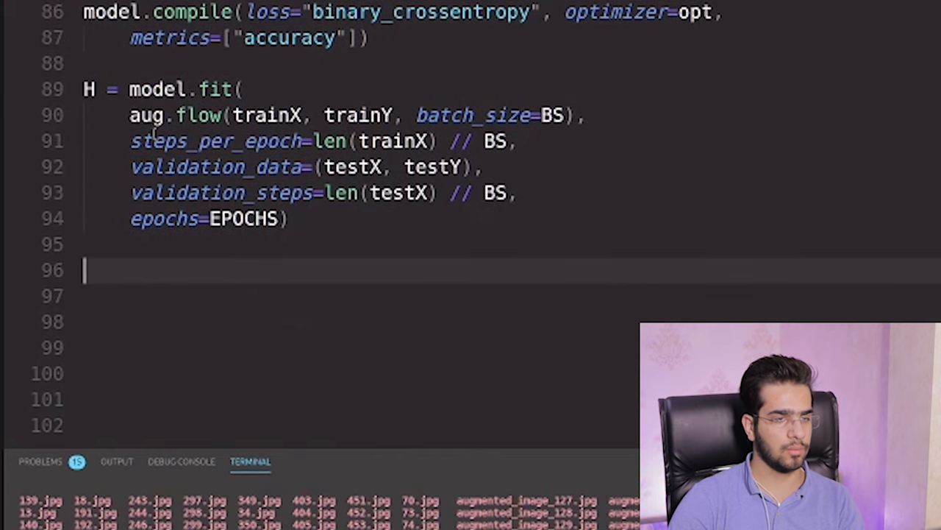